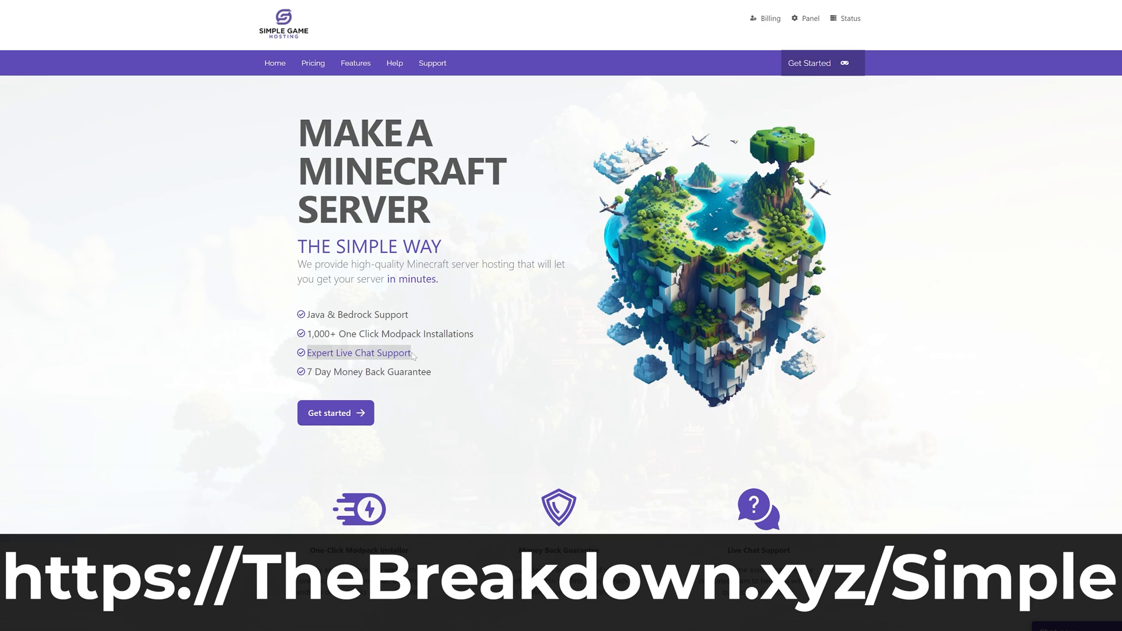
Browse the Simple Game Hosting site, searching 'Pixelmon' and entering the code 'ADDSEEDHE'
scroll("down", 3)
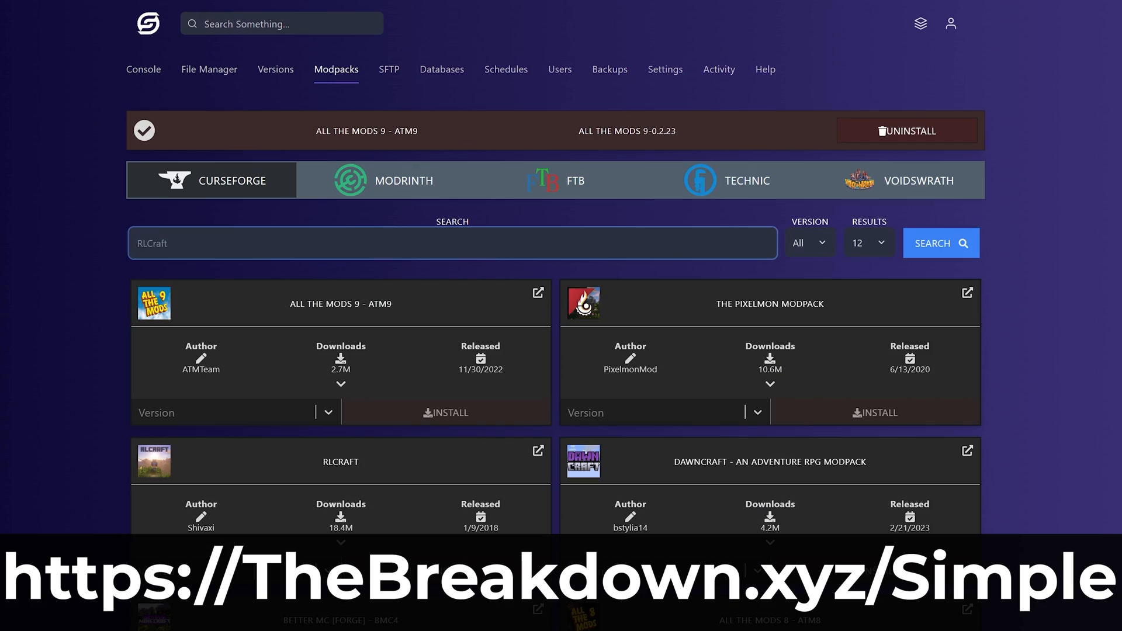
type("Pixelmon")
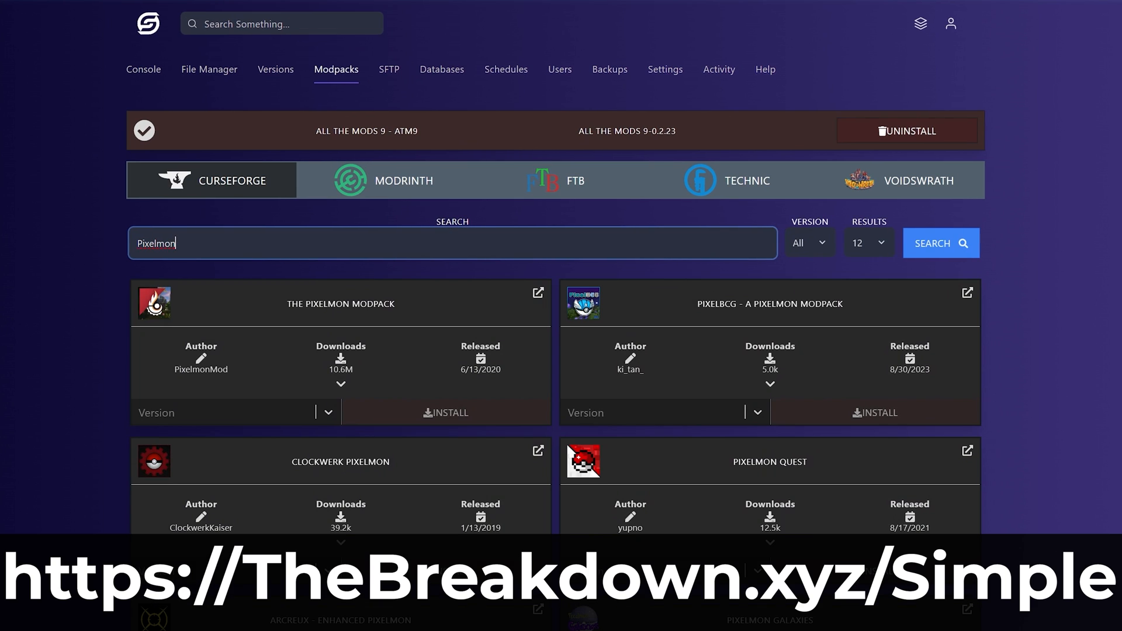
mouse_move(225, 388)
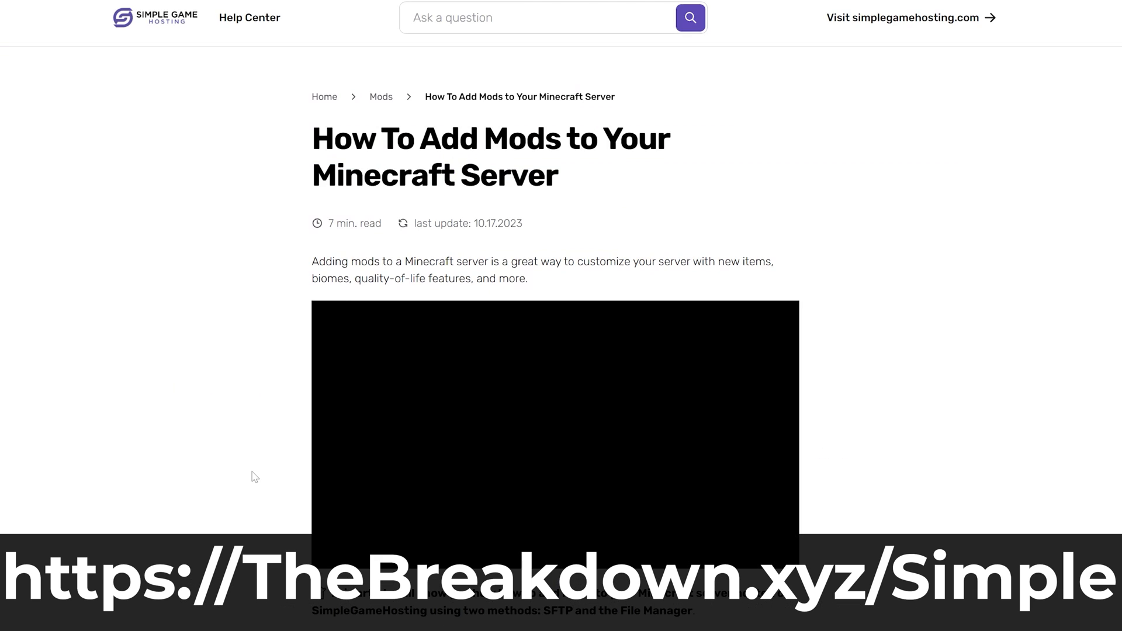
scroll("down", 3)
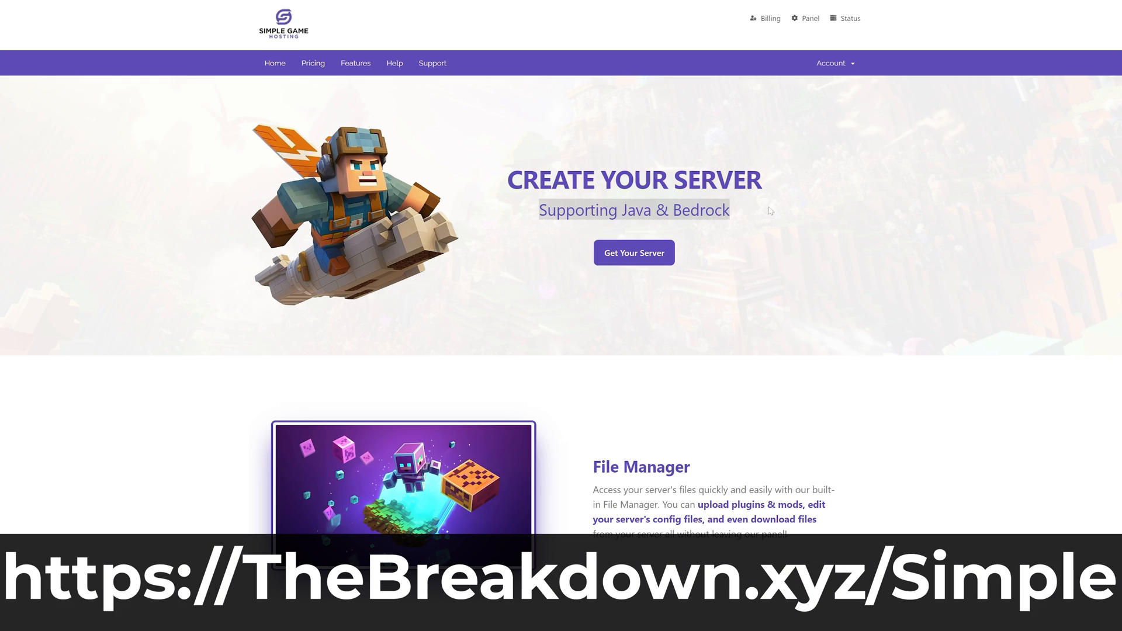
scroll("down", 3)
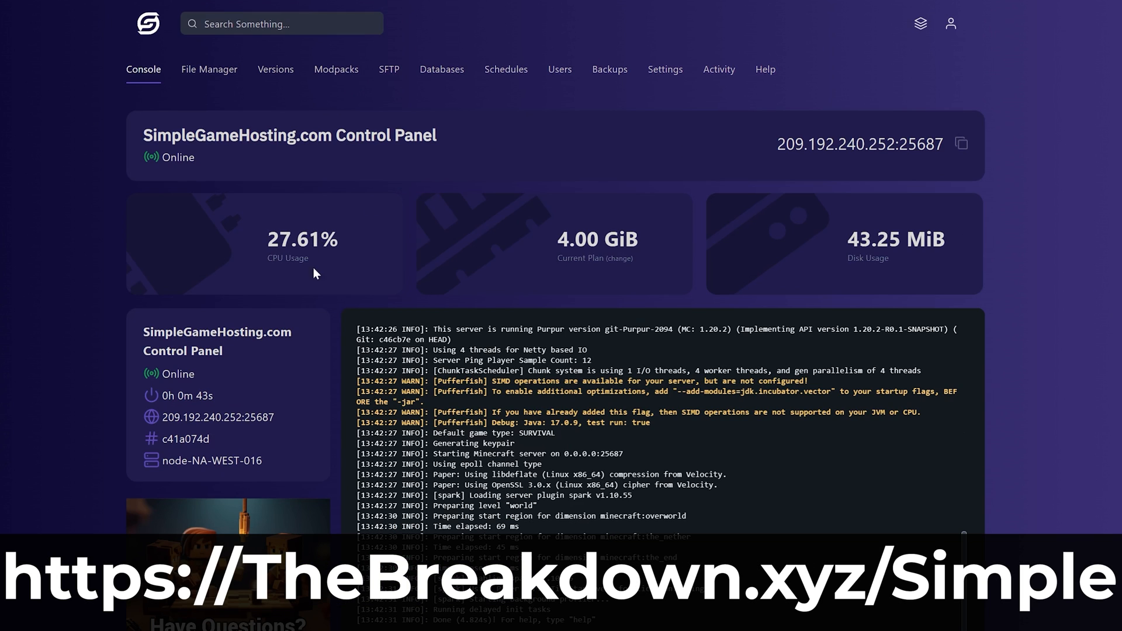
mouse_move(320, 171)
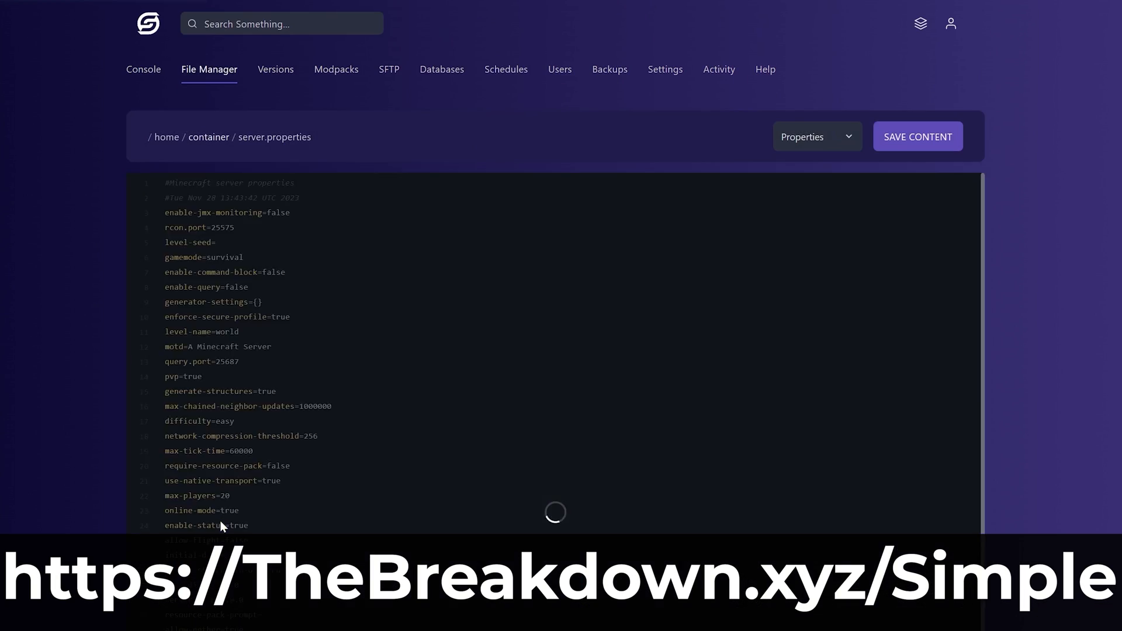
type("ADDSEEDHE")
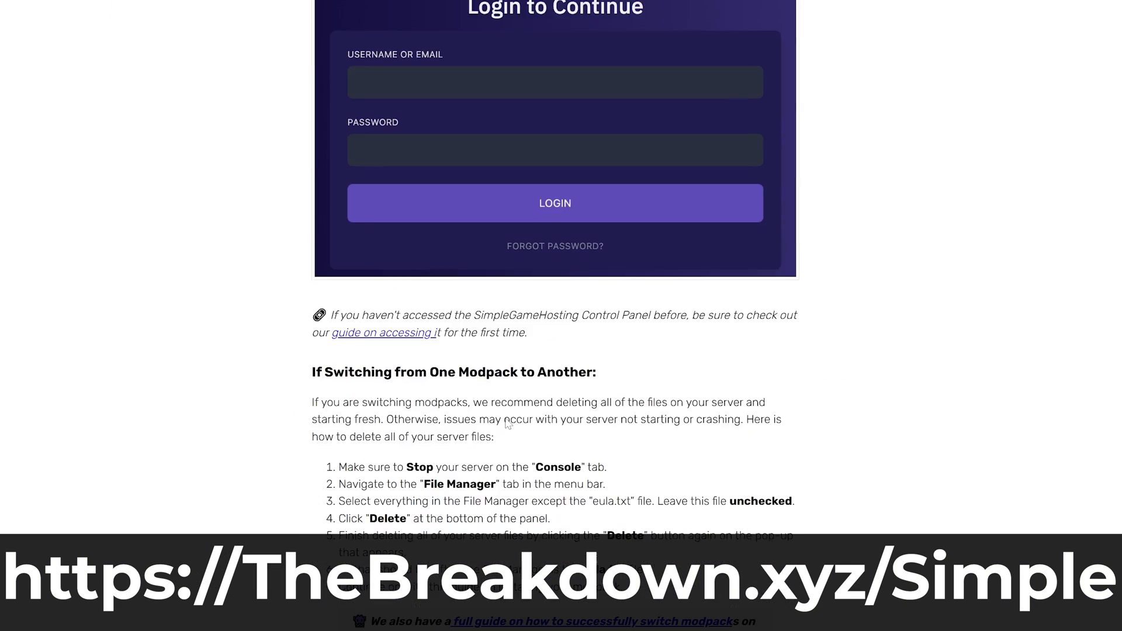
scroll("down", 3)
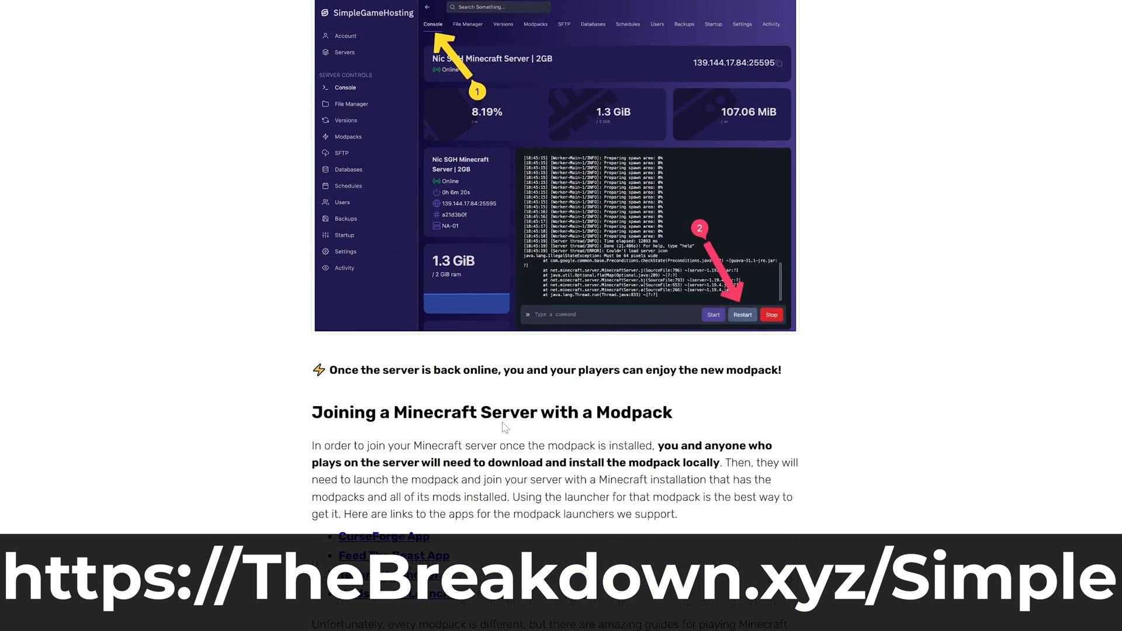
Look at the backup form, then bring up the Automatic Restart schedule with its tasks listed
left_click(868, 503)
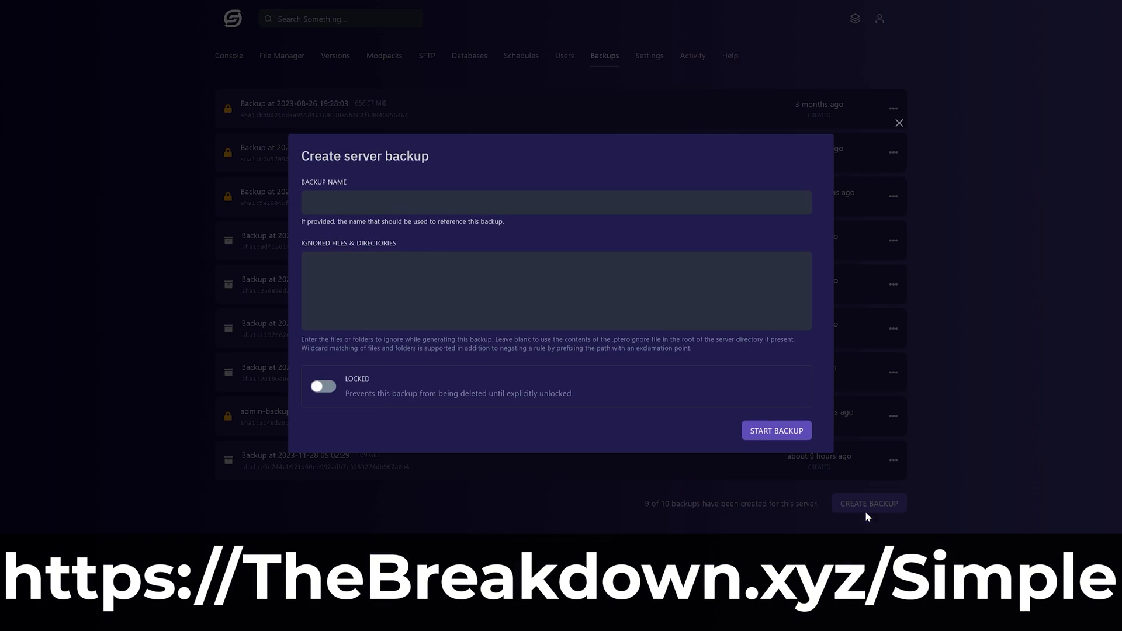
left_click(776, 430)
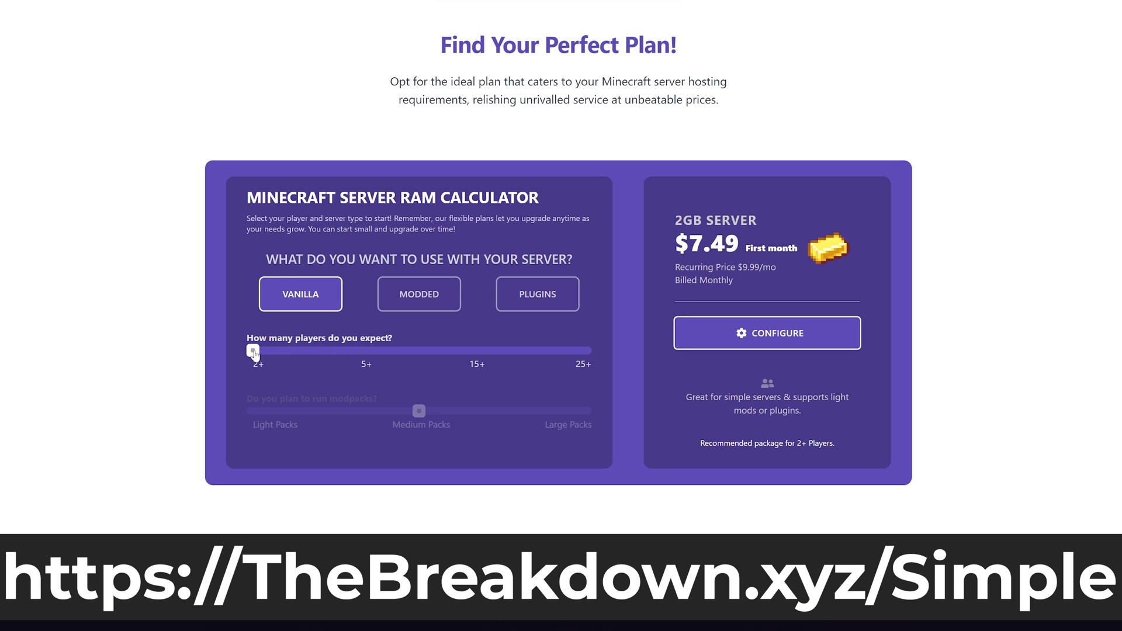
left_click_drag(252, 351, 474, 351)
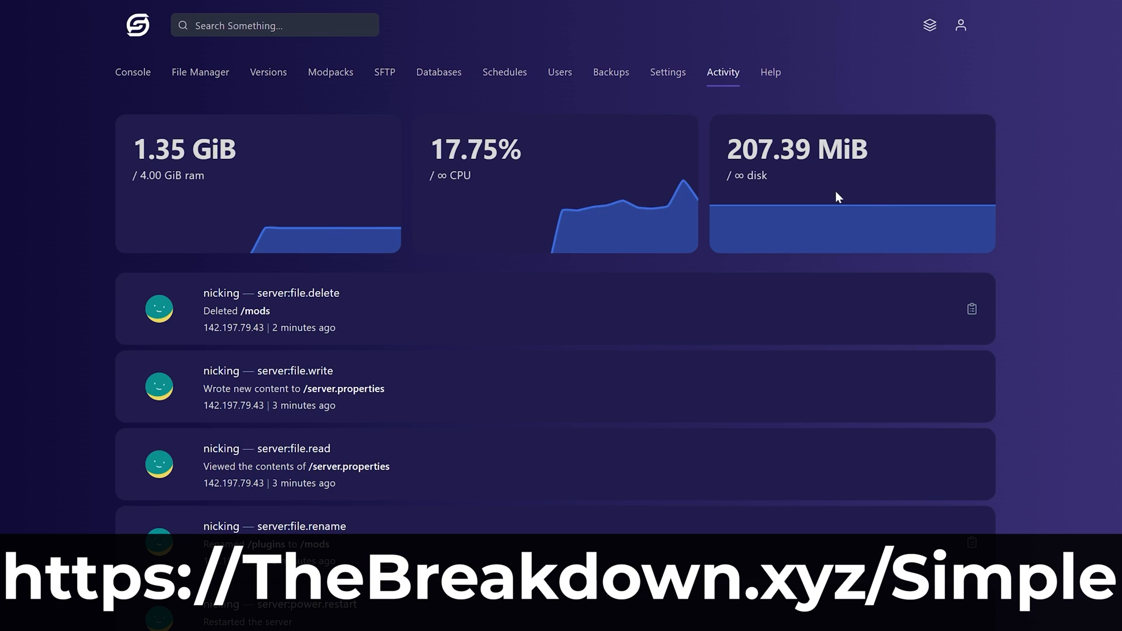
left_click(504, 72)
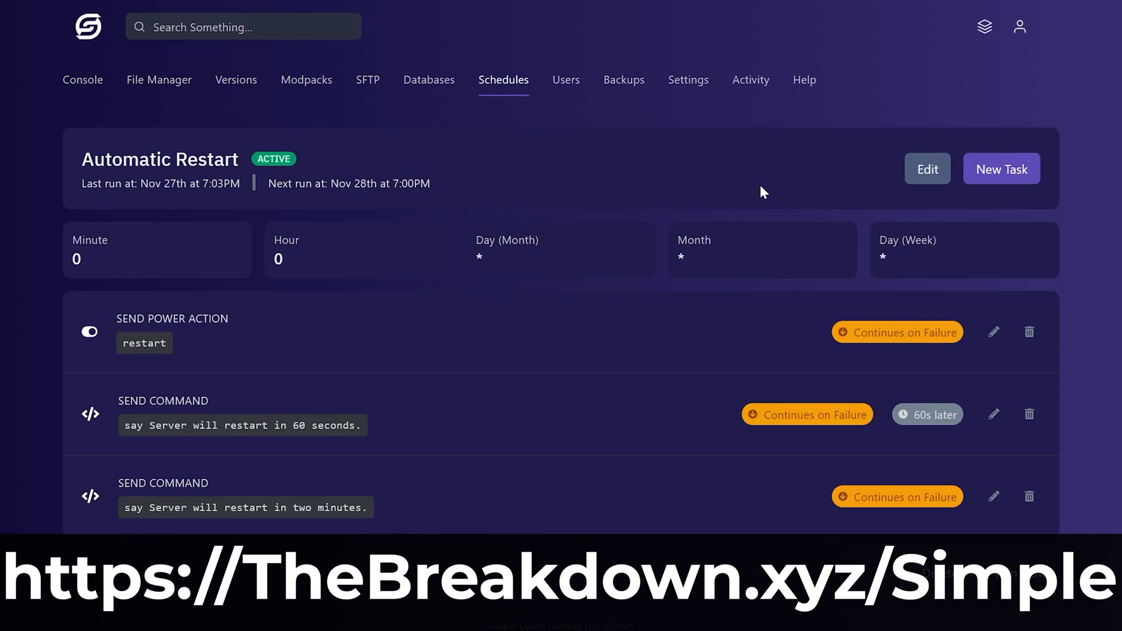
mouse_move(828, 477)
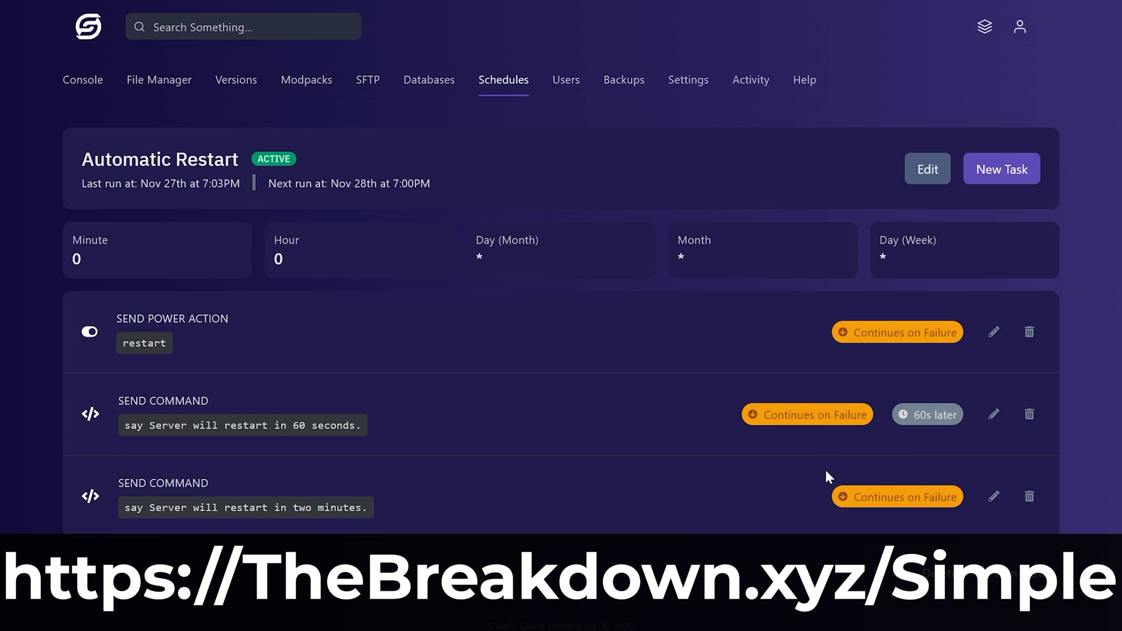
mouse_move(203, 230)
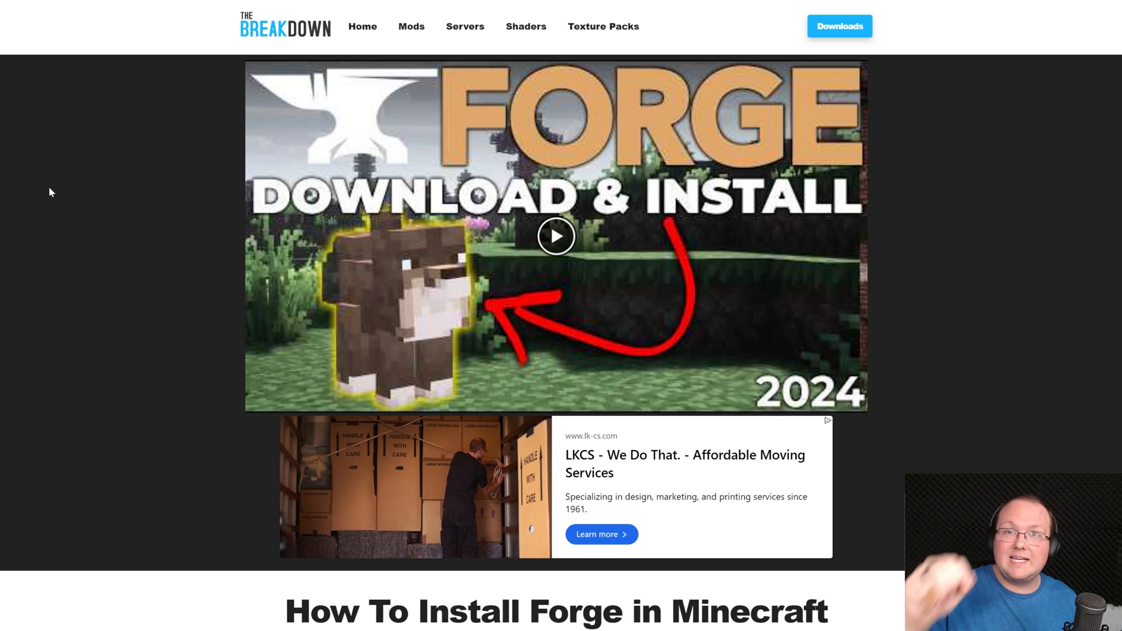
scroll("down", 3)
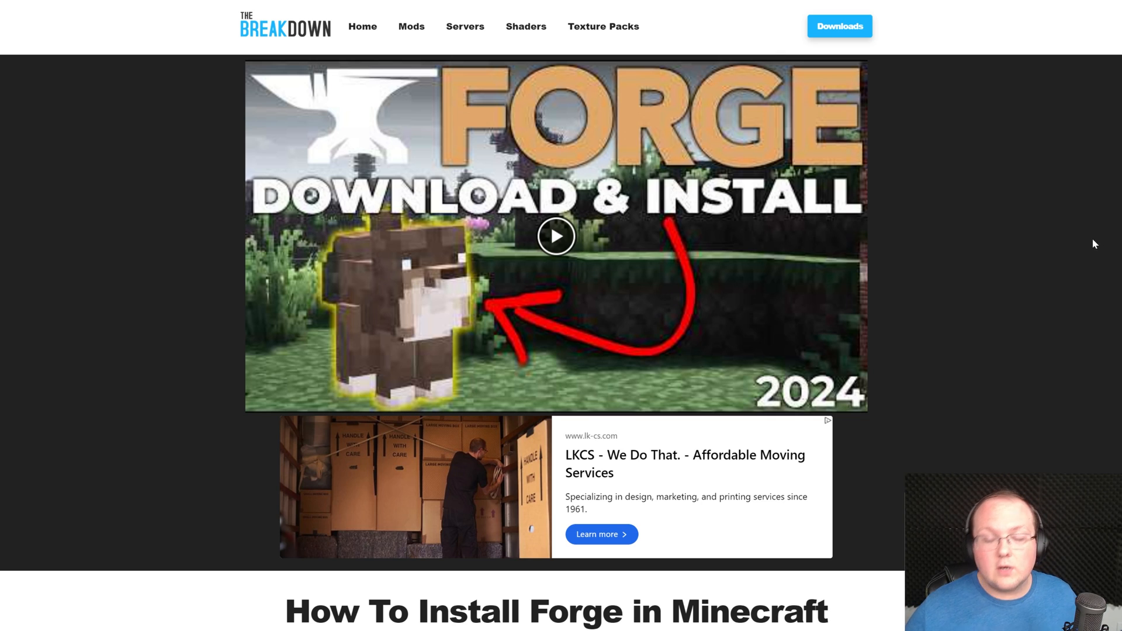
mouse_move(1052, 260)
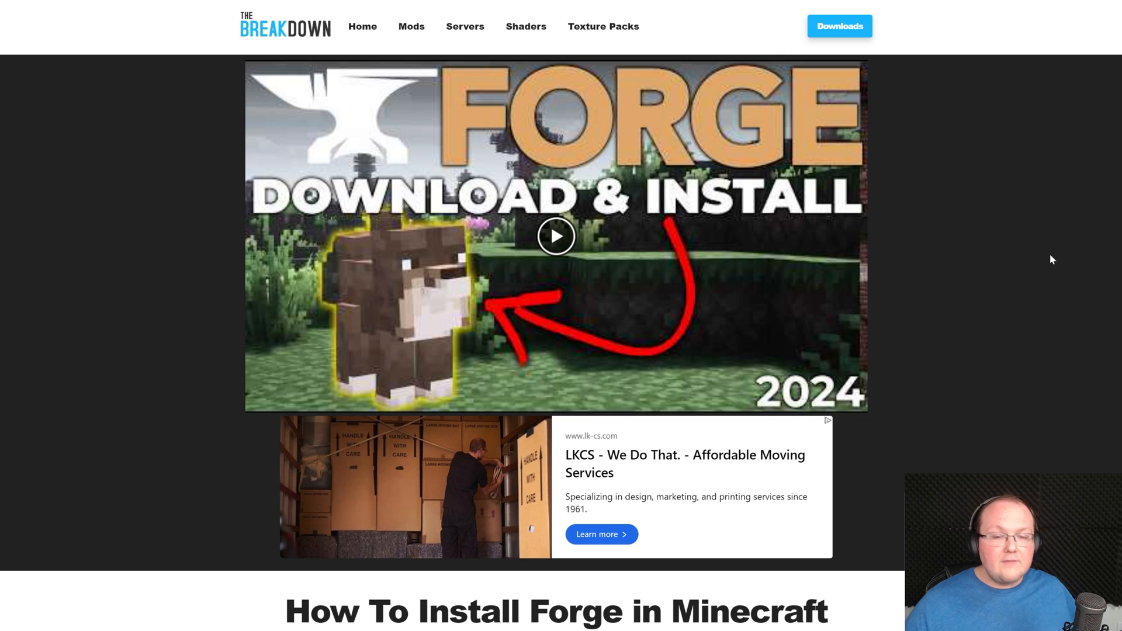
scroll("down", 3)
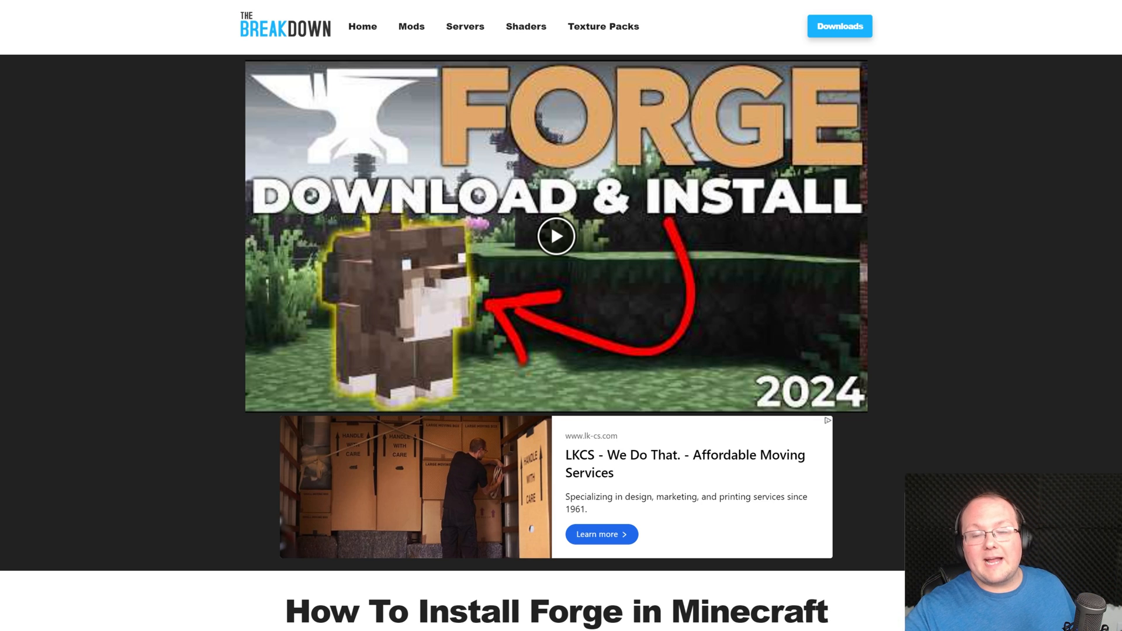
scroll("down", 3)
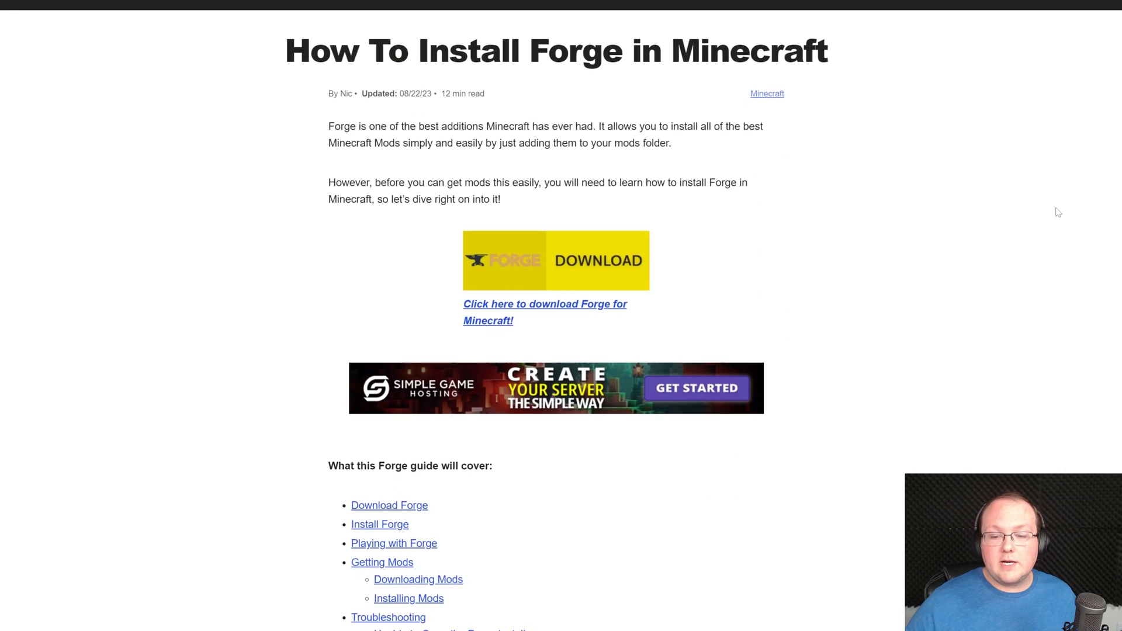
Reach the Forge download site from the guide and toggle the 1.20 versions list in the sidebar
left_click(543, 312)
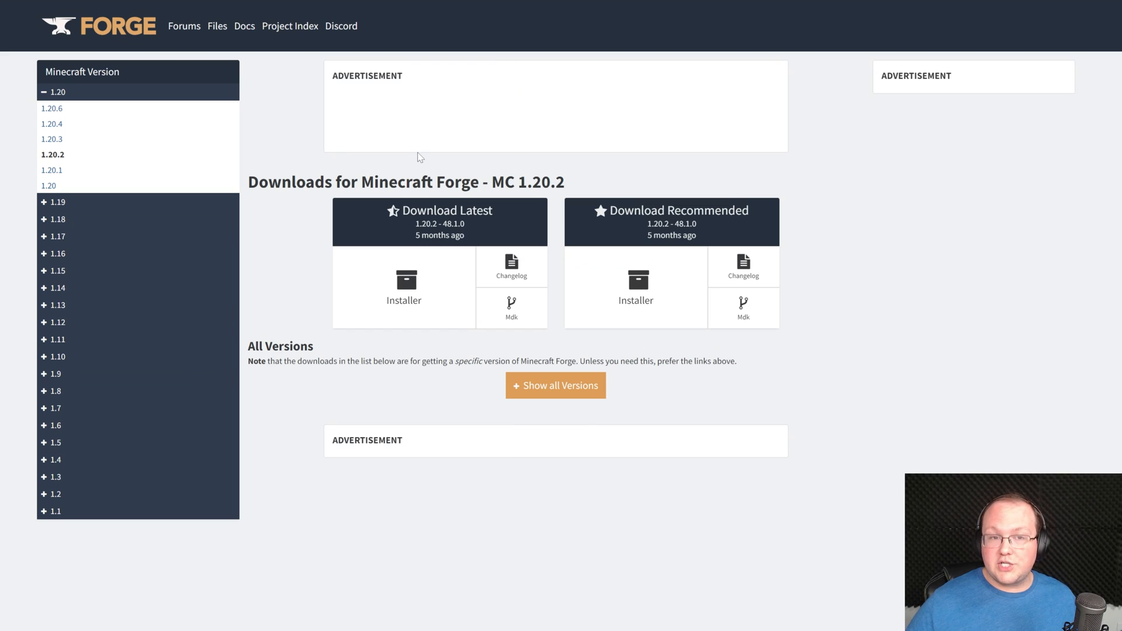
left_click(57, 91)
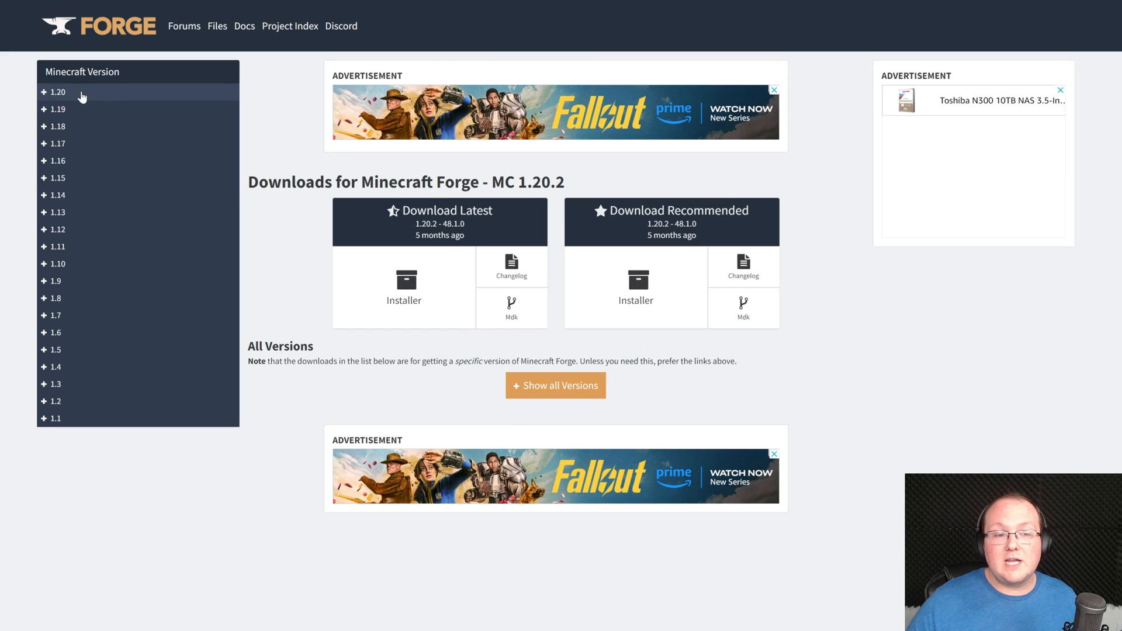
left_click(55, 91)
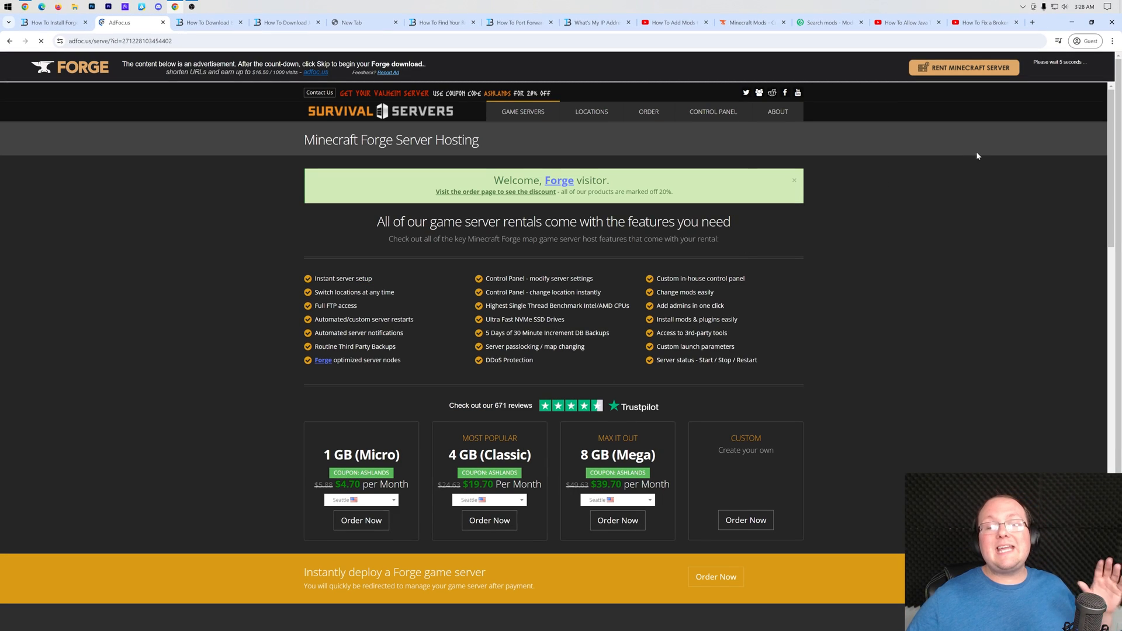
mouse_move(986, 183)
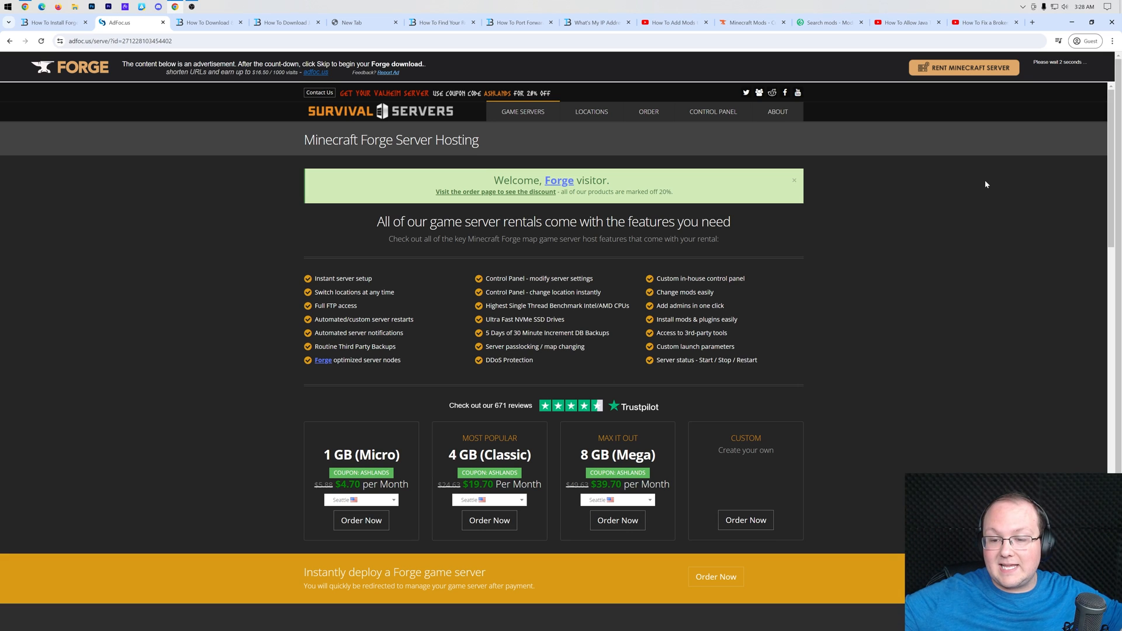
mouse_move(993, 174)
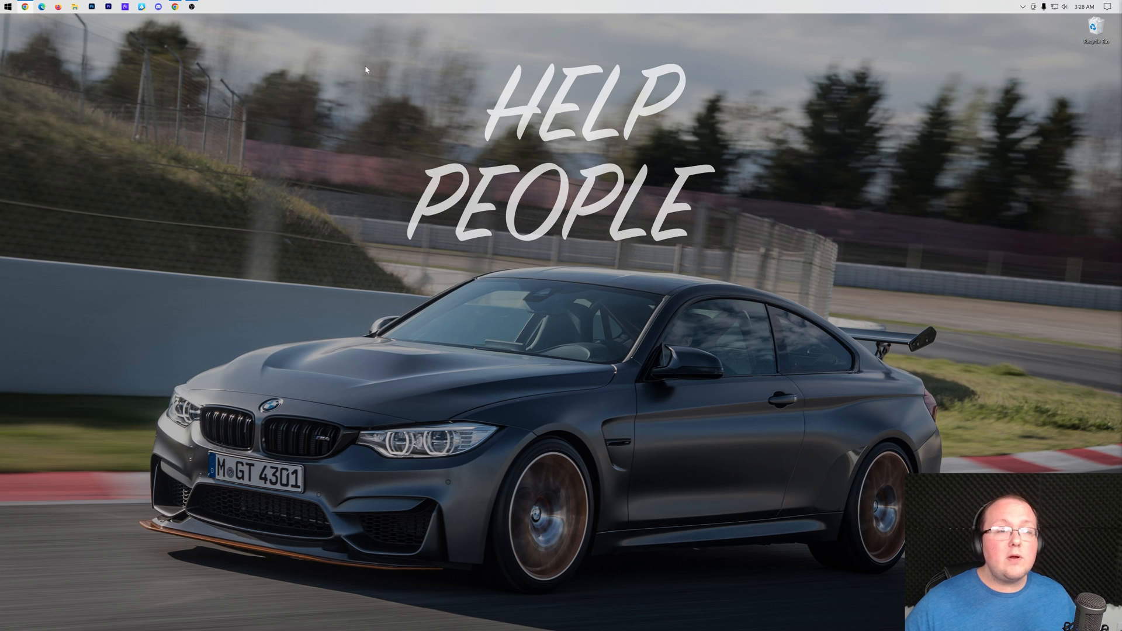
mouse_move(317, 85)
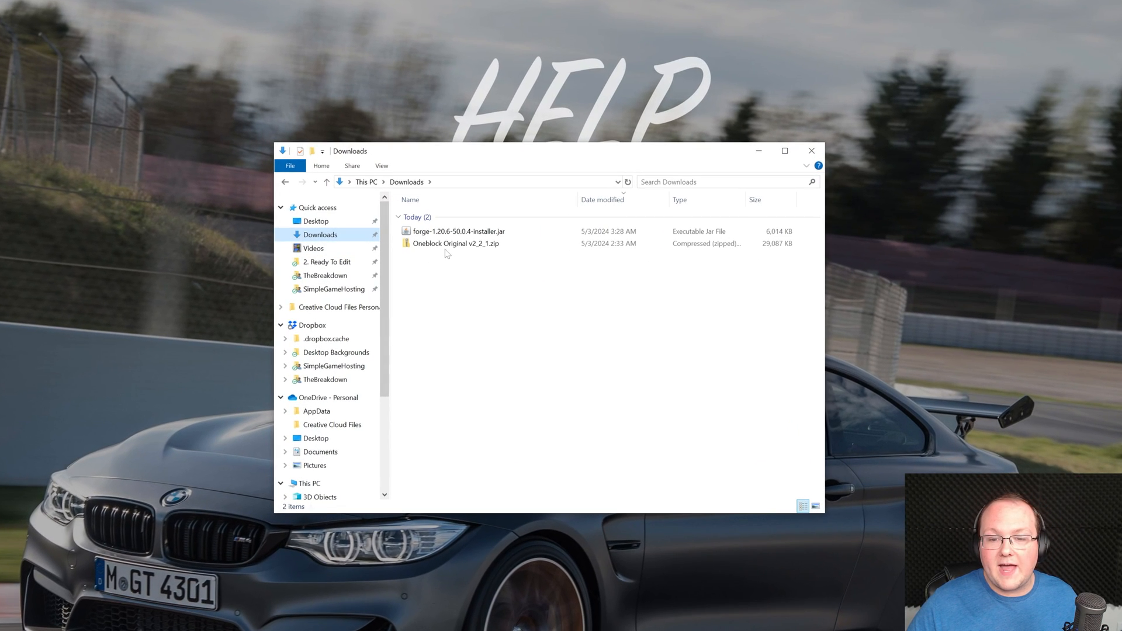
Move the Forge installer to the desktop and create a 'Modded Minecraft 1.20.6 Server' folder
left_click_drag(457, 230, 185, 132)
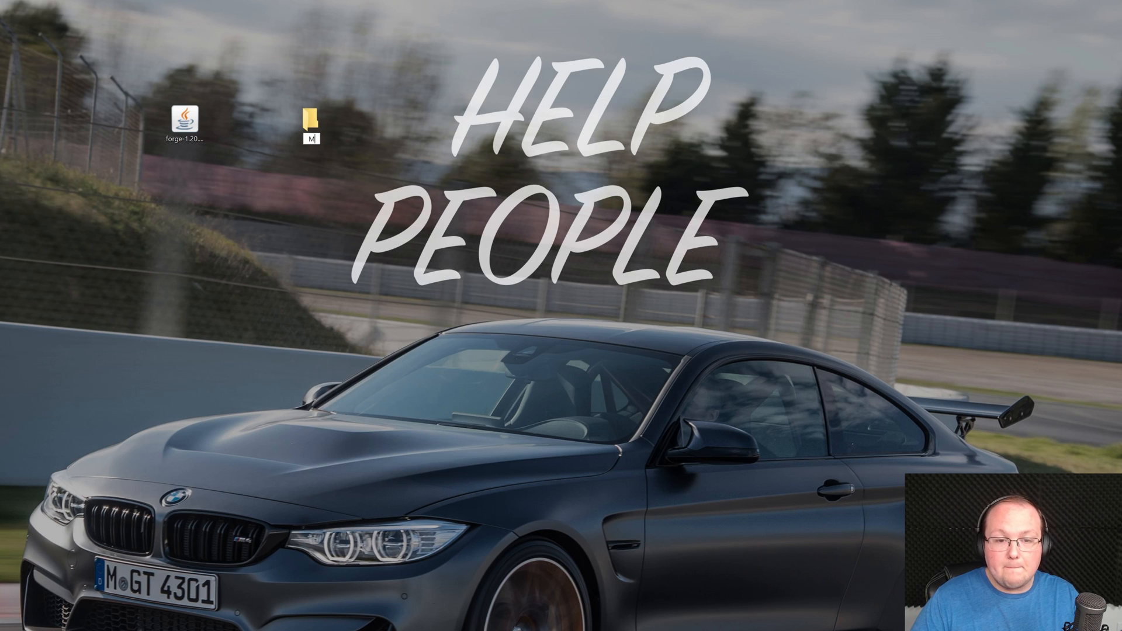
type("Modded Minecraft 1.2")
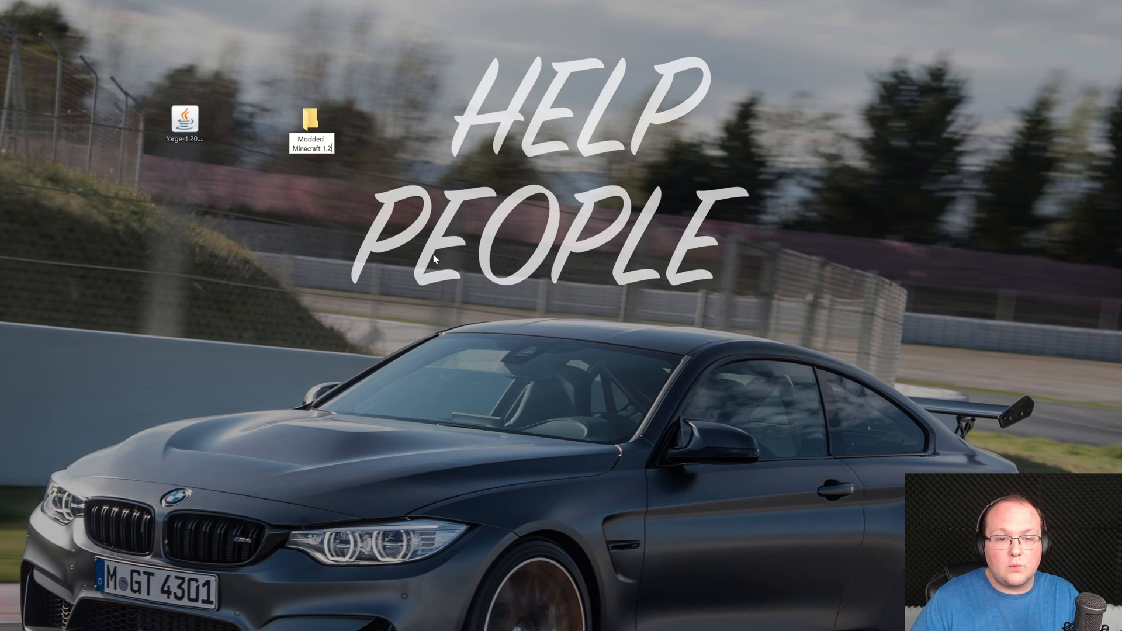
type("0.6 Server")
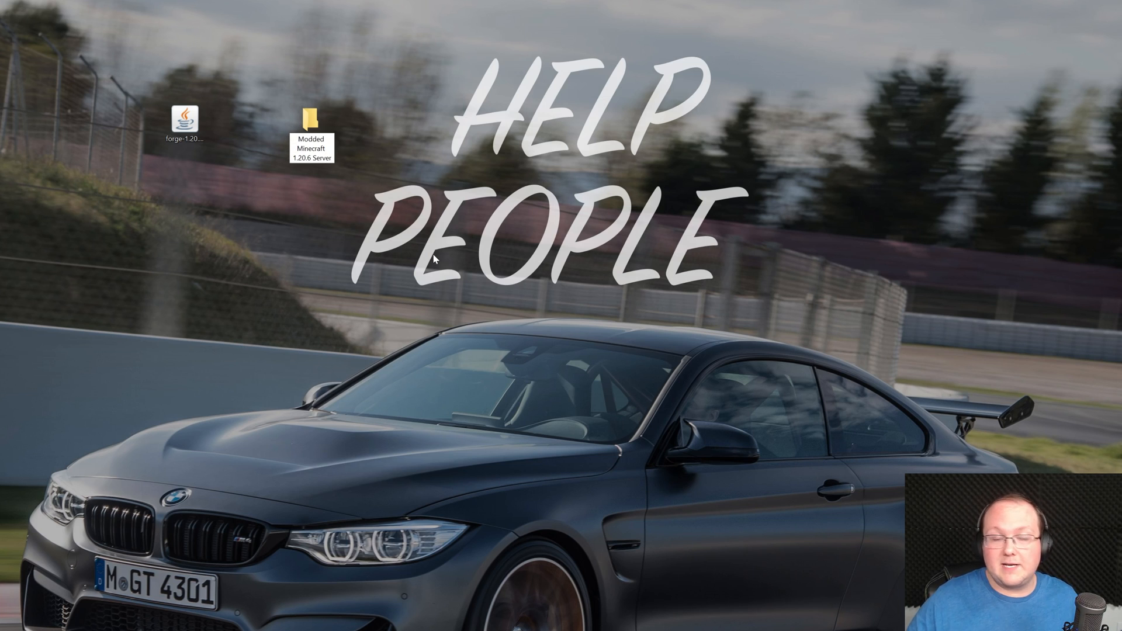
left_click(311, 122)
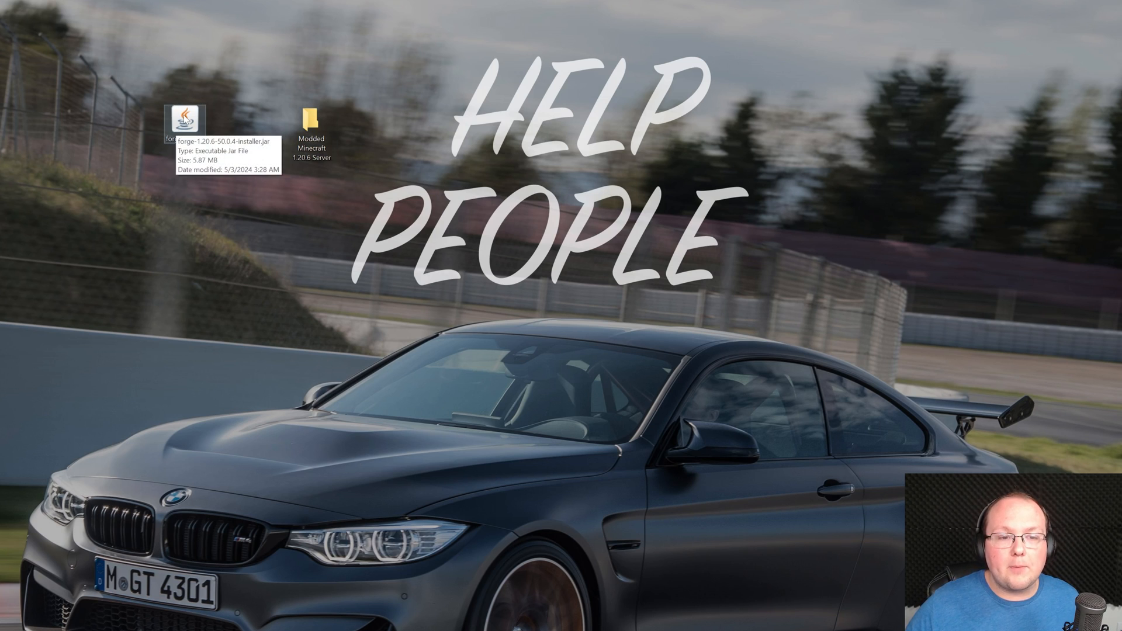
Choose Open with for the Forge installer jar, with Java(TM) Platform SE binary offered
right_click(179, 118)
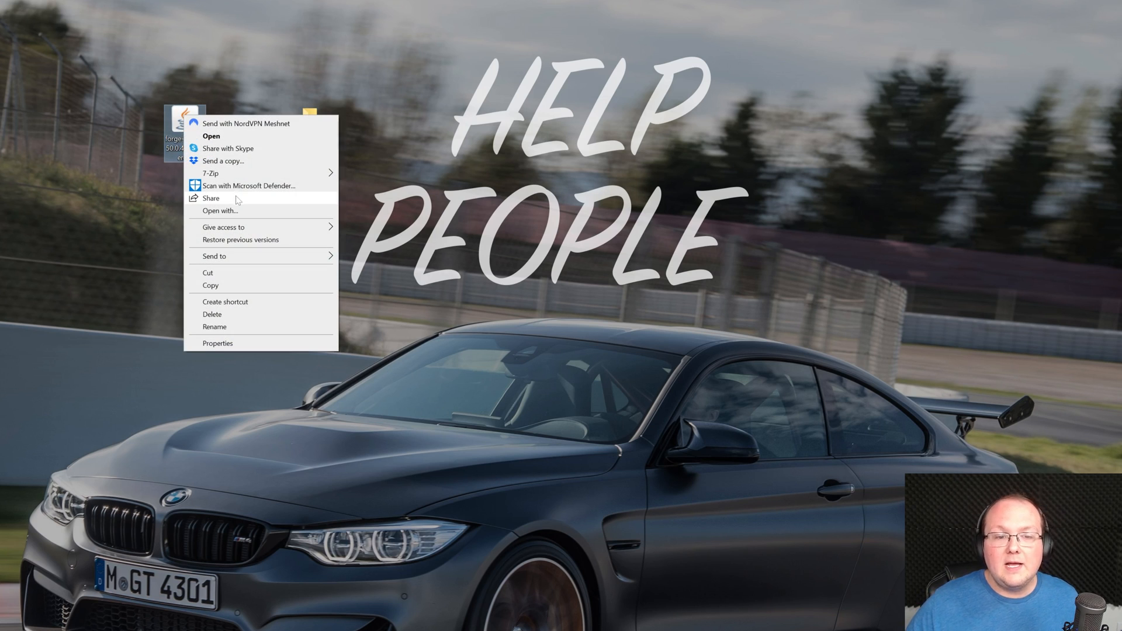
left_click(210, 135)
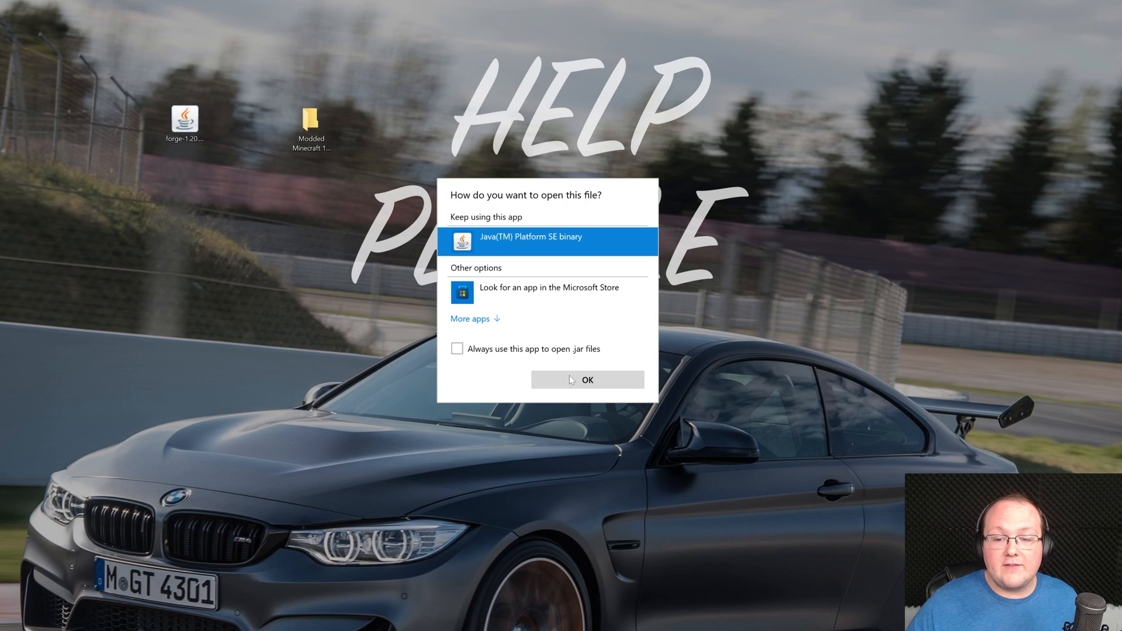
mouse_move(611, 178)
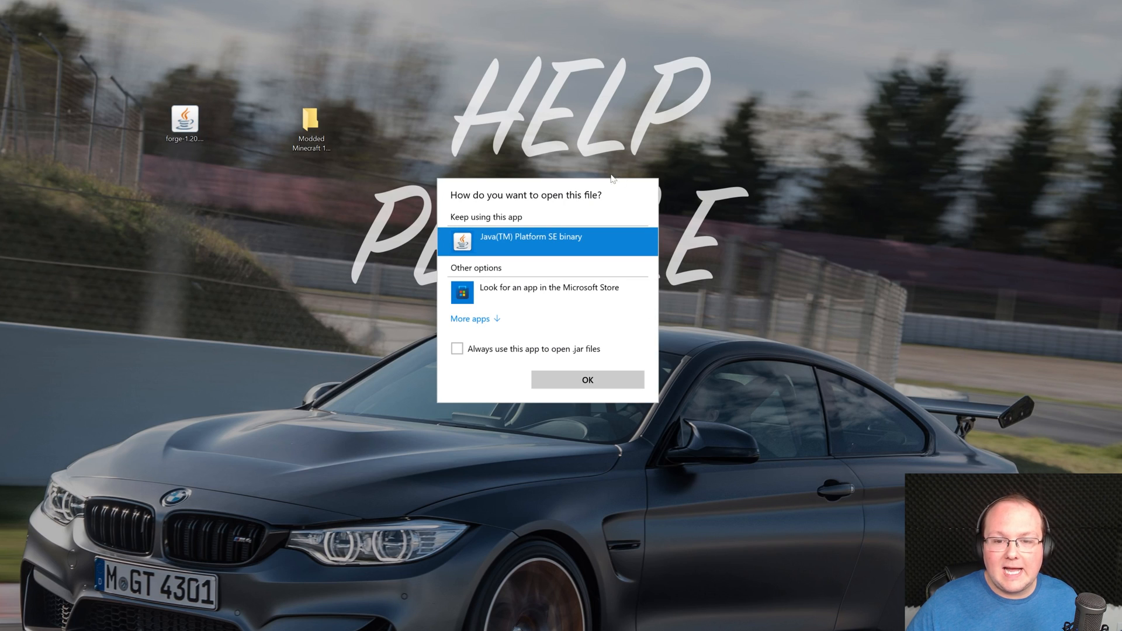
mouse_move(518, 202)
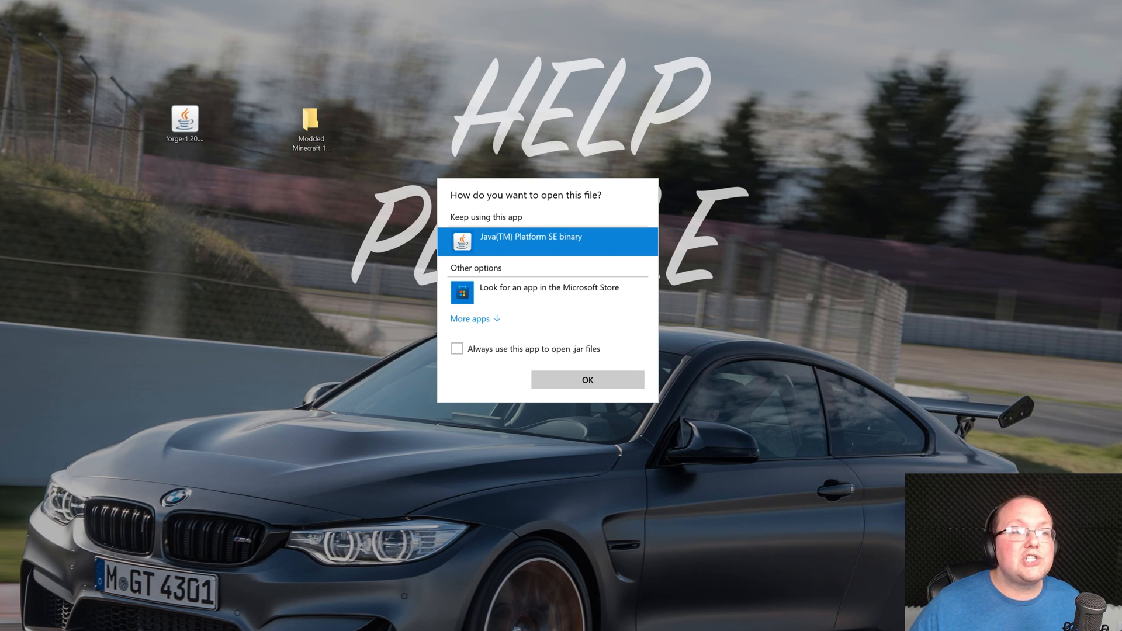
left_click(585, 379)
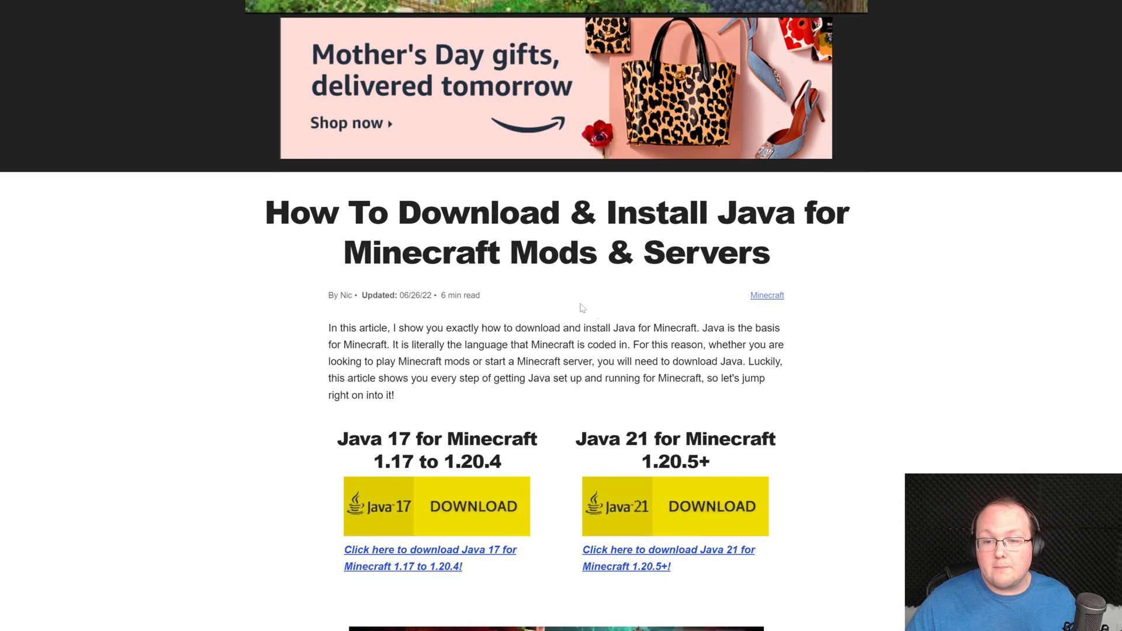
Scroll the Java guide to the JDK 21 Windows installers, then return to the Forge jar's options
scroll("down", 3)
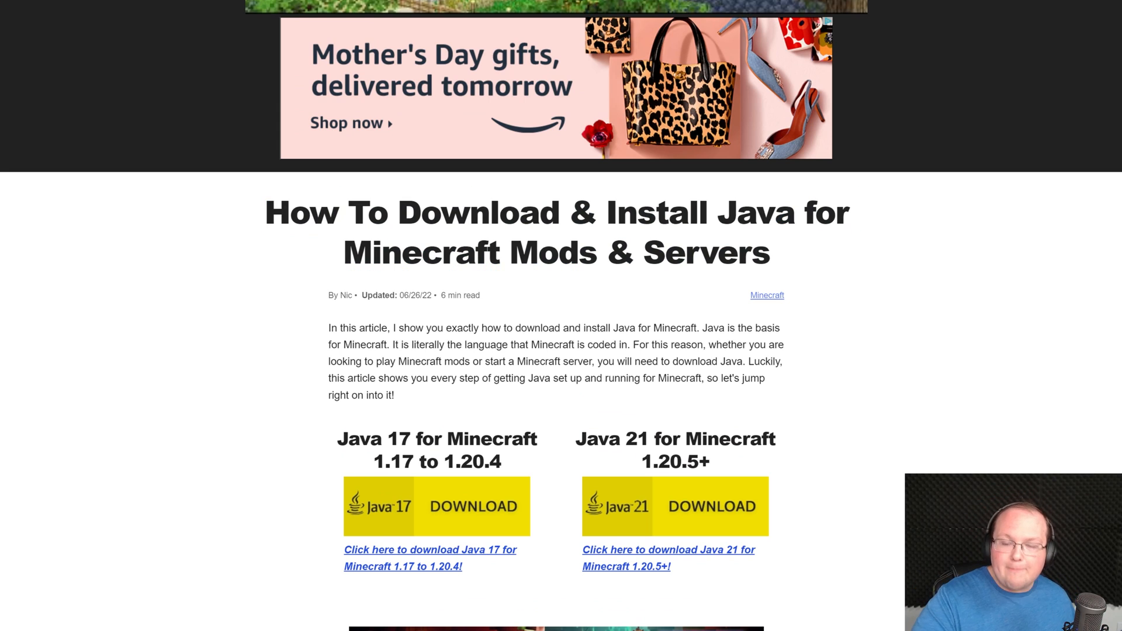
scroll("down", 3)
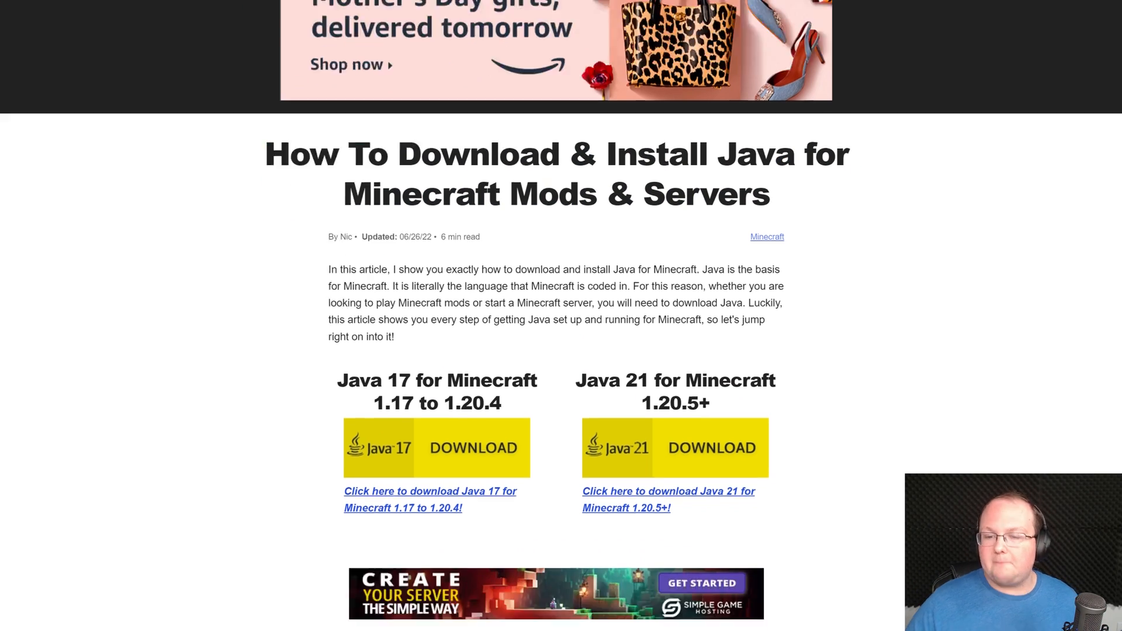
scroll("down", 3)
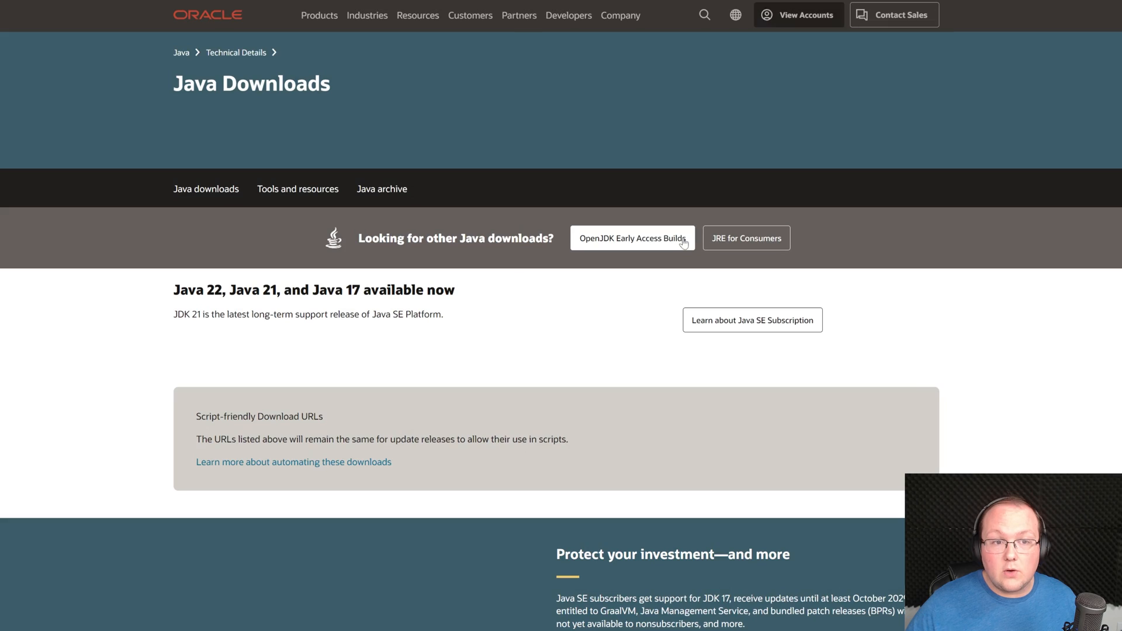
scroll("down", 3)
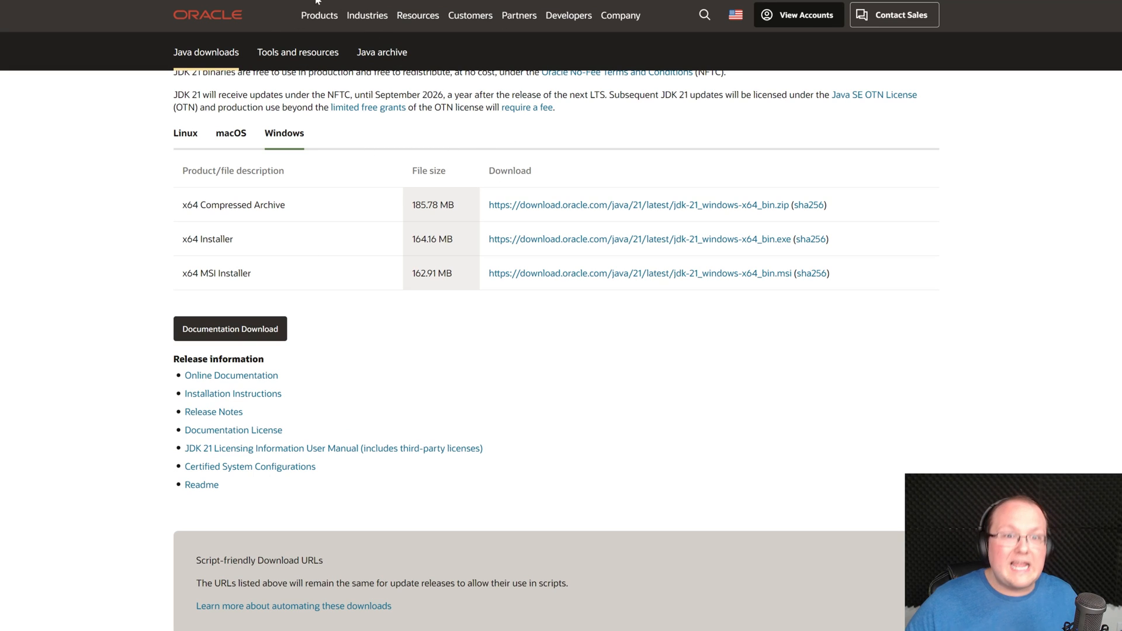
mouse_move(344, 152)
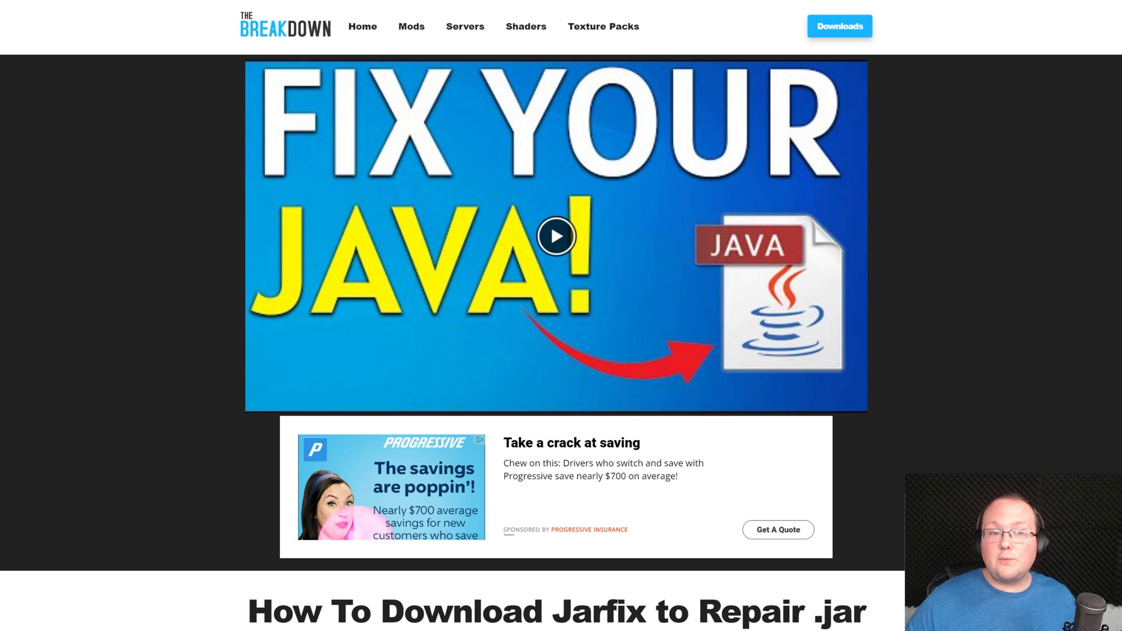
right_click(184, 122)
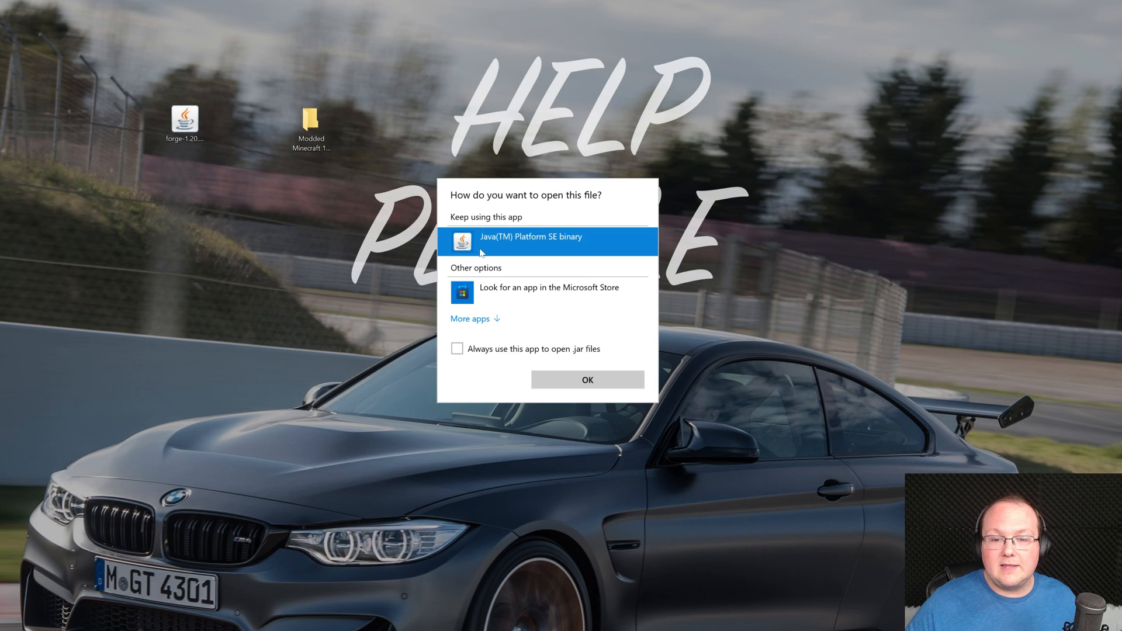
Run the Forge installer with Java Platform SE binary and select Install server
left_click(585, 378)
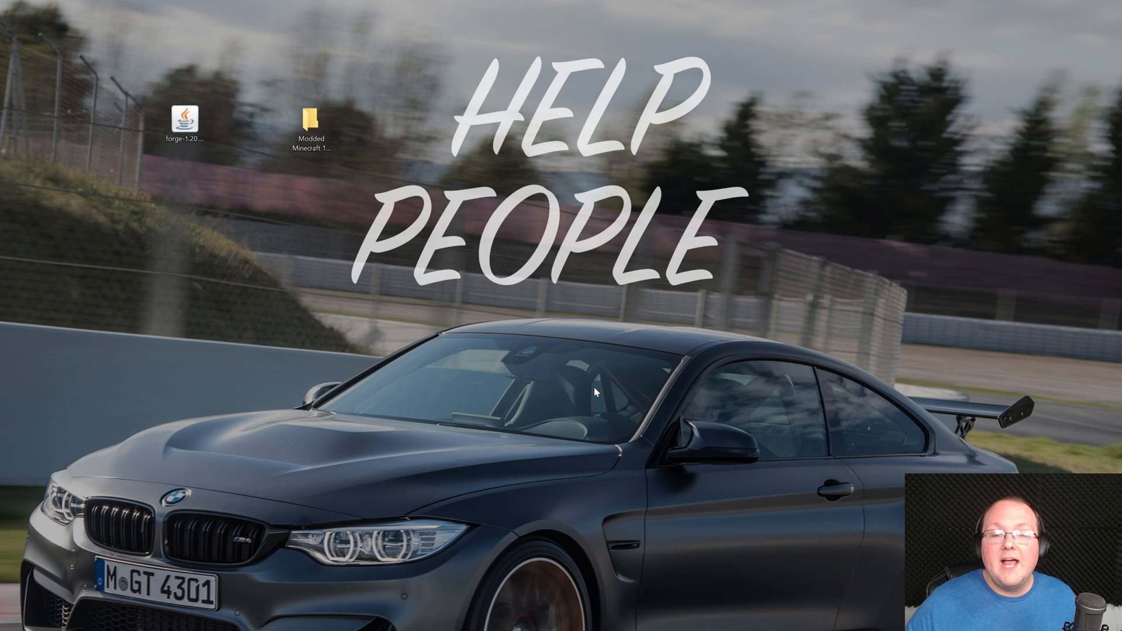
double_click(187, 122)
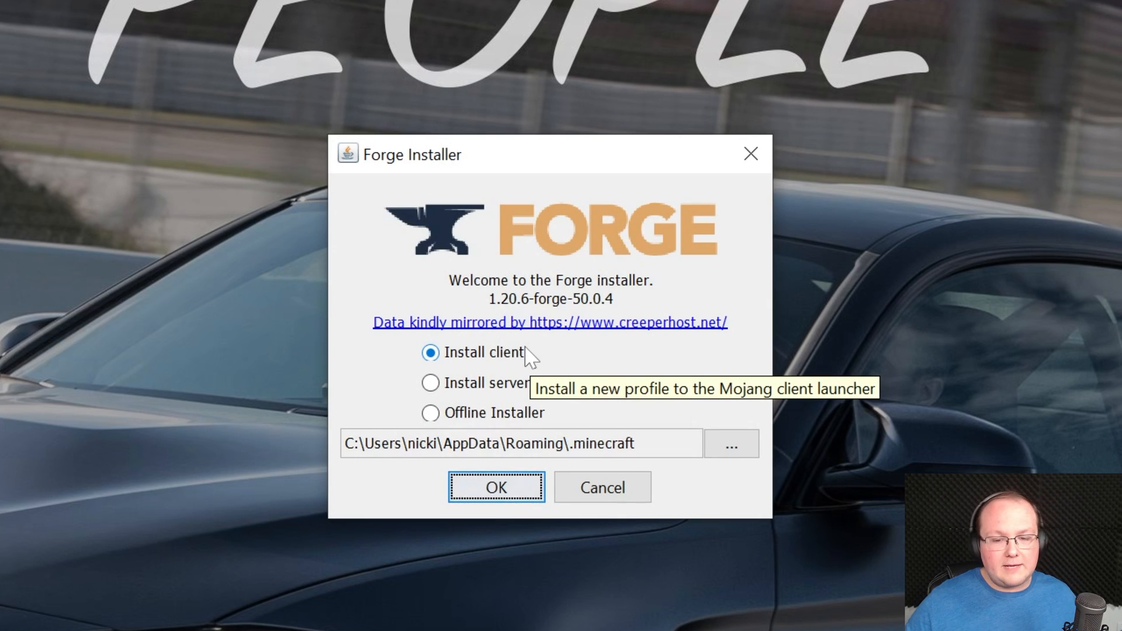
left_click(496, 486)
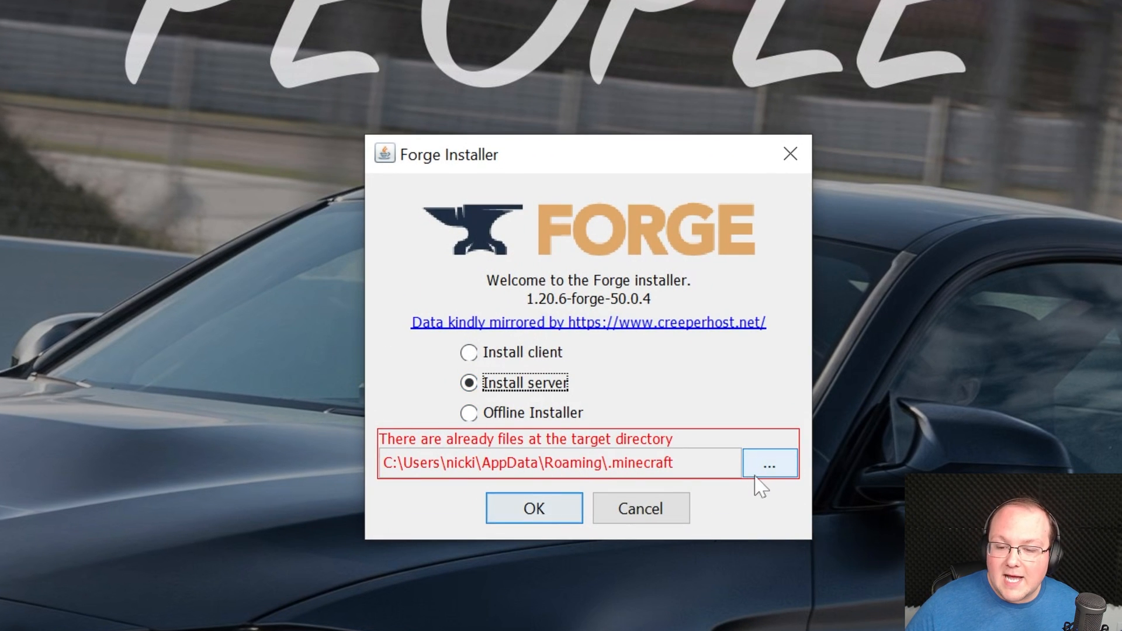
Install the server into Desktop > Modded Minecraft 1.20.6 Server and dismiss the Complete message
left_click(769, 462)
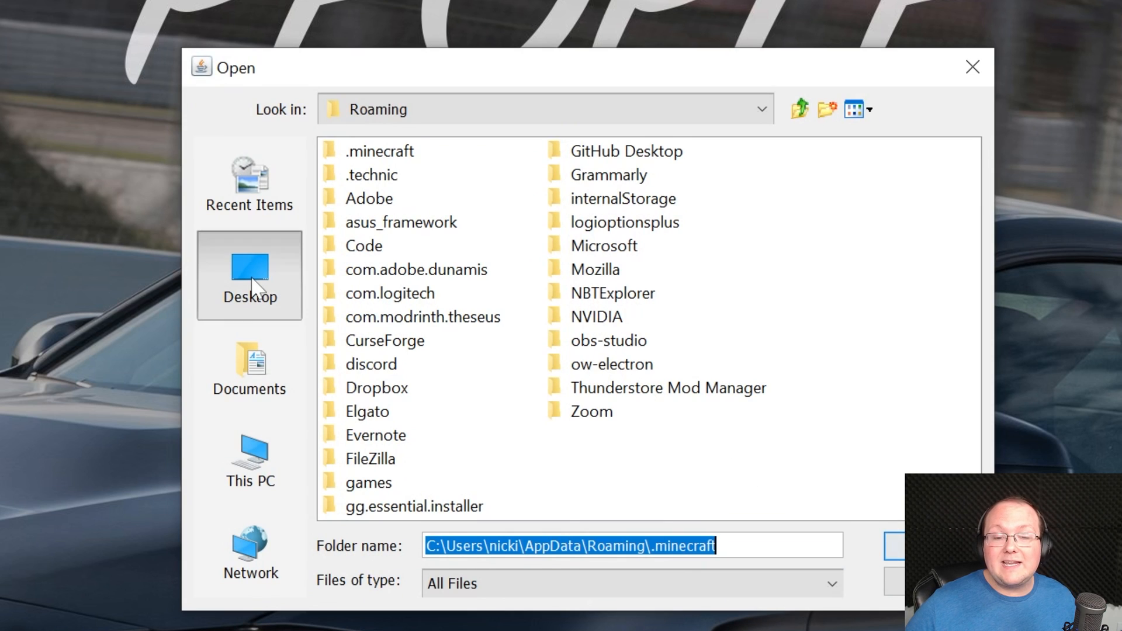
left_click(250, 276)
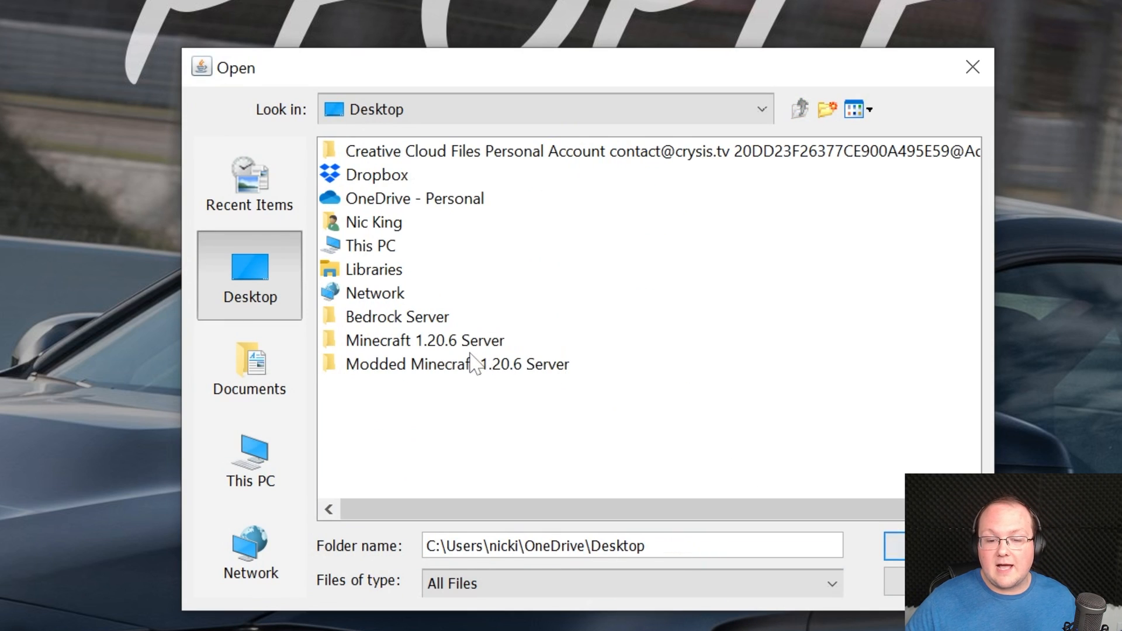
left_click(457, 364)
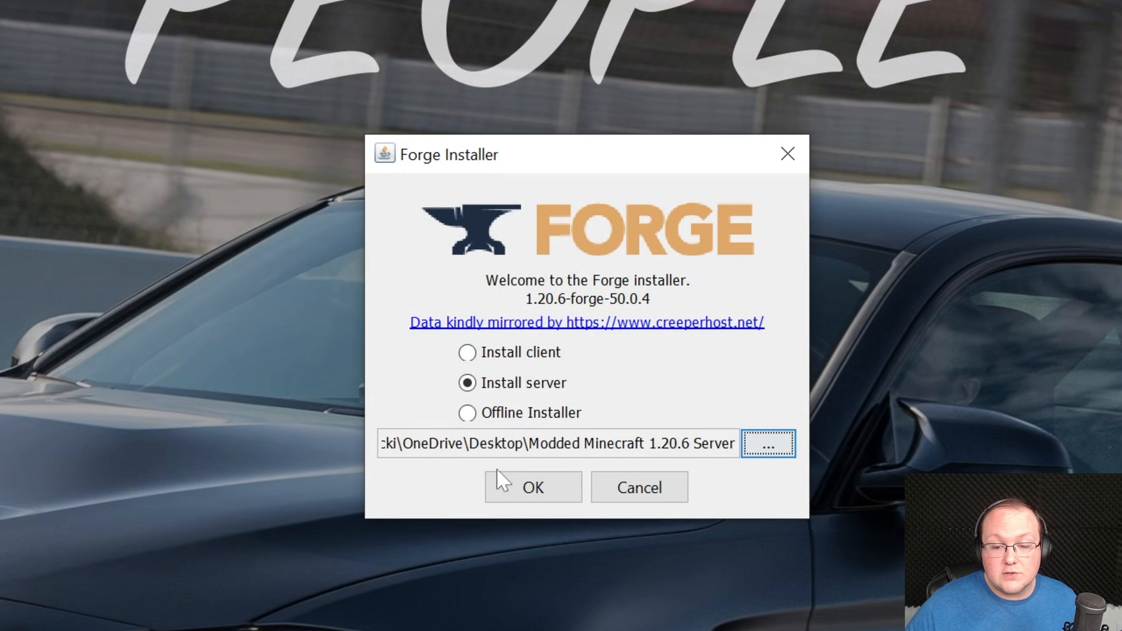
left_click(532, 488)
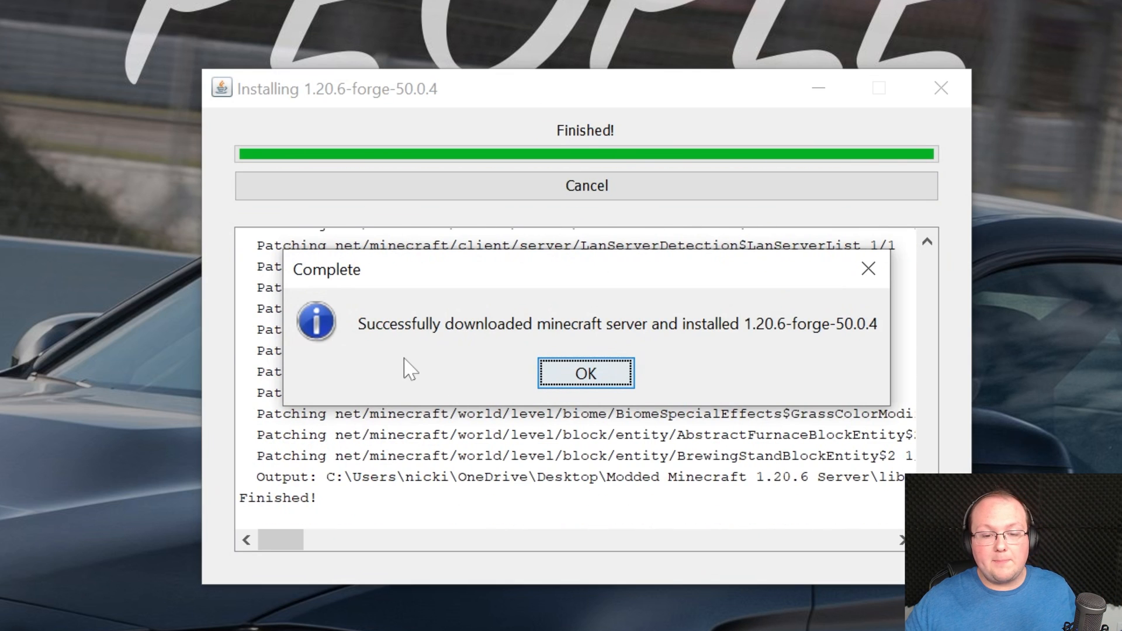
mouse_move(611, 362)
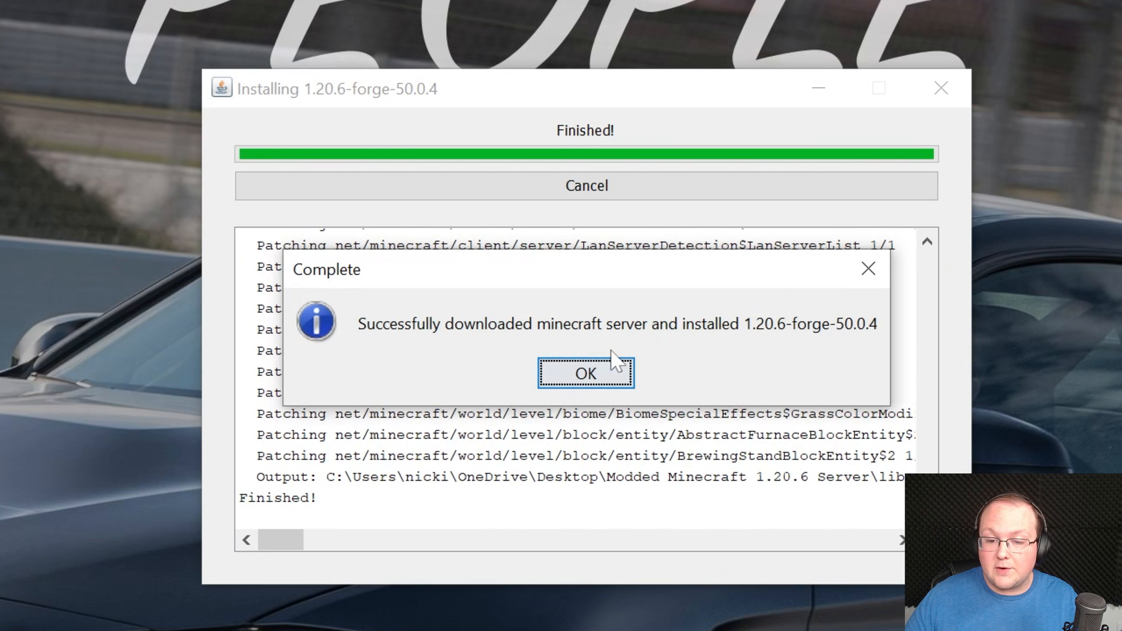
left_click(586, 372)
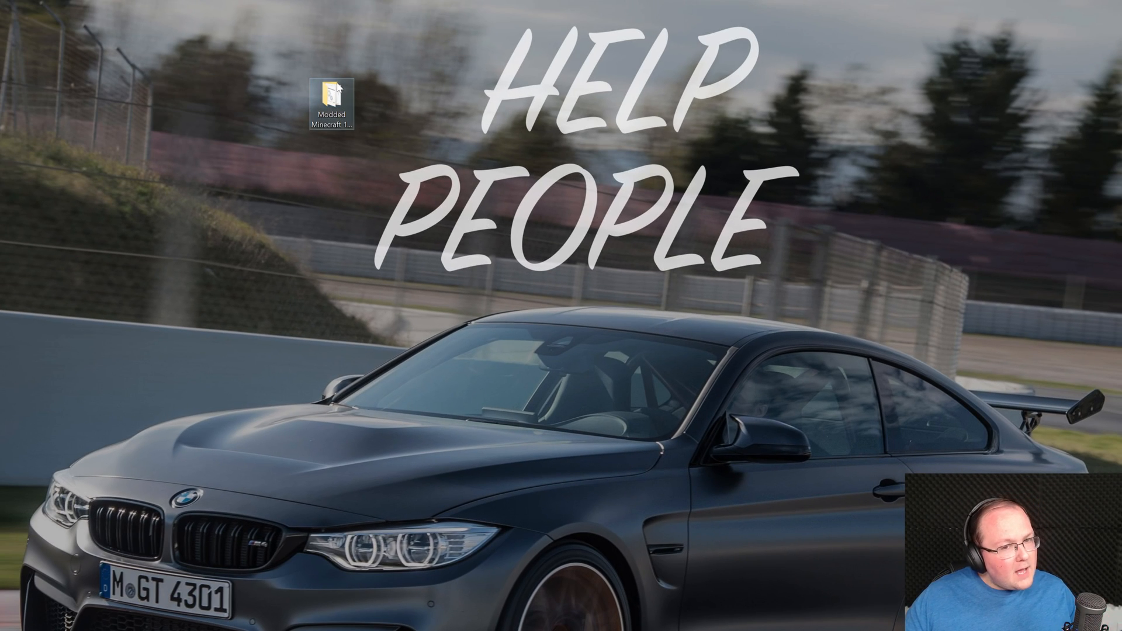
Run run.bat in the server folder once so it generates config, mods, logs and eula.txt
double_click(331, 98)
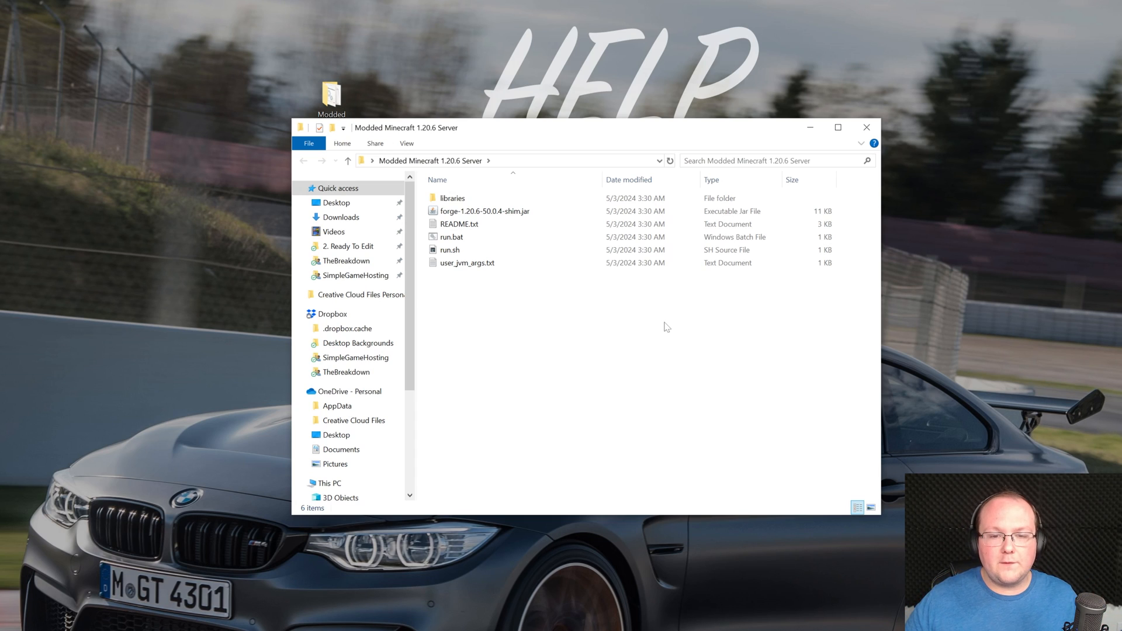
mouse_move(464, 287)
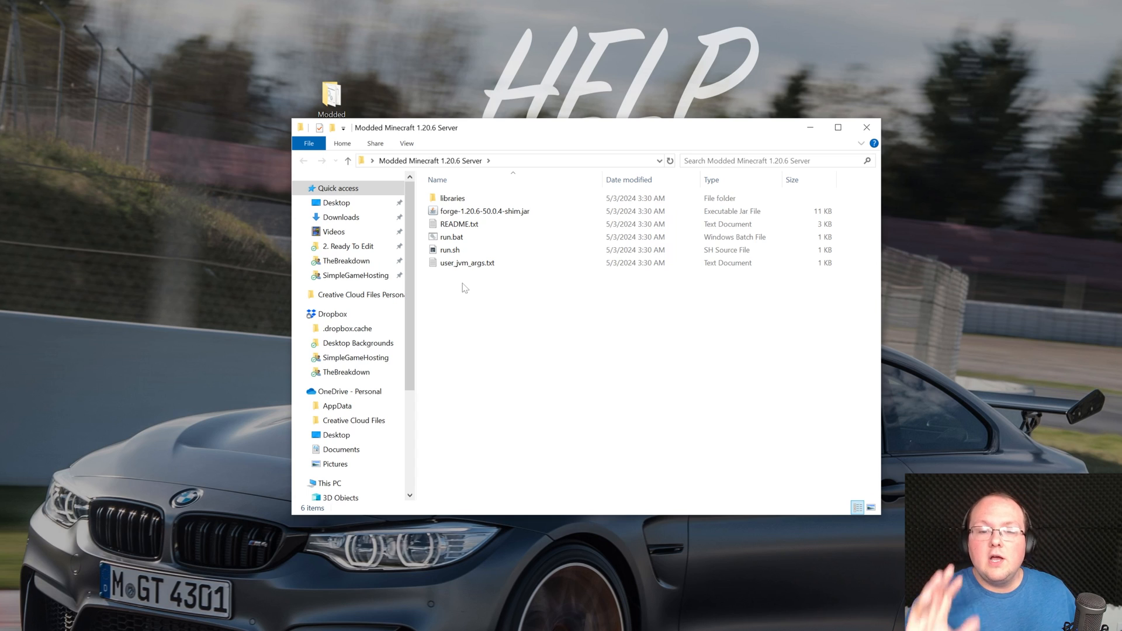
left_click(451, 238)
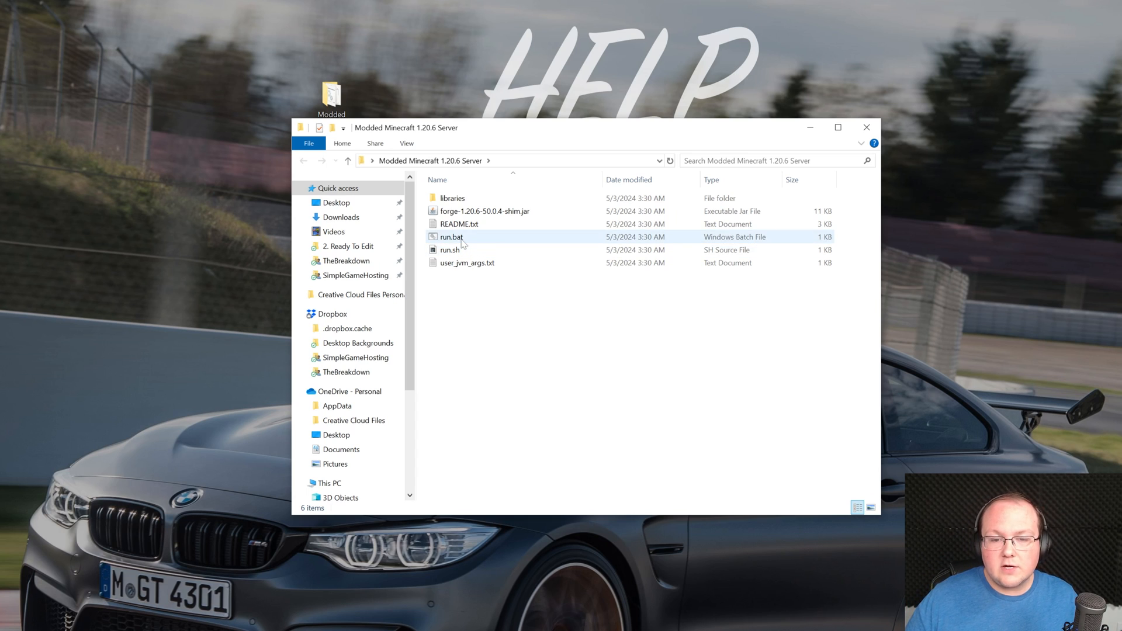
double_click(451, 237)
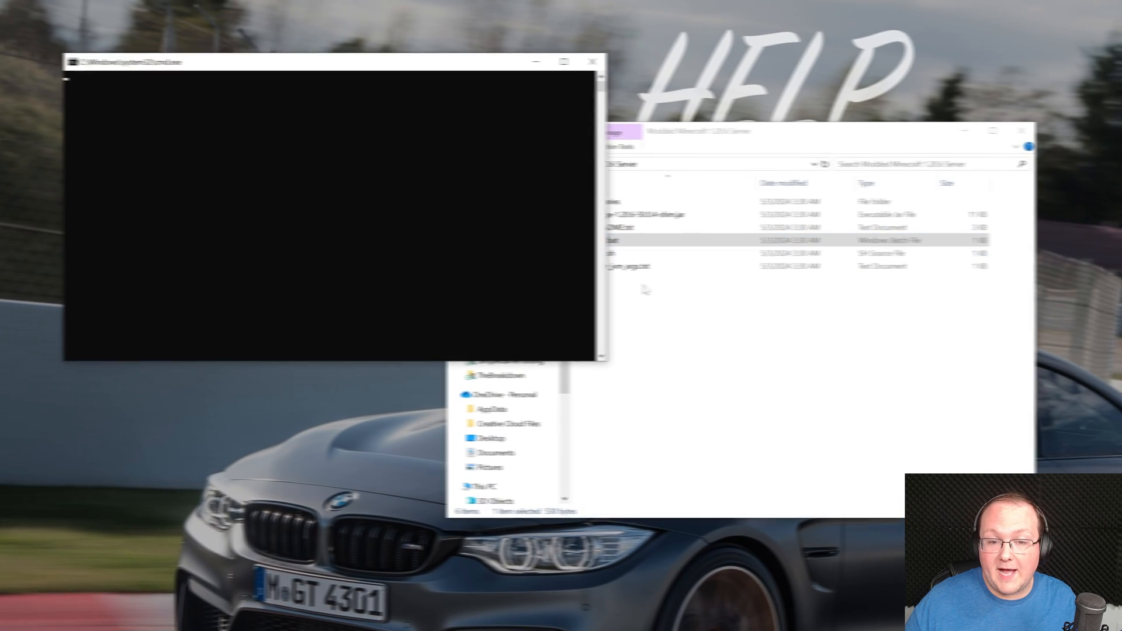
double_click(630, 241)
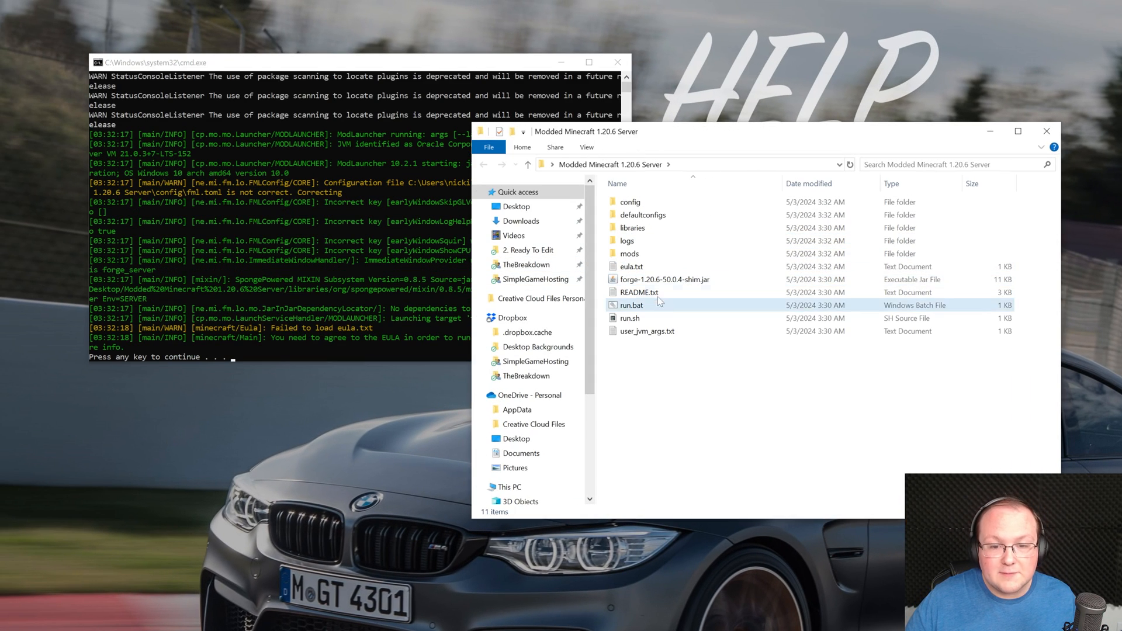
left_click(632, 266)
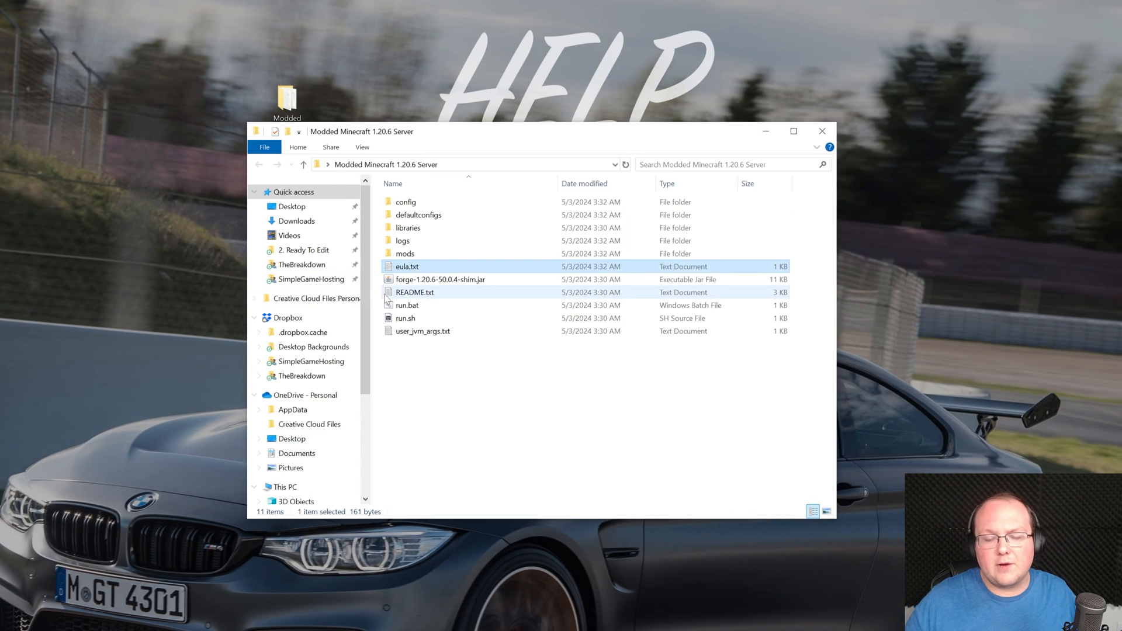
mouse_move(413, 292)
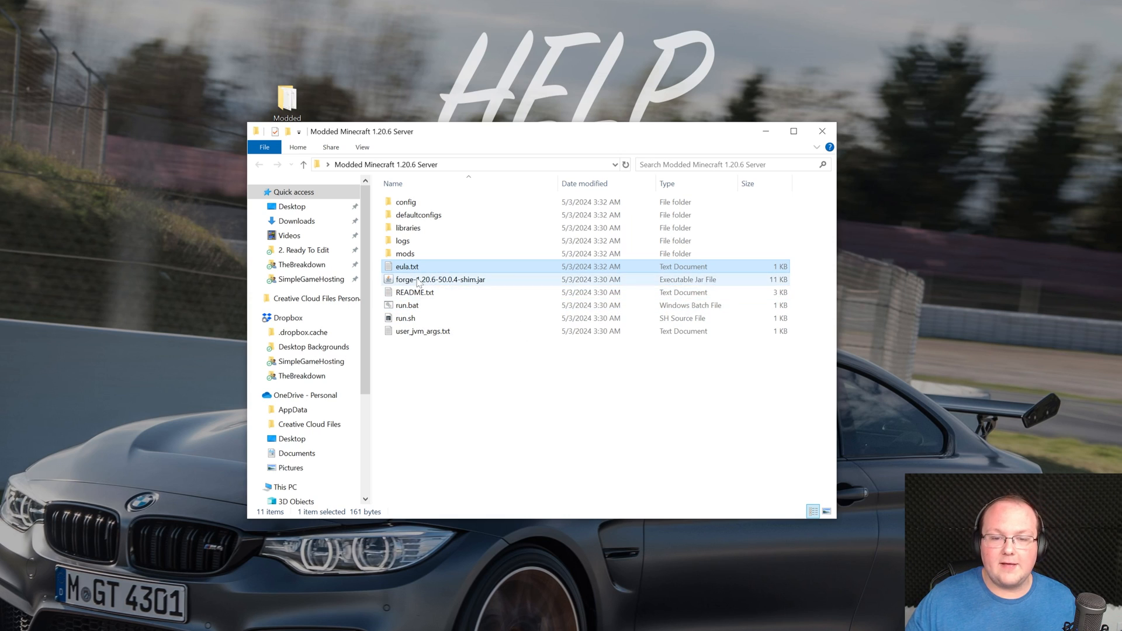
Edit eula.txt in Notepad to eula=true and save it
left_click(440, 279)
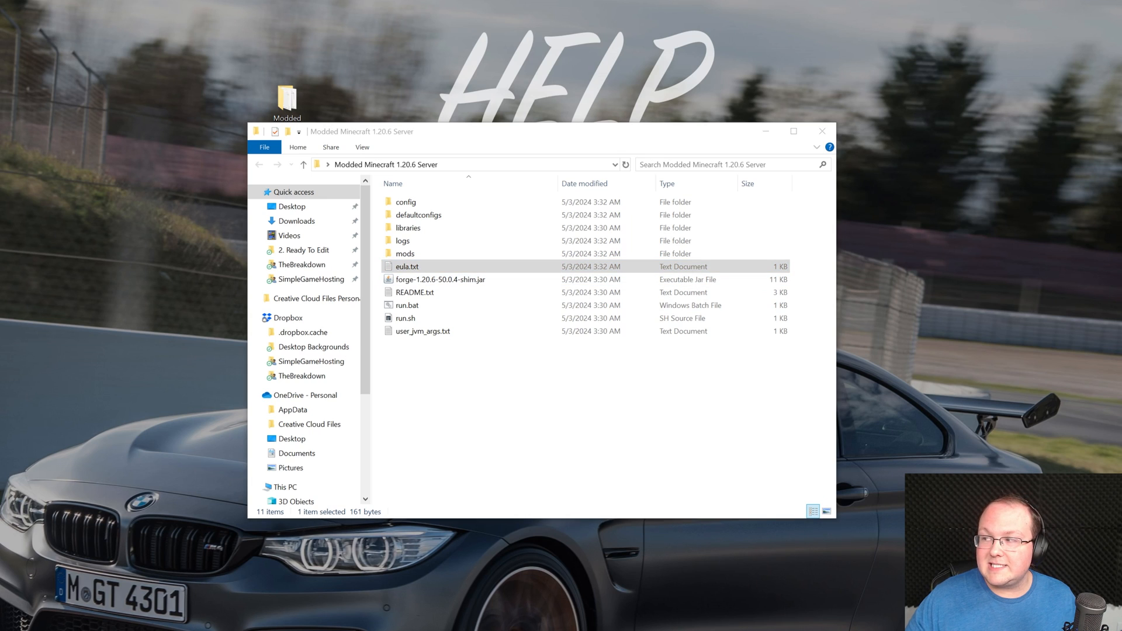
double_click(407, 266)
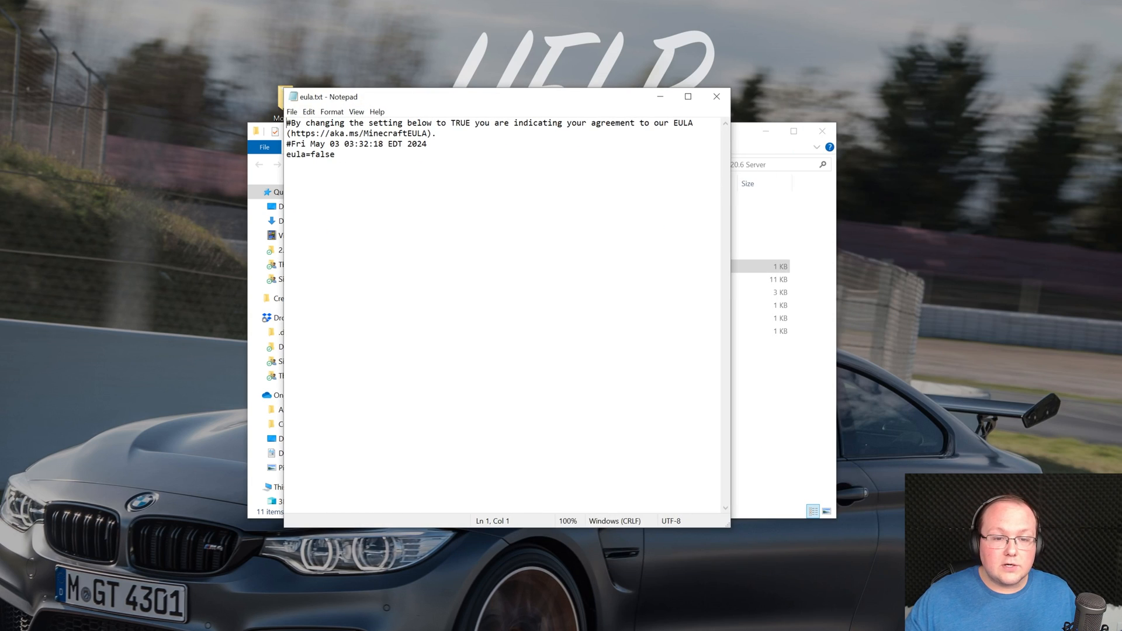
double_click(321, 154)
type("tr")
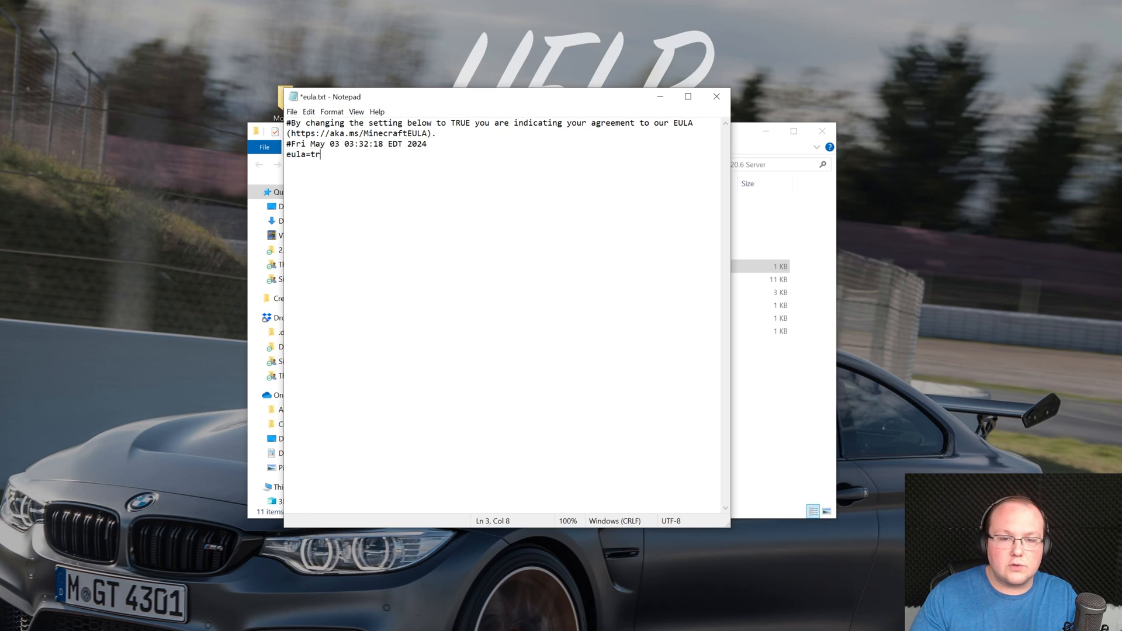
left_click(291, 112)
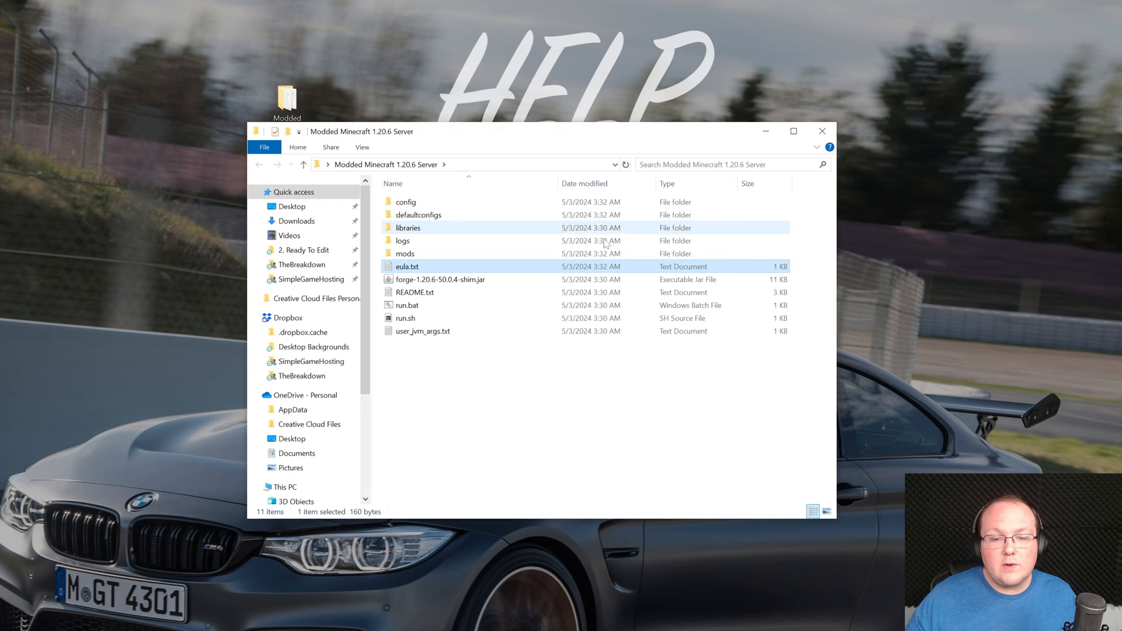
Start the Forge server via run.bat and allow it access through the Windows firewall
left_click(406, 305)
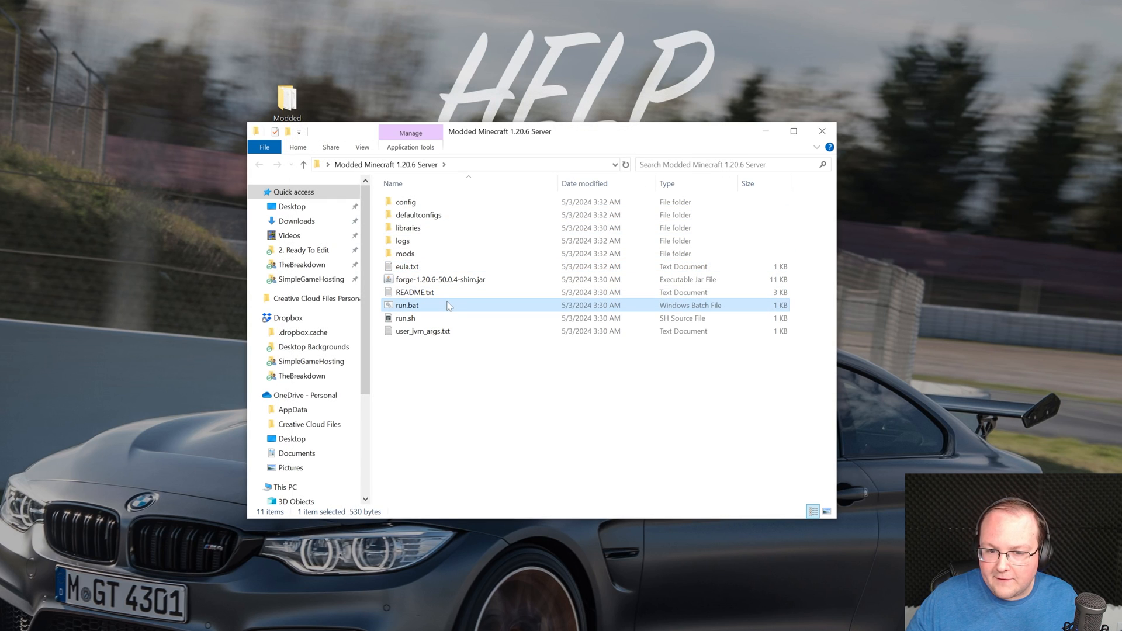
double_click(407, 305)
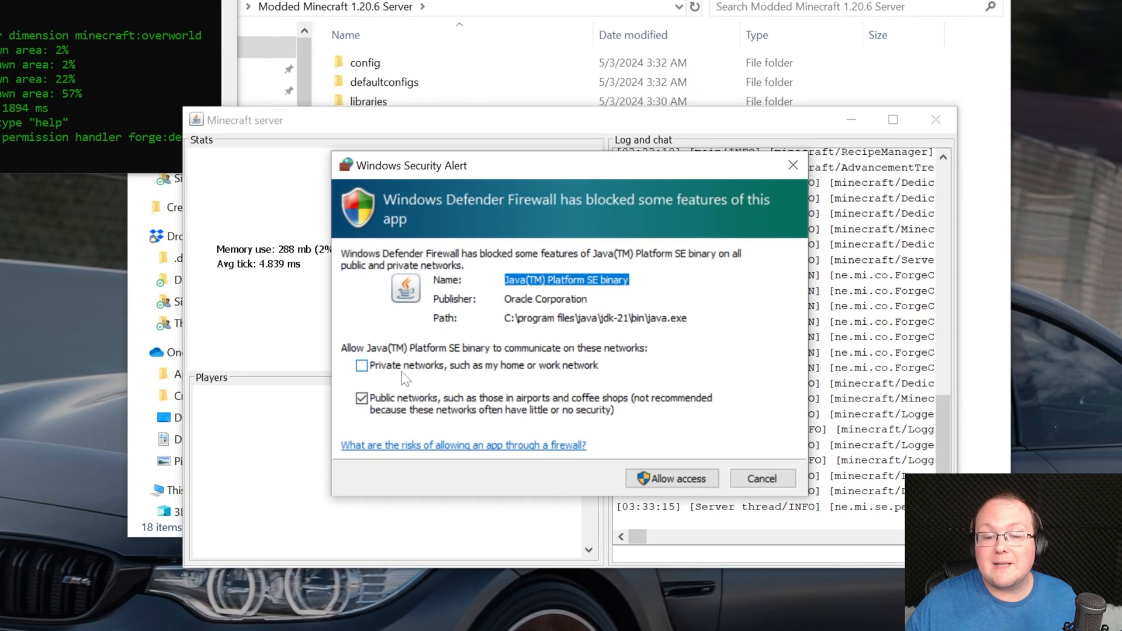
left_click(361, 365)
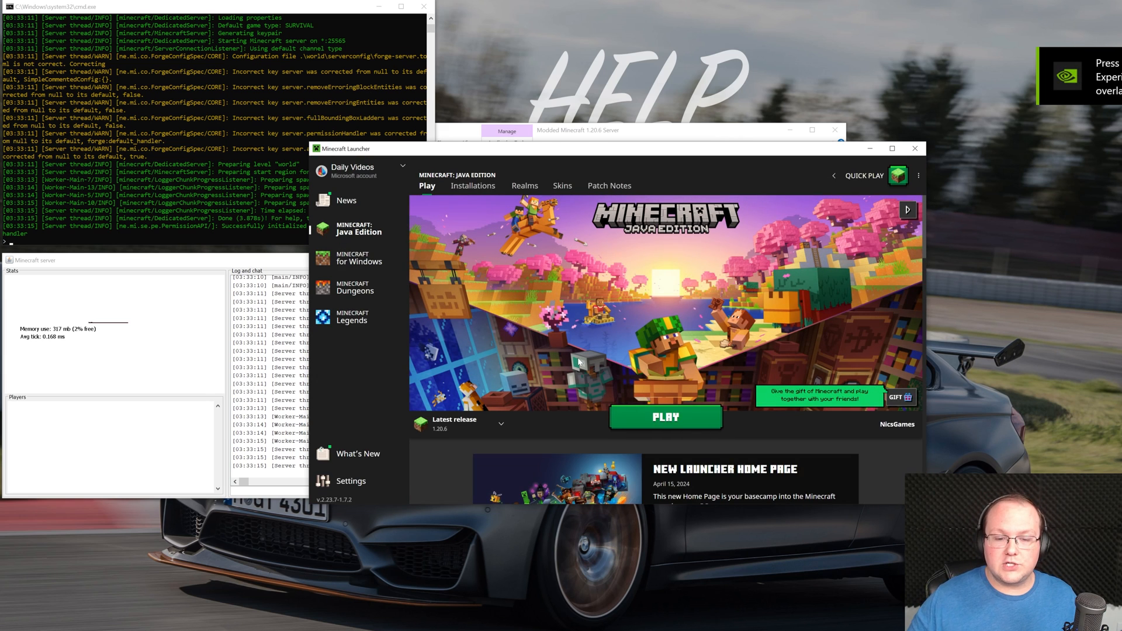
Play the Forge 1.20.6 installation from the Minecraft Launcher to reach the title screen
left_click(472, 186)
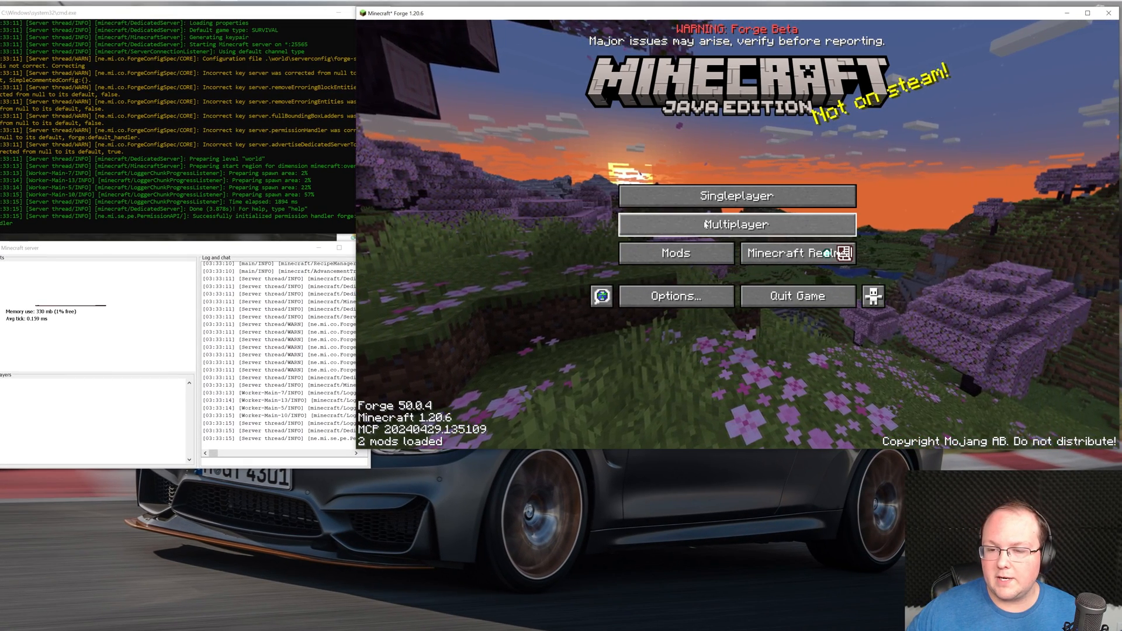
Add a multiplayer server entry named 'Local Connection' with address localhost
left_click(735, 224)
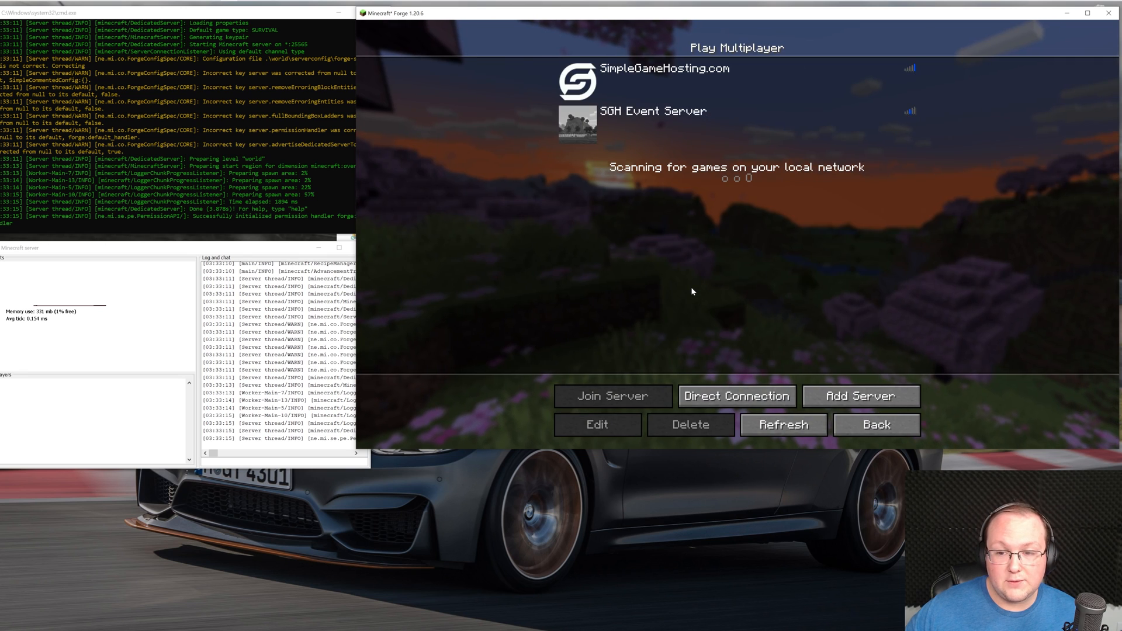
left_click(689, 424)
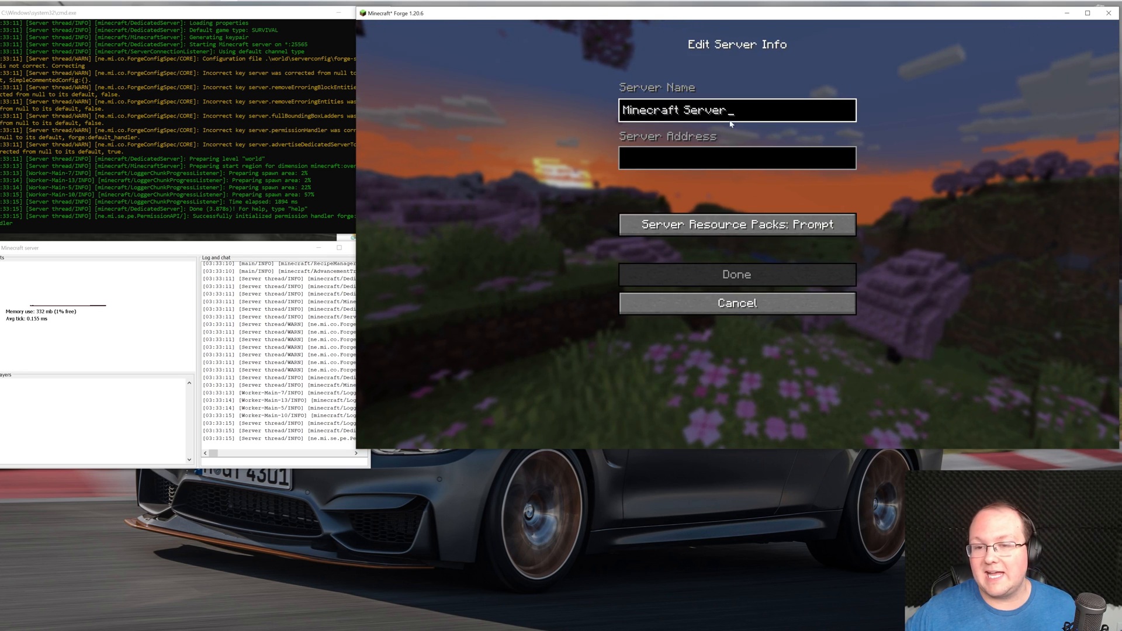
type("Local")
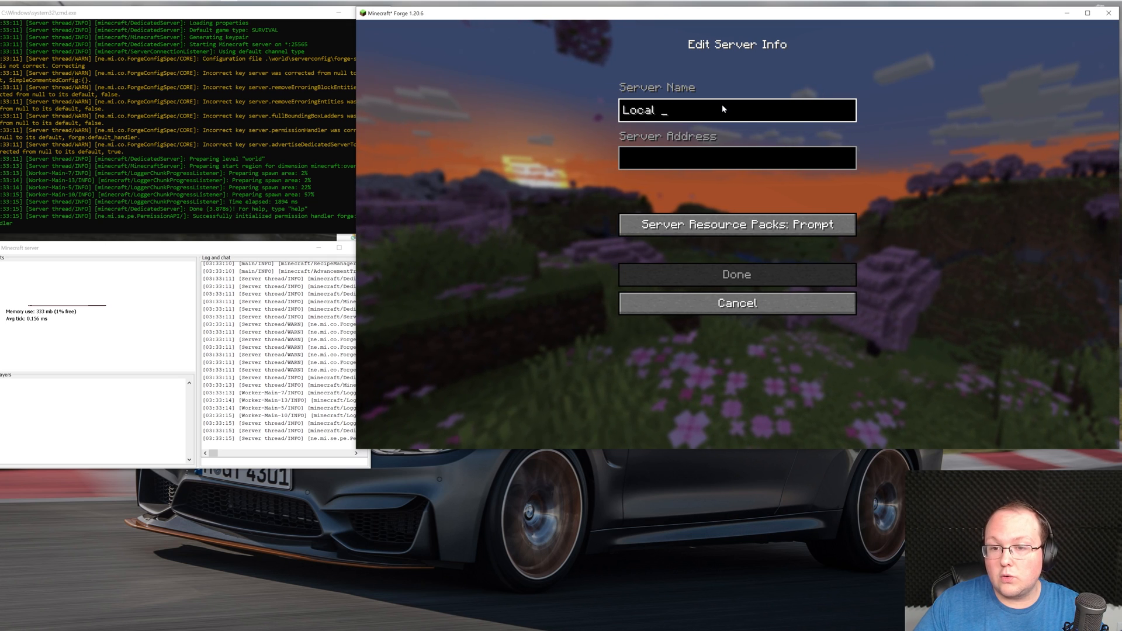
type("Connection")
left_click(737, 158)
type("l")
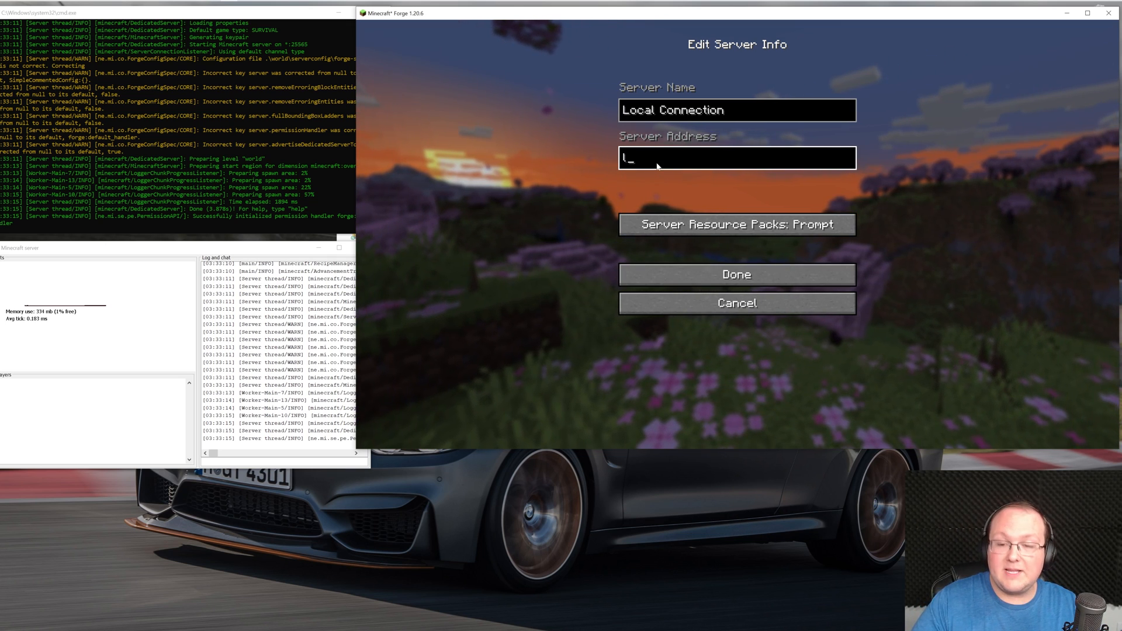
type("ocalhost")
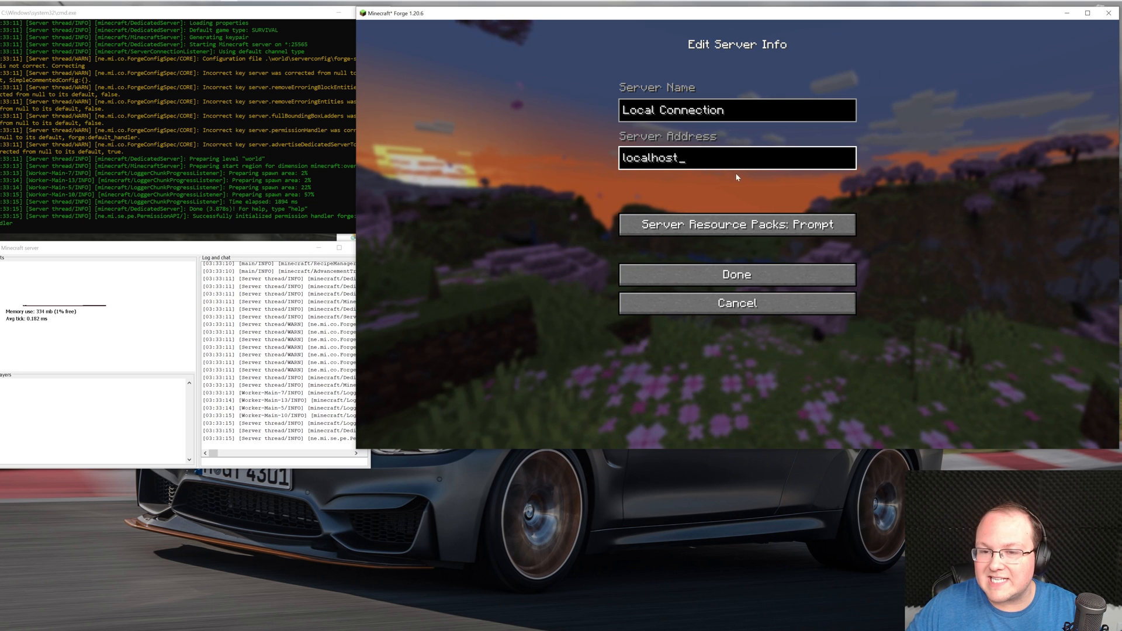
left_click(735, 273)
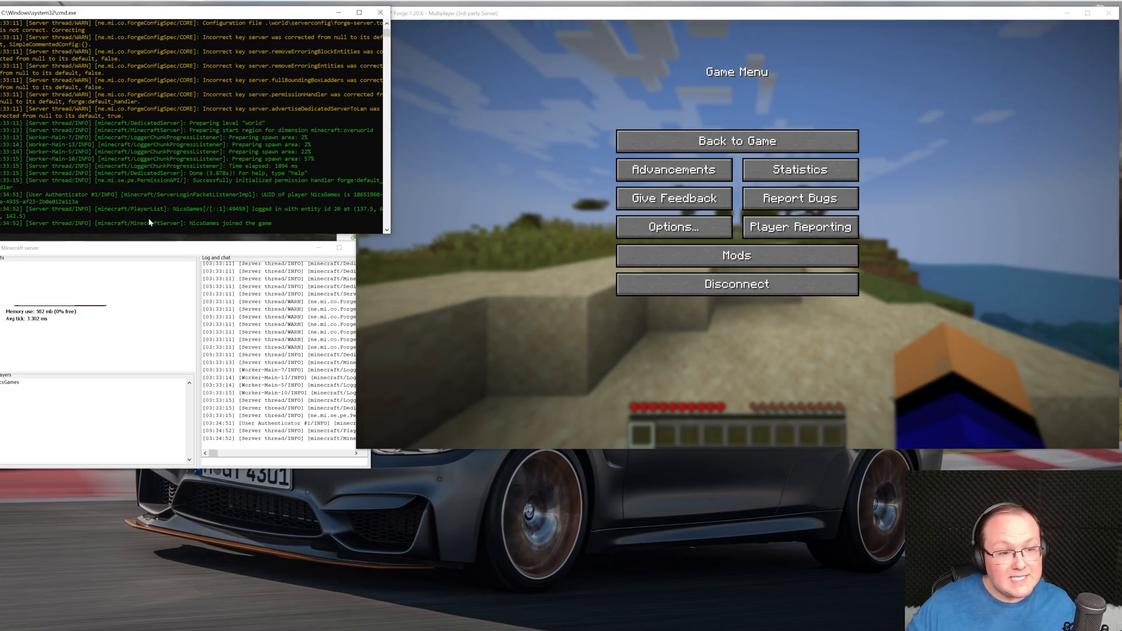
Join the Local Connection server's world, then disconnect from it
left_click(735, 140)
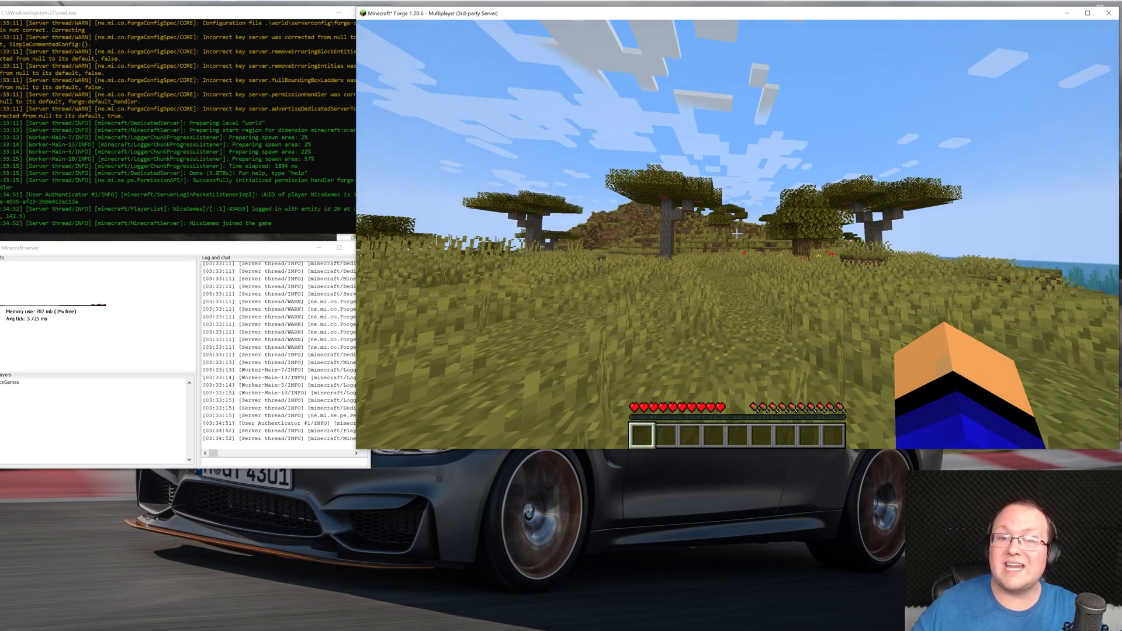
key("Escape")
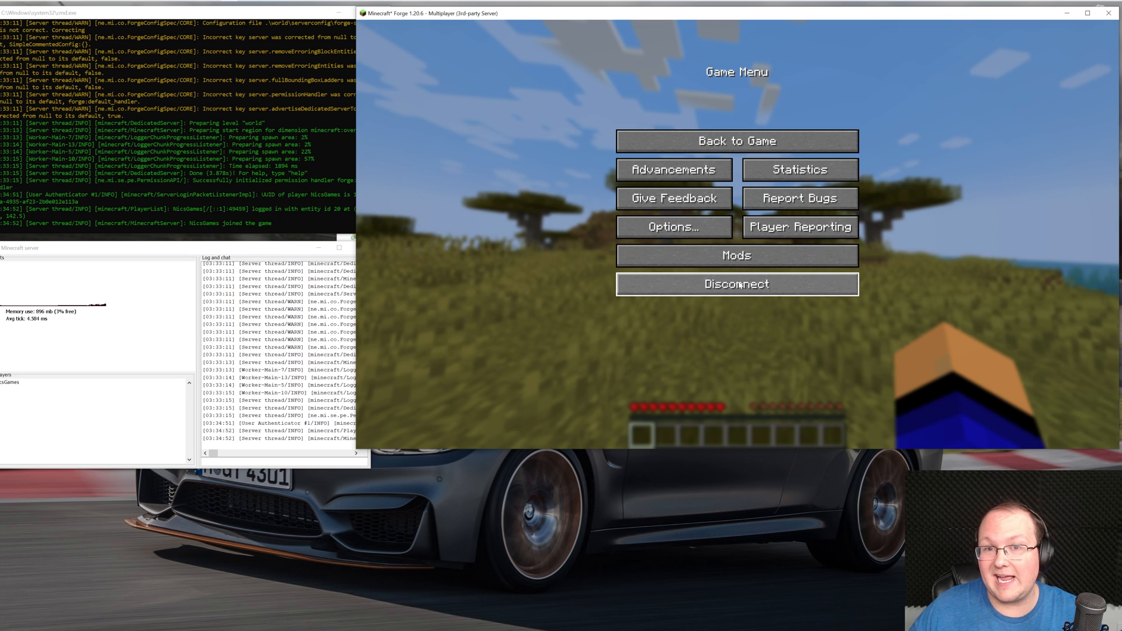
left_click(735, 282)
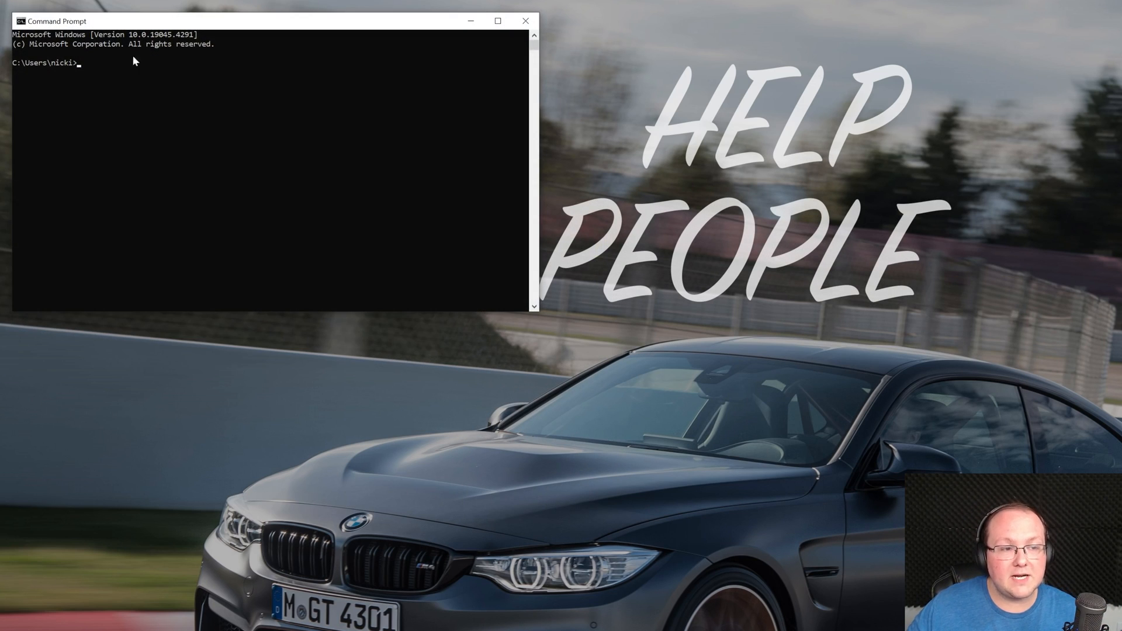
Run ipconfig and note the PC's IPv4 address 192.168.1.2 in Notepad
type("ipcon")
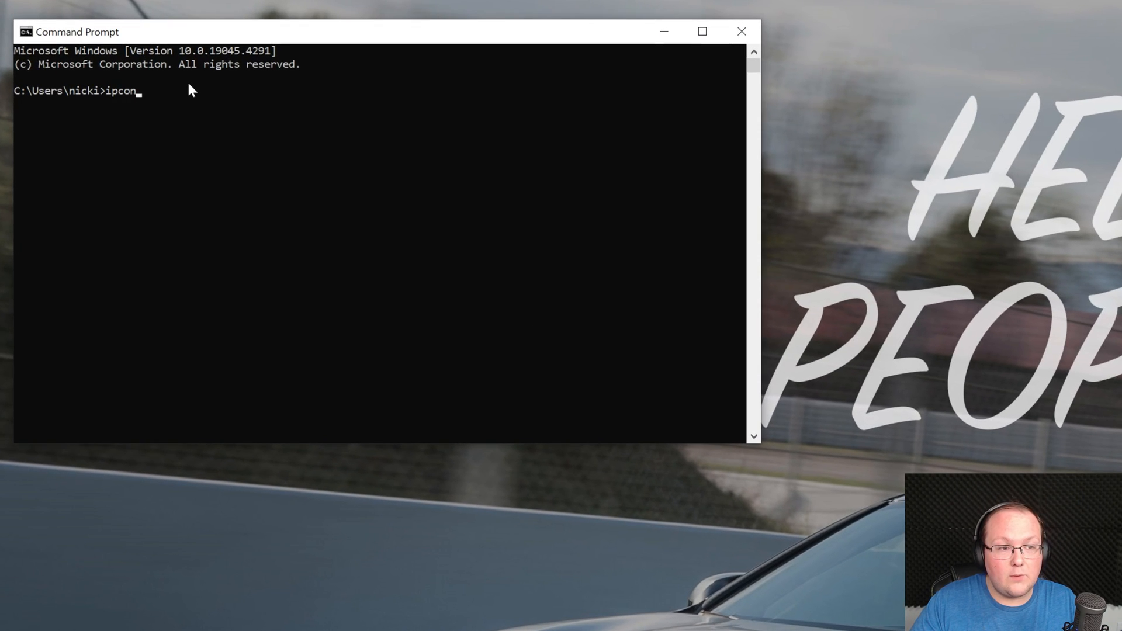
type("fig")
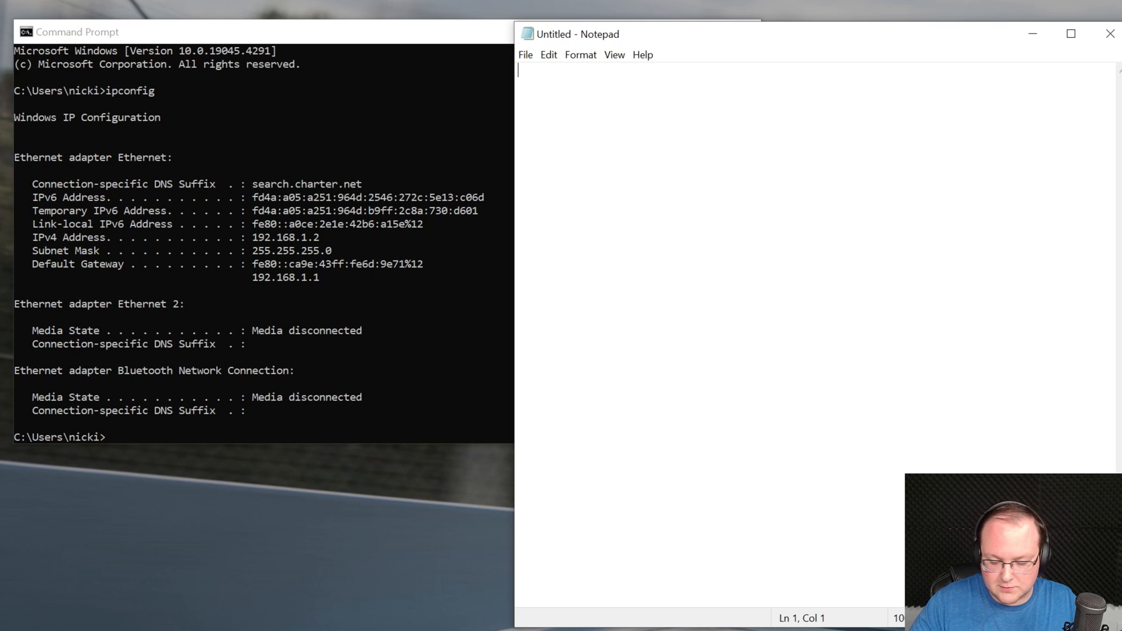
type("IPv4:")
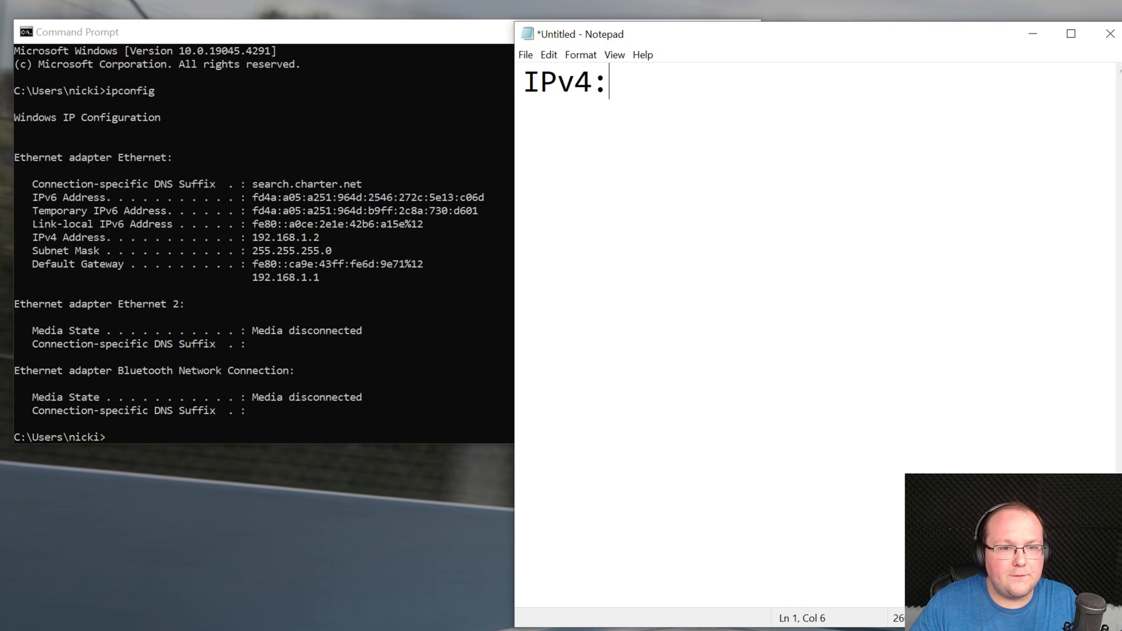
type("192.168.1.2")
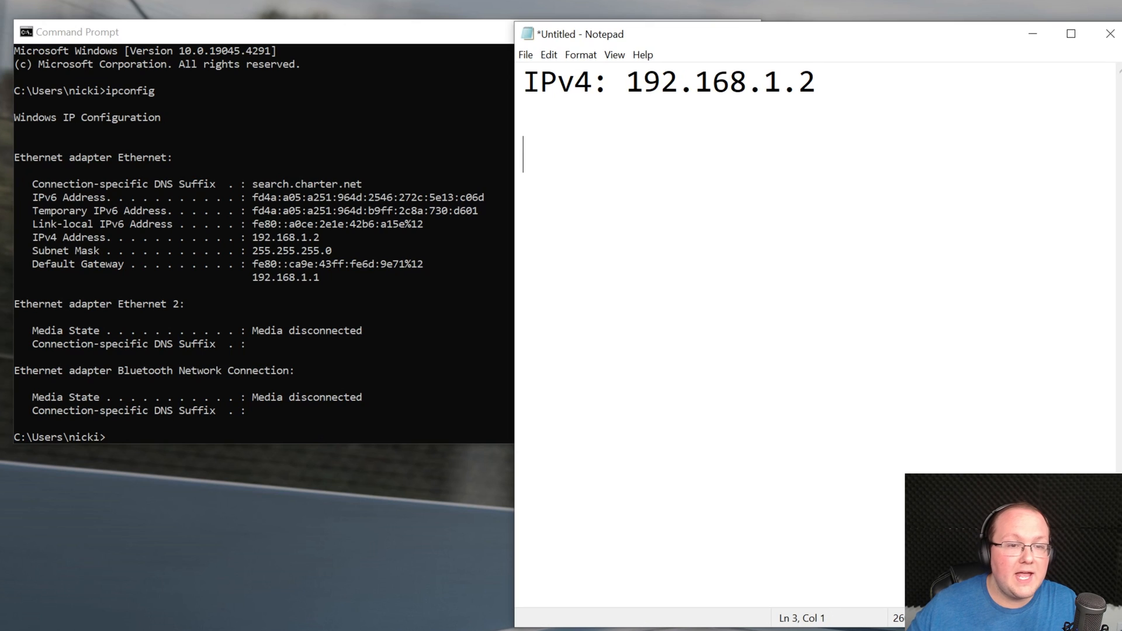
Note the default gateway 192.168.1.1 in Notepad
type("Def")
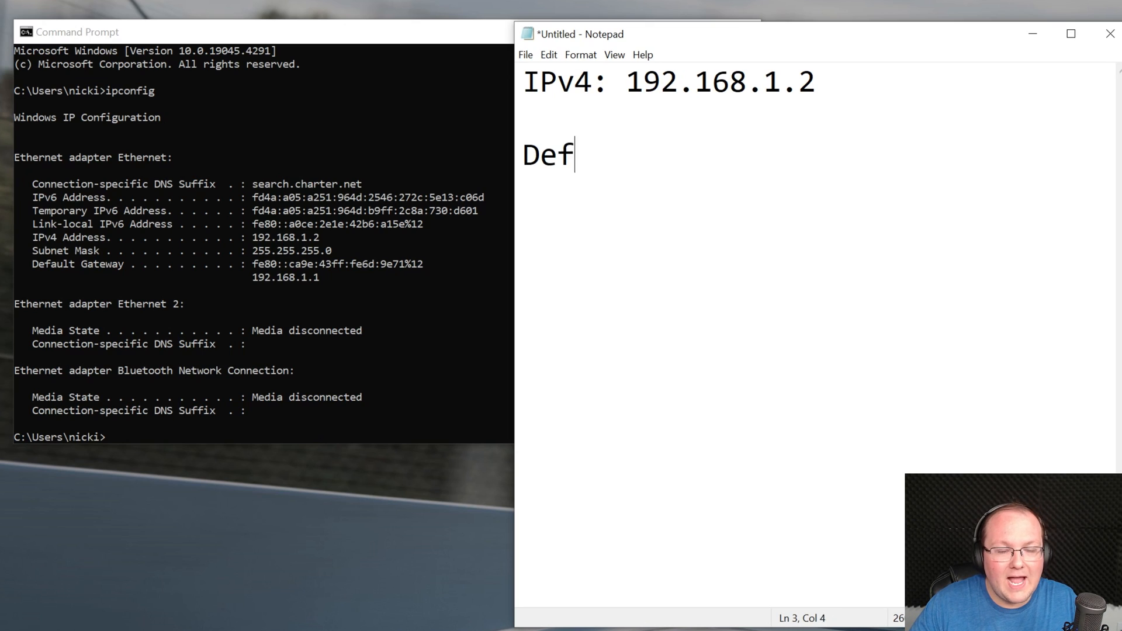
type("a")
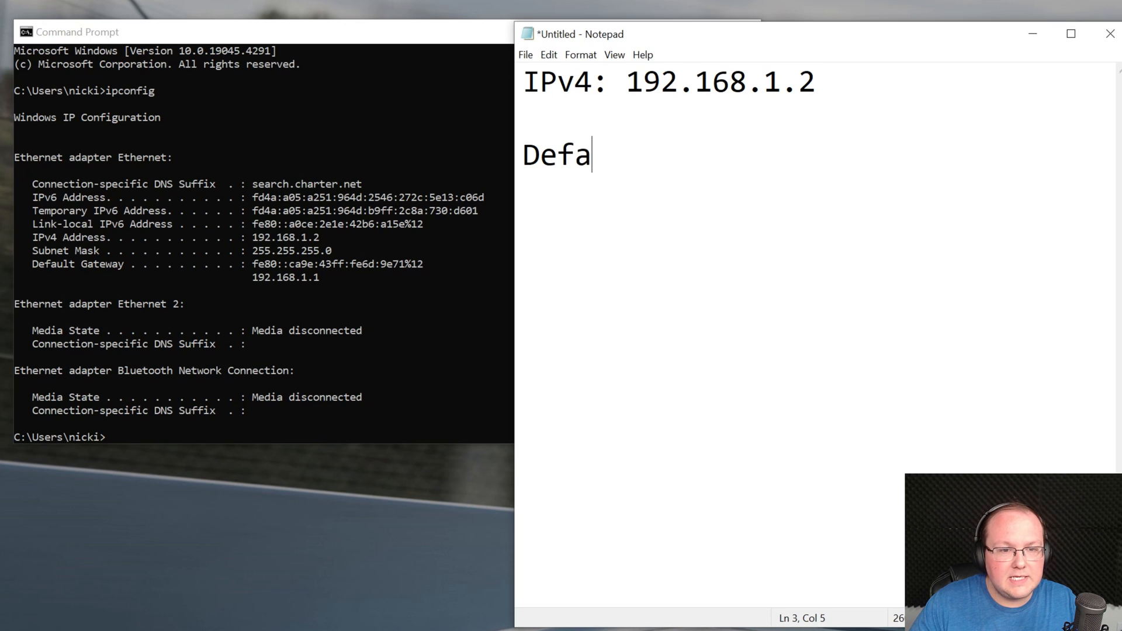
type("ult Gateway")
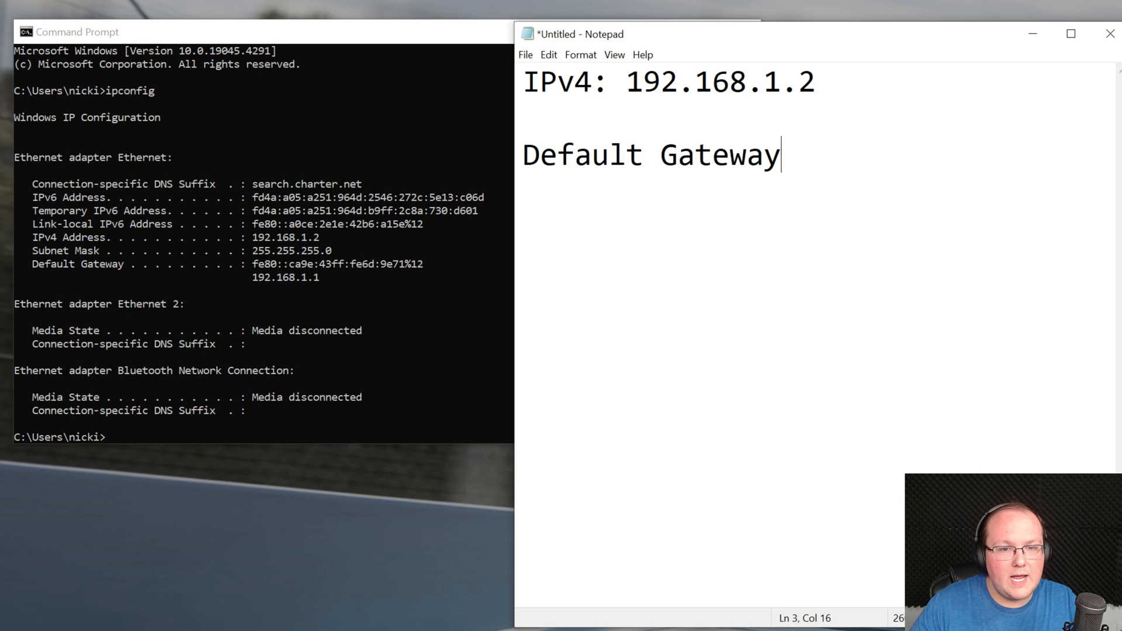
type(":")
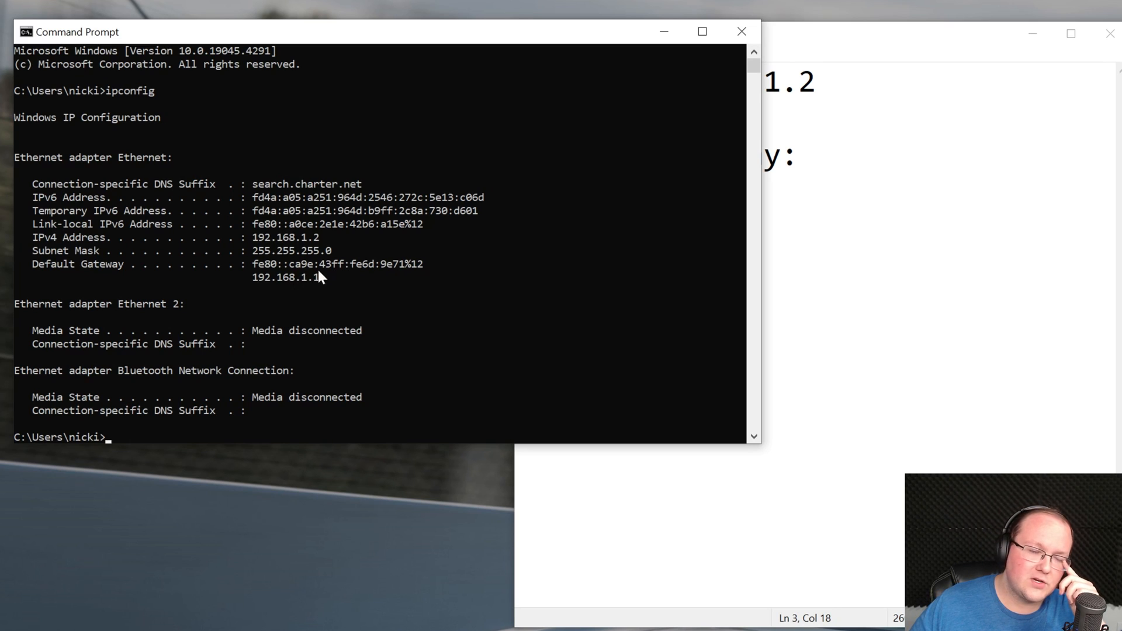
mouse_move(246, 293)
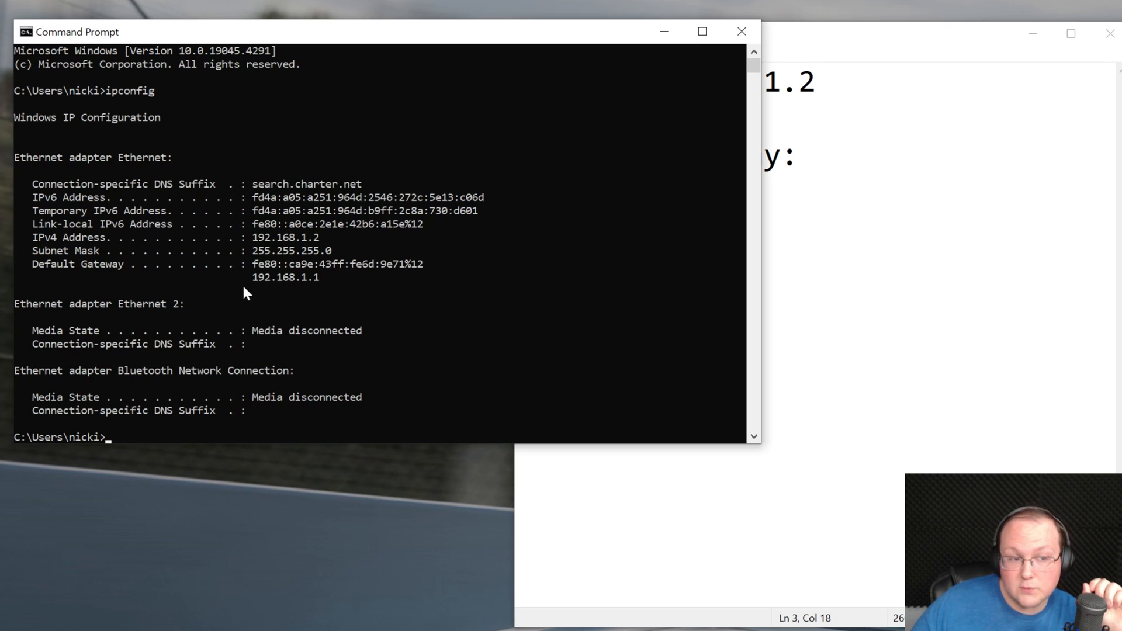
mouse_move(311, 290)
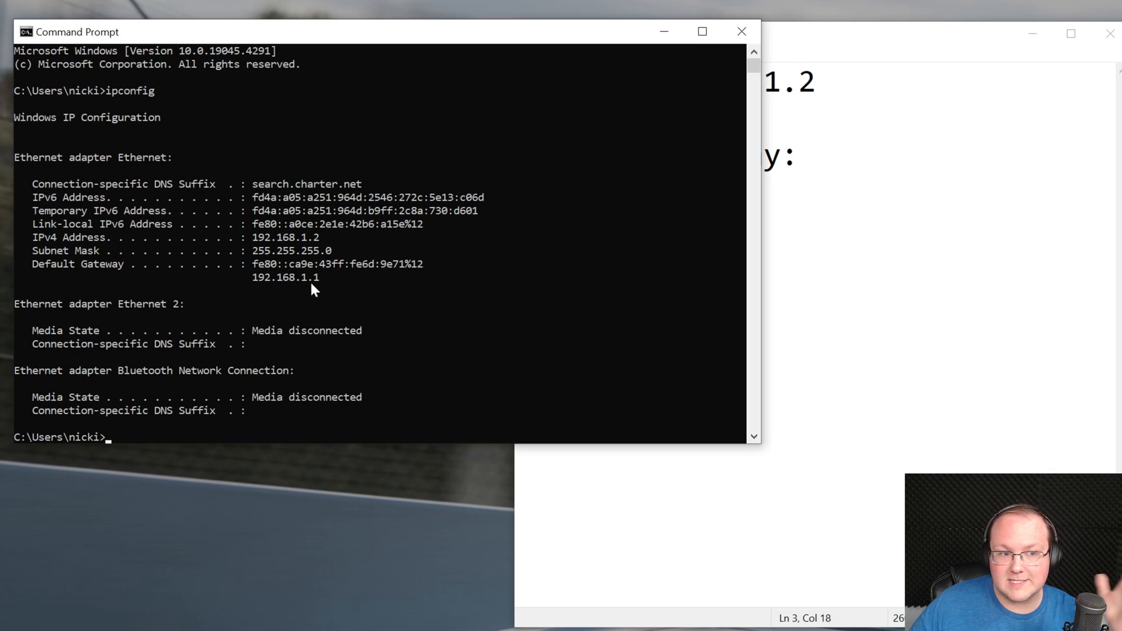
mouse_move(263, 291)
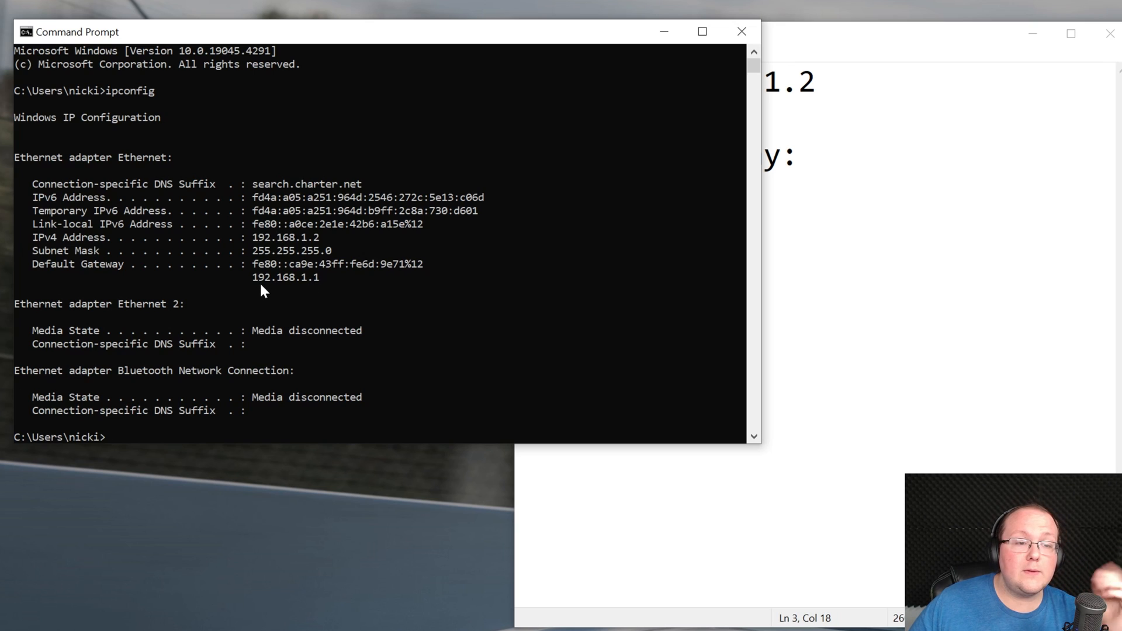
mouse_move(93, 263)
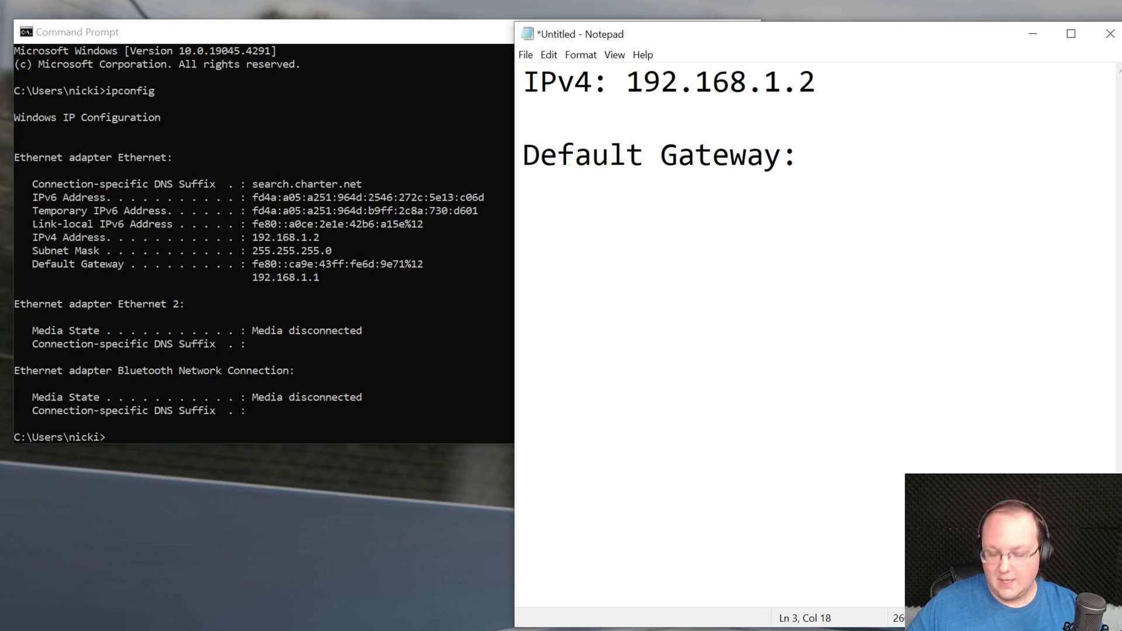
type("192.168.1.")
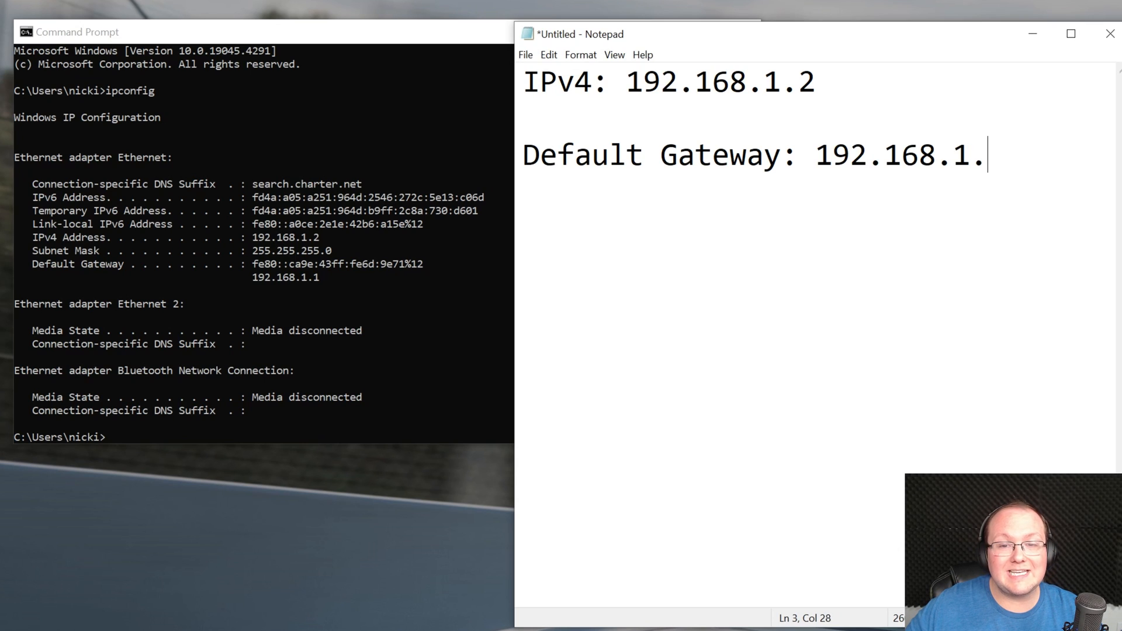
type("1")
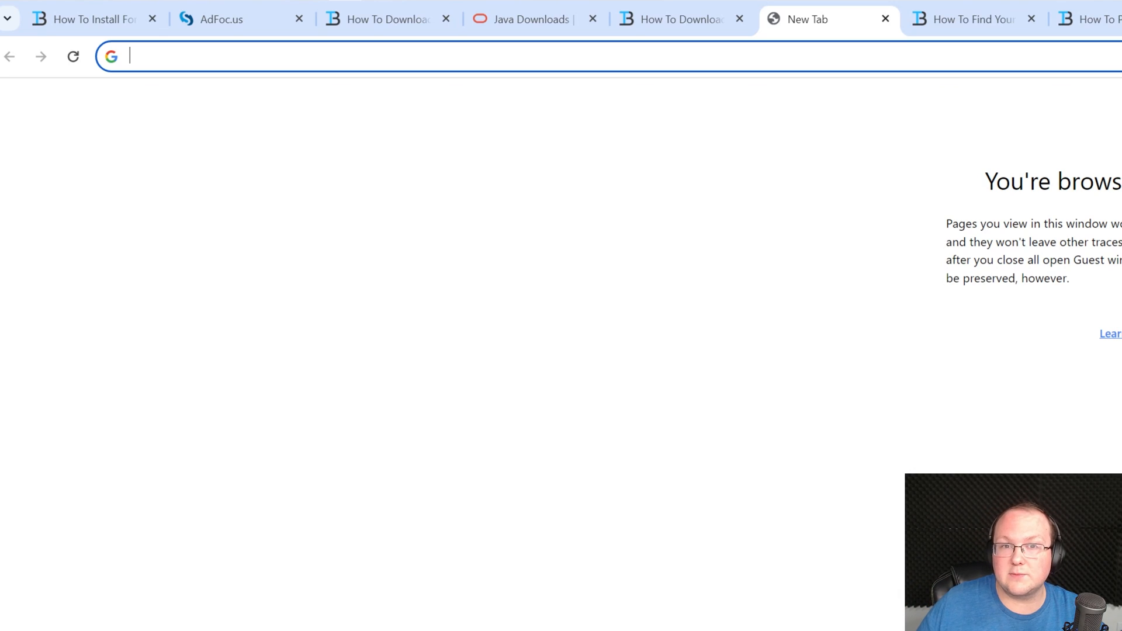
Browse to the router sign-in at 192.168.1.1 and skim the router-password guide
type("192.168.1.1")
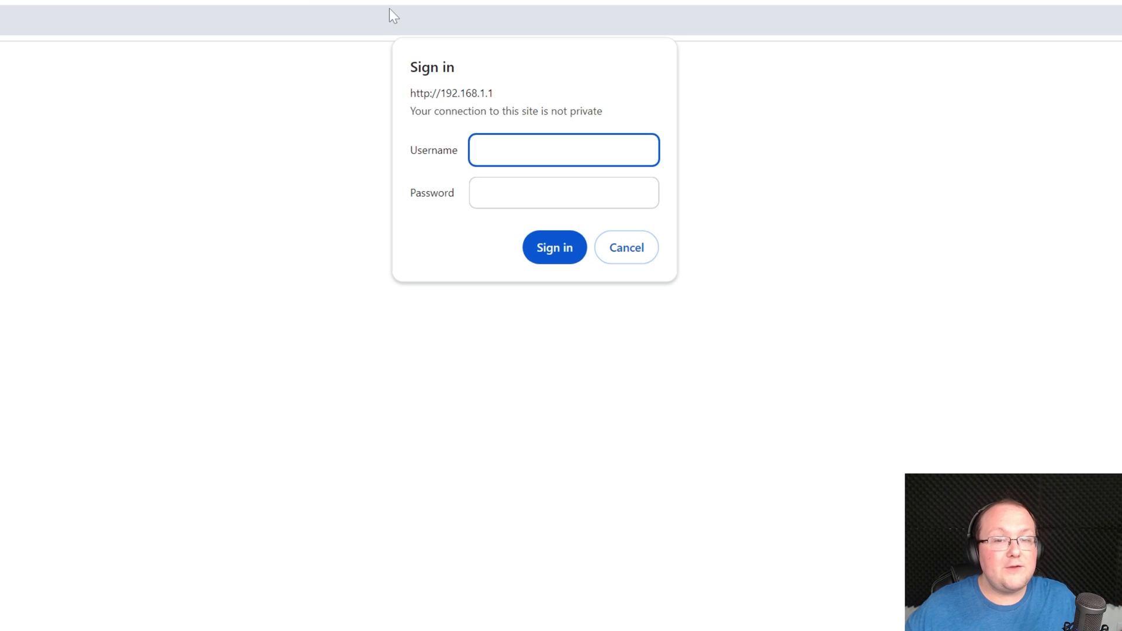
left_click(626, 247)
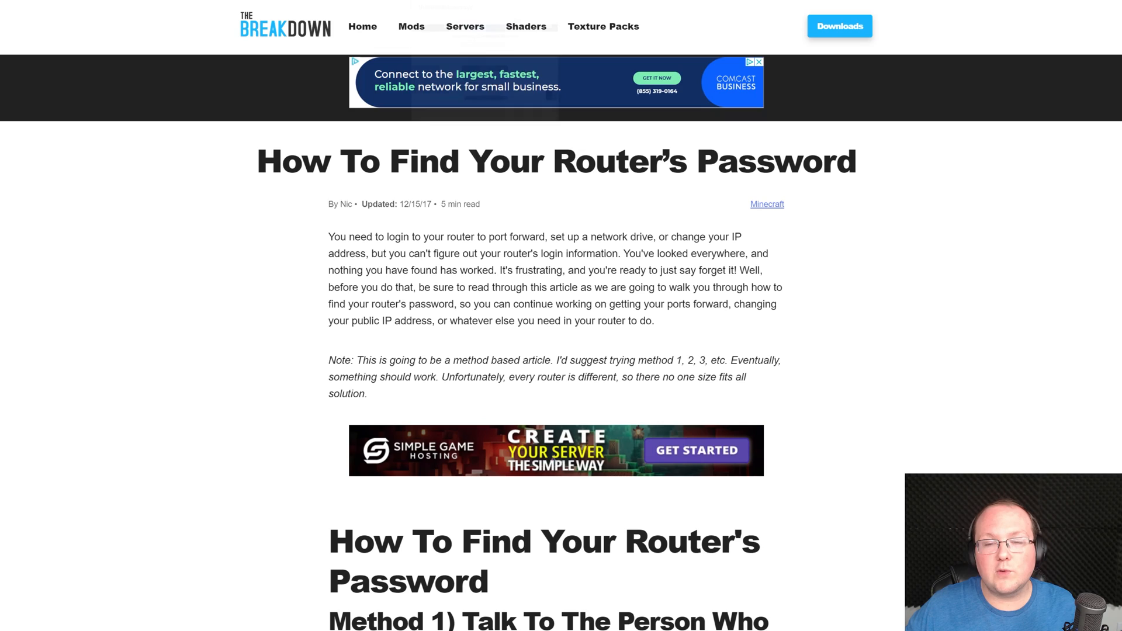
scroll("down", 3)
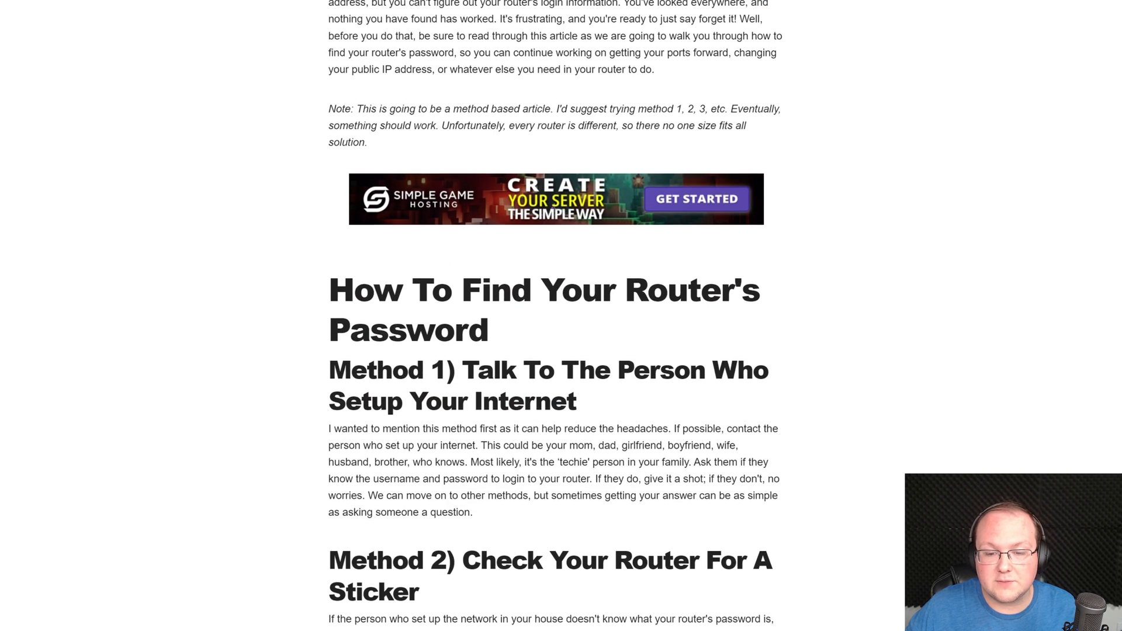
scroll("down", 3)
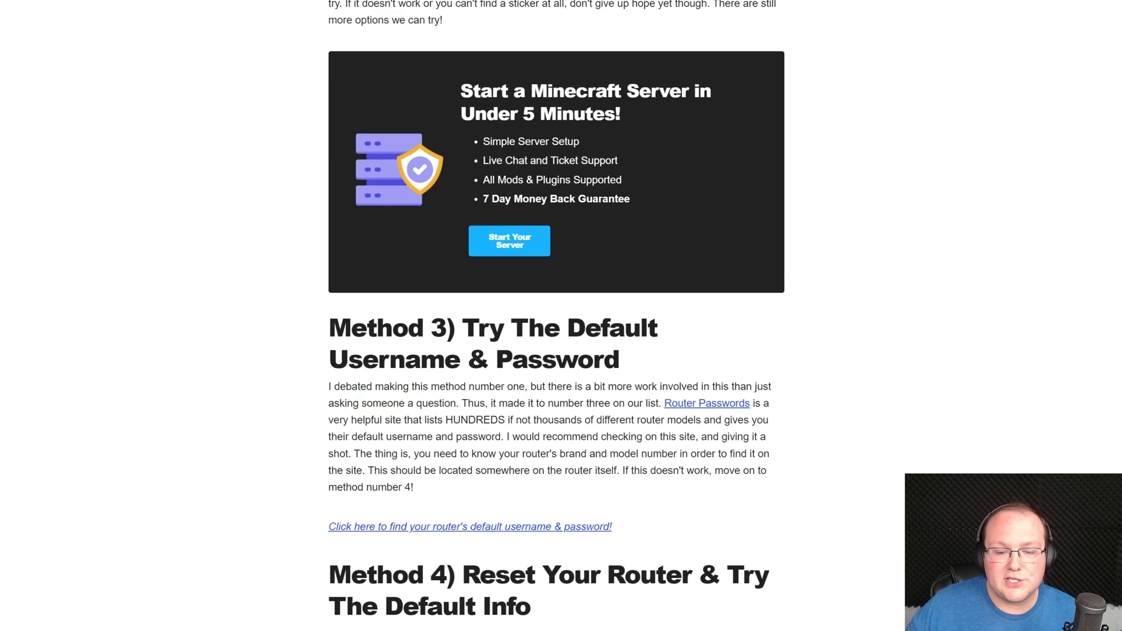
scroll("down", 3)
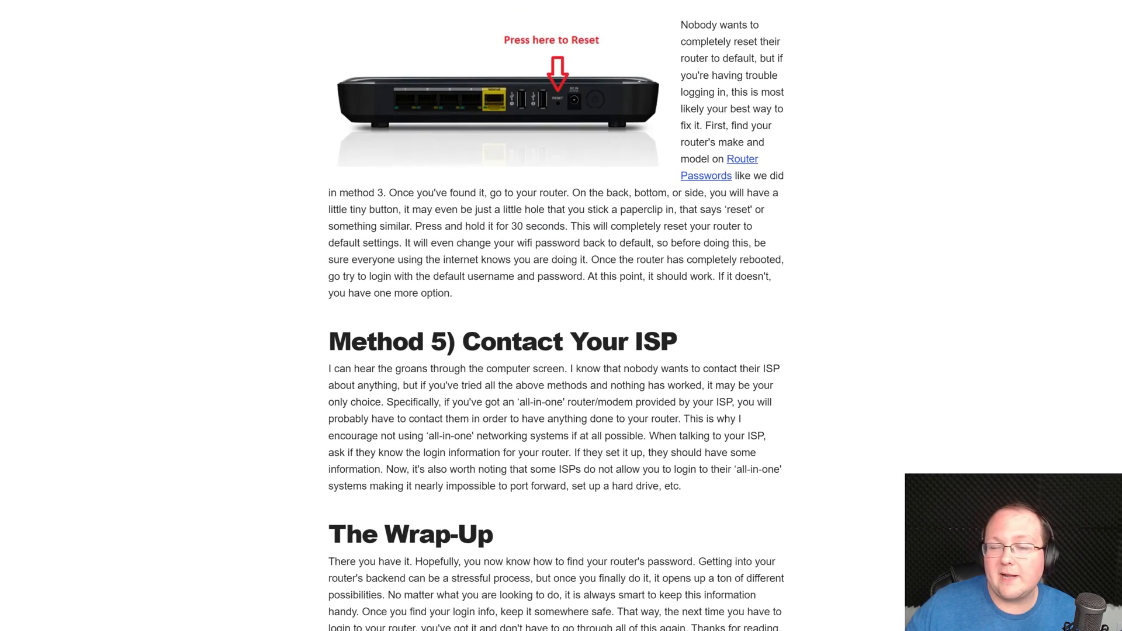
scroll("up", 3)
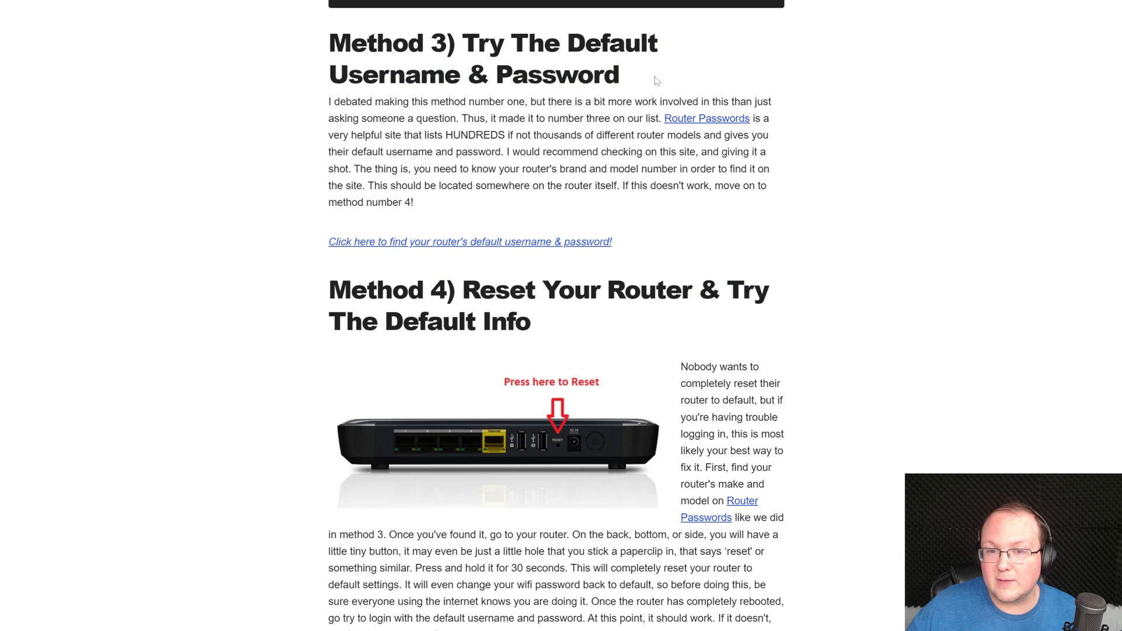
mouse_move(553, 360)
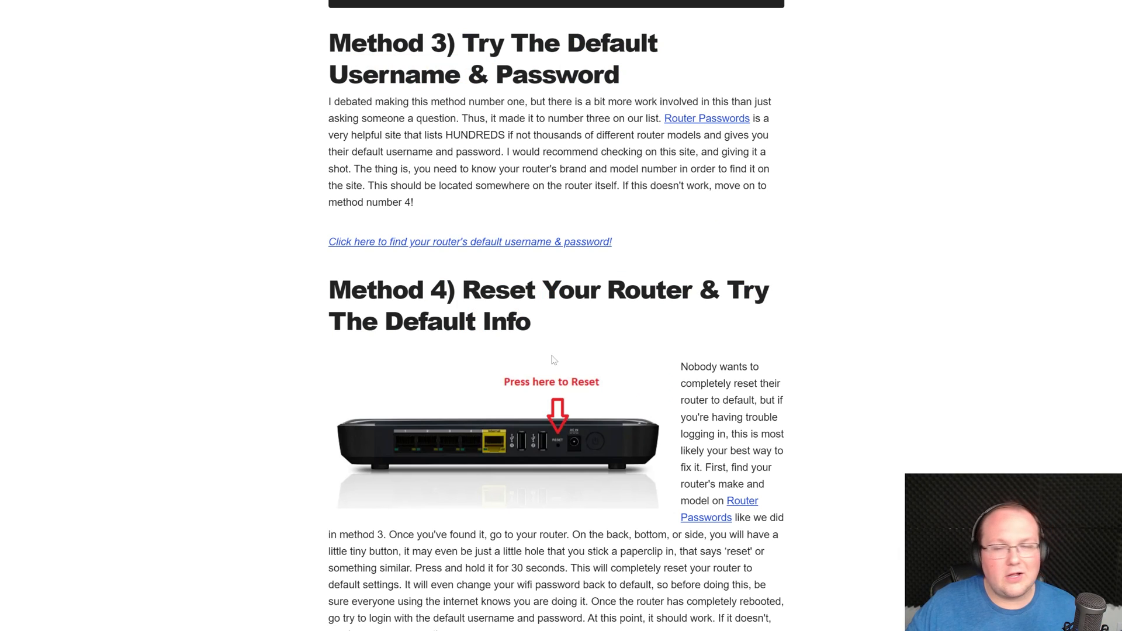
mouse_move(542, 357)
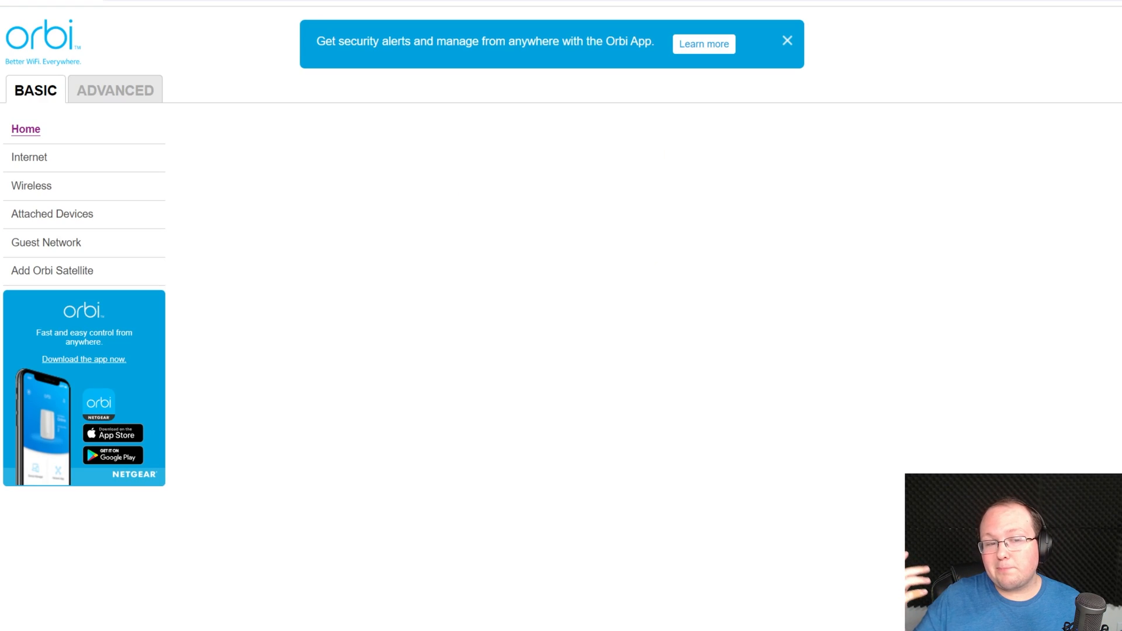
mouse_move(1043, 70)
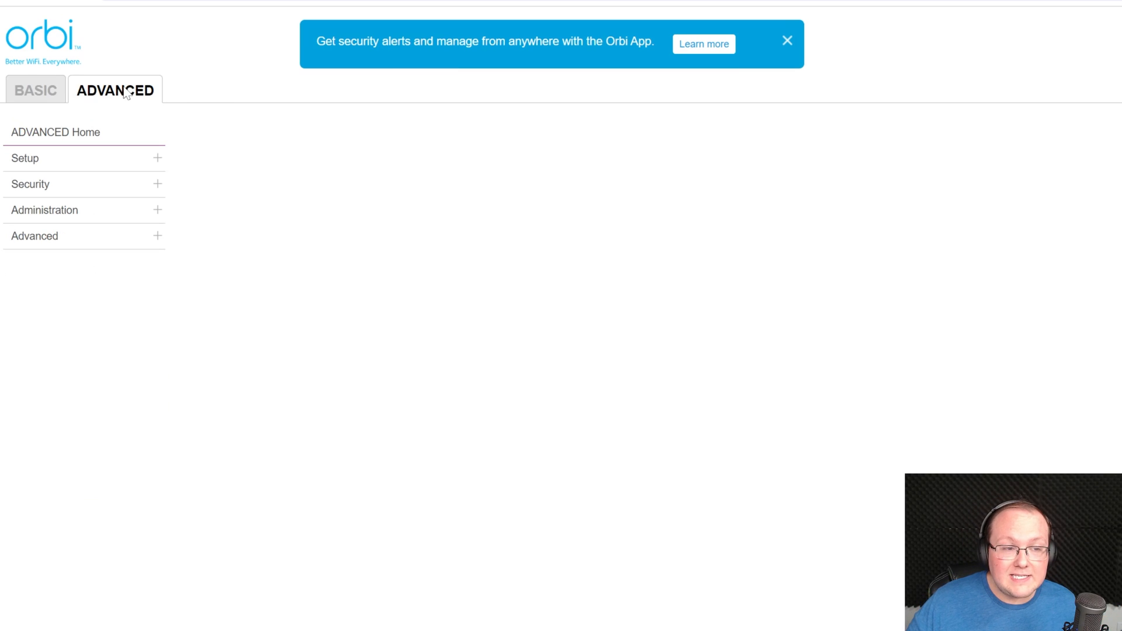
Expand Advanced, reach Port Forwarding and start adding a custom service
left_click(33, 235)
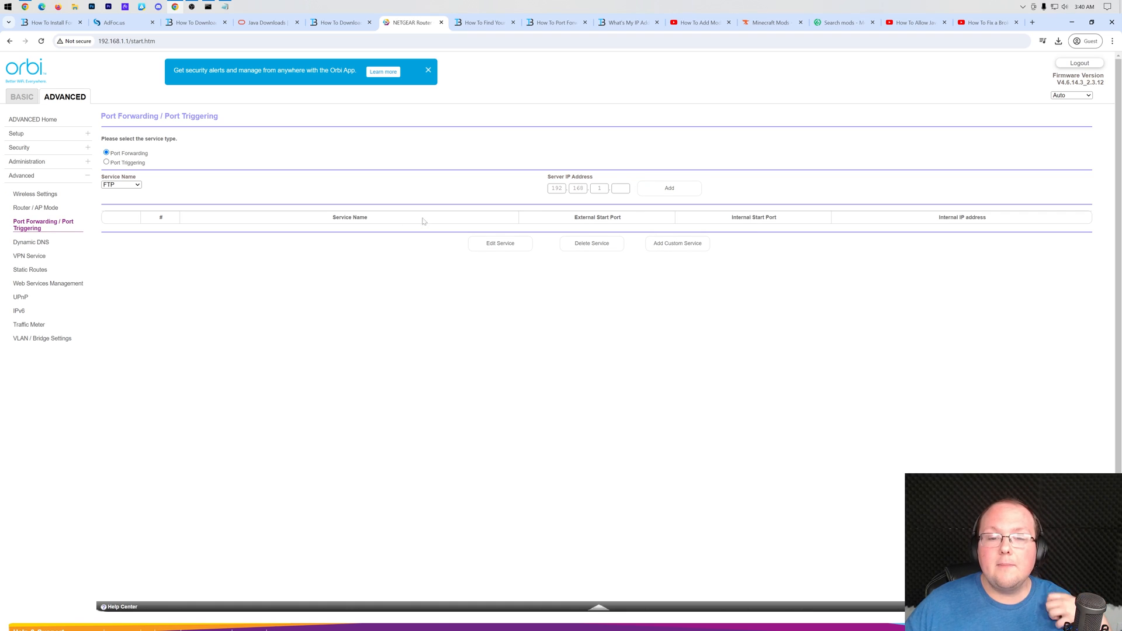
mouse_move(331, 245)
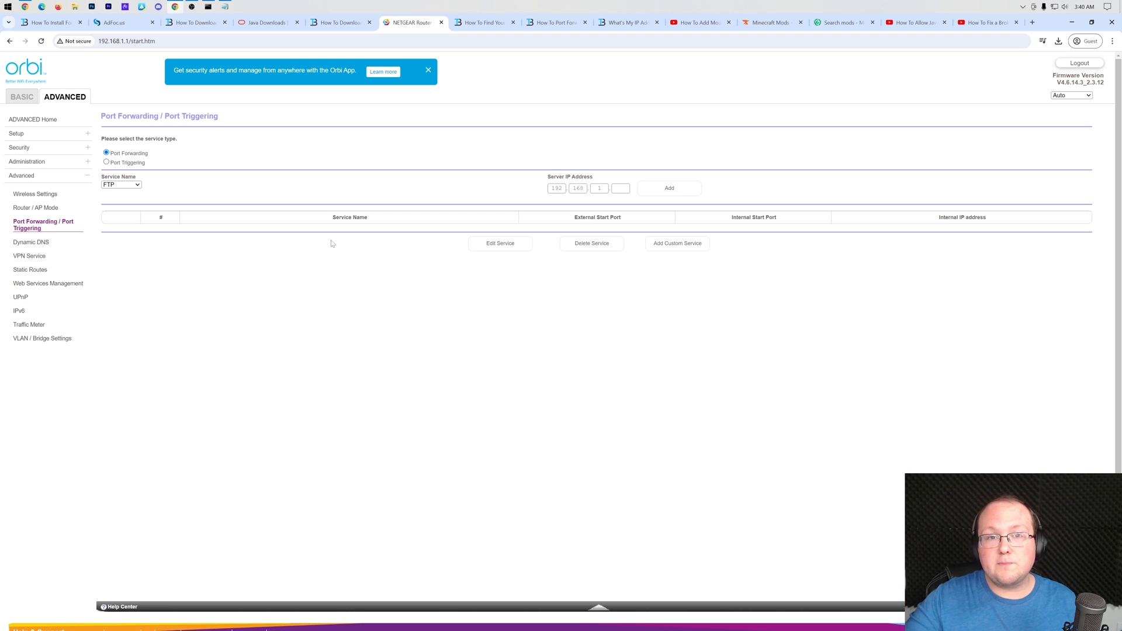
left_click(676, 243)
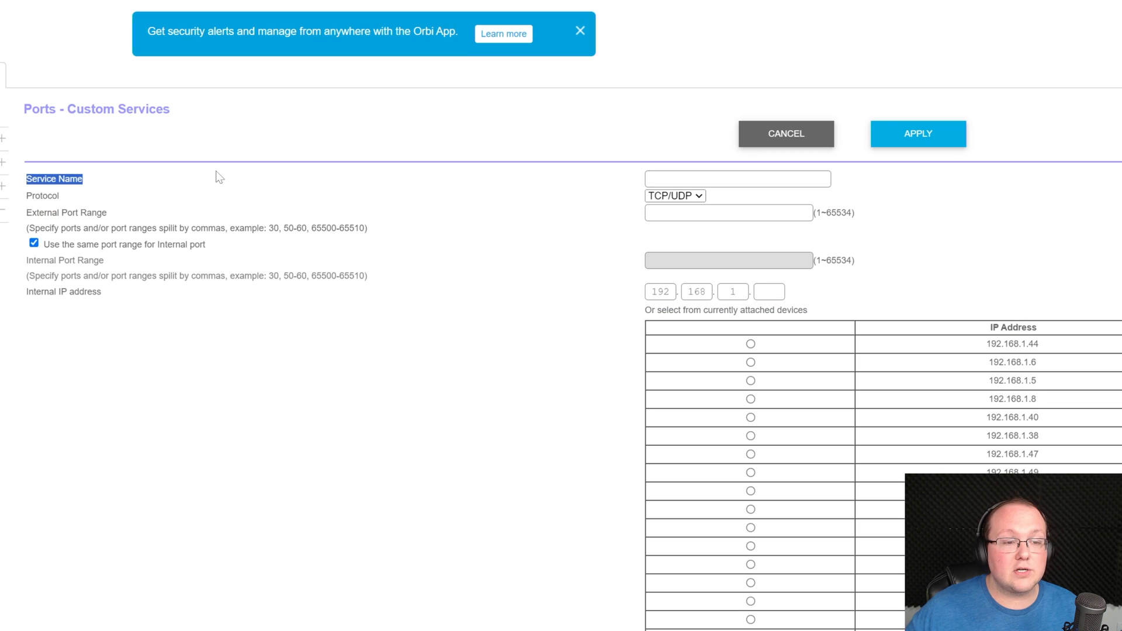
Name the service 'Minecraft Server', check the protocol and allow a separate internal port range
left_click(736, 177)
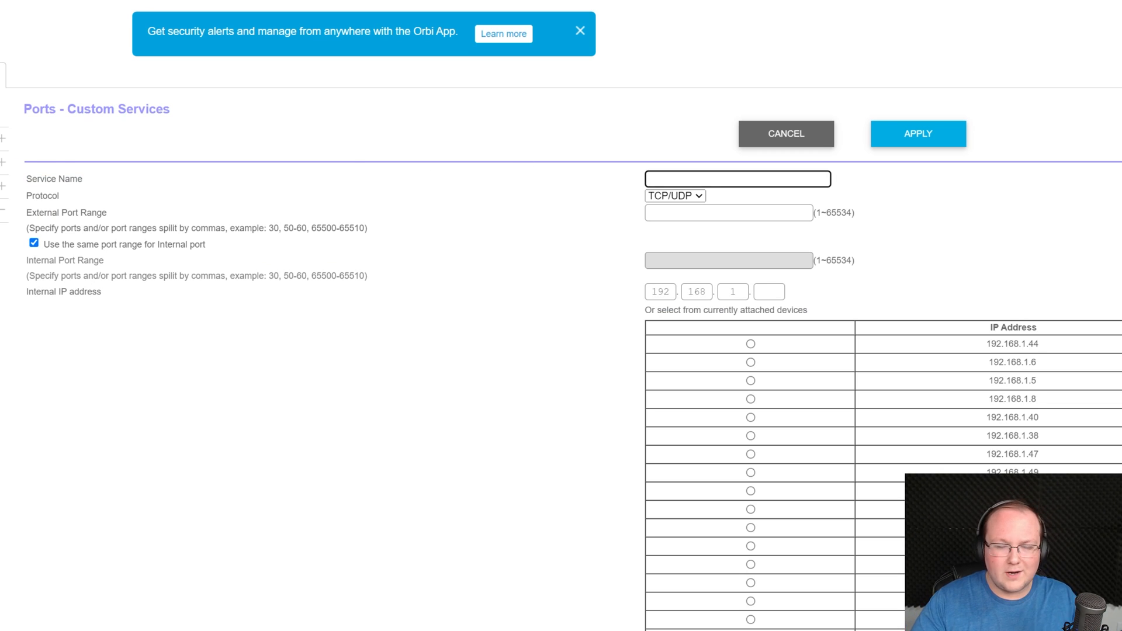
type("Minecraft Server")
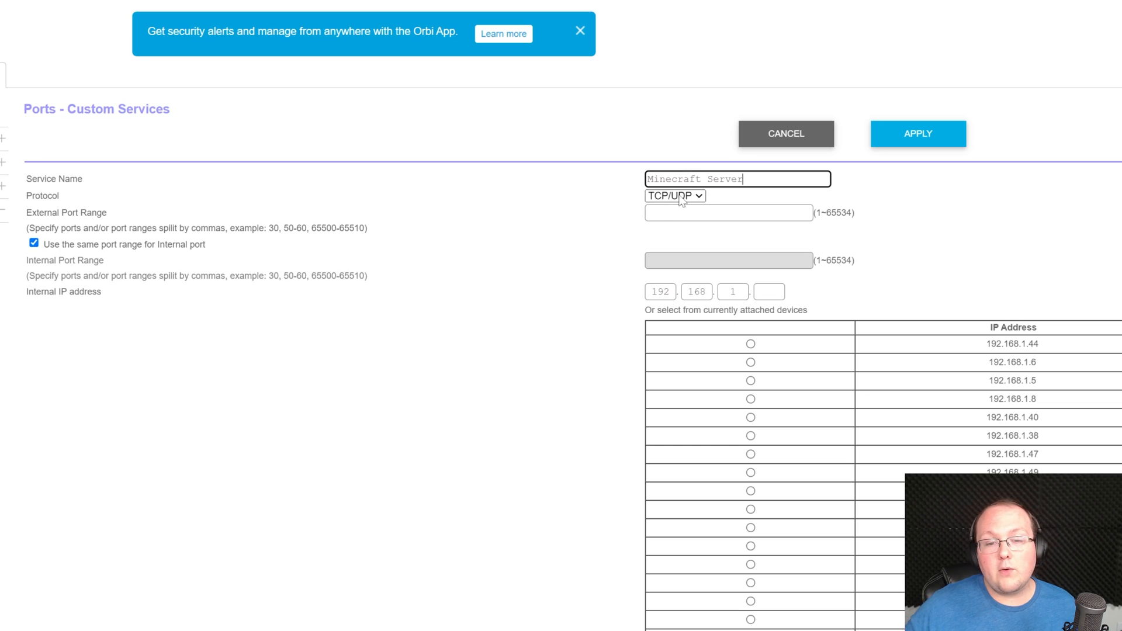
left_click(674, 196)
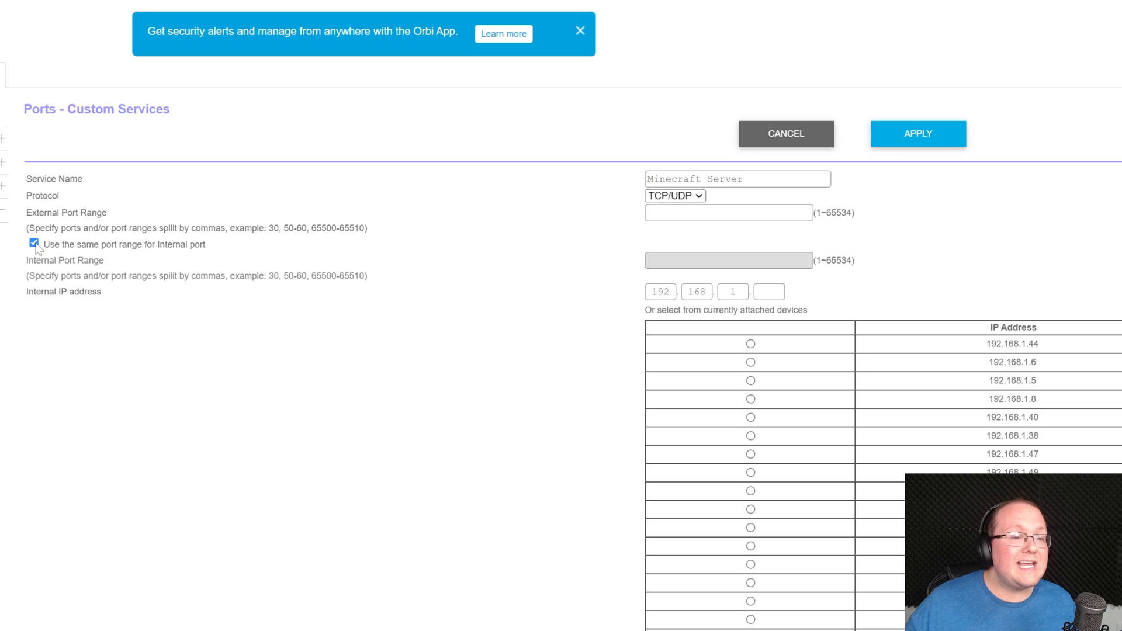
left_click(34, 243)
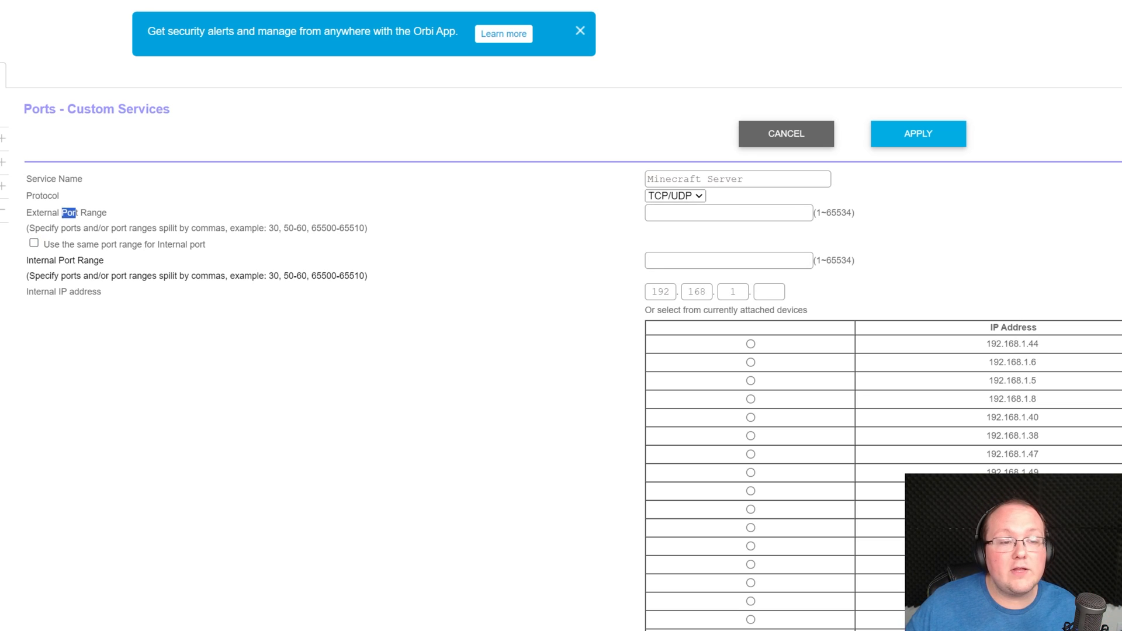
Set external and internal port 25565 to internal IP 192.168.1.2 and apply the rule
type("2")
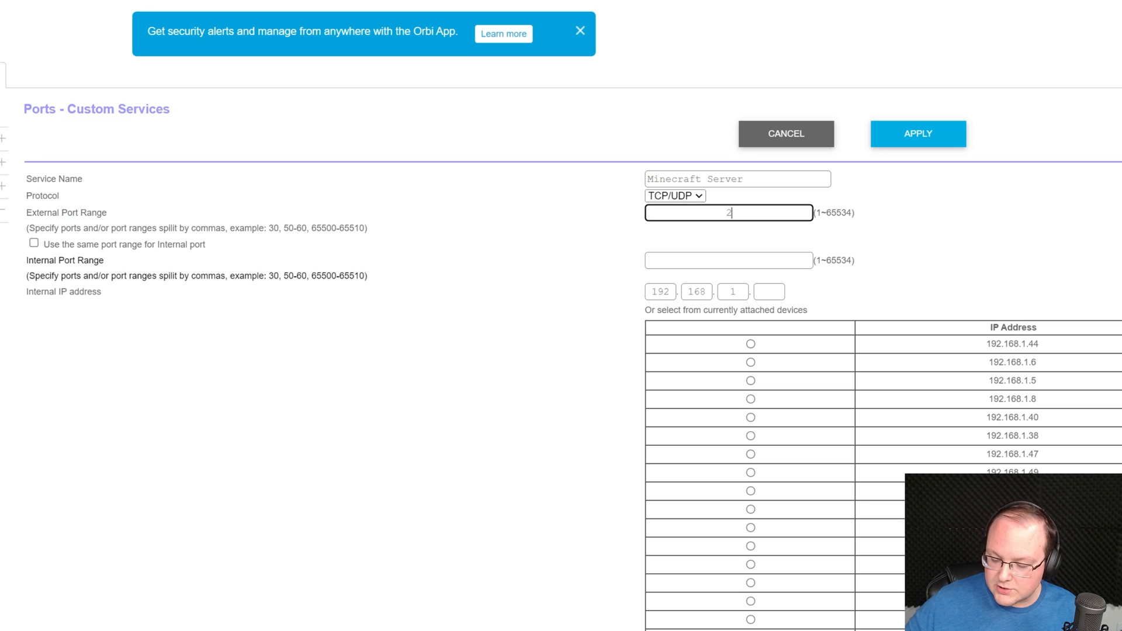
type("5565")
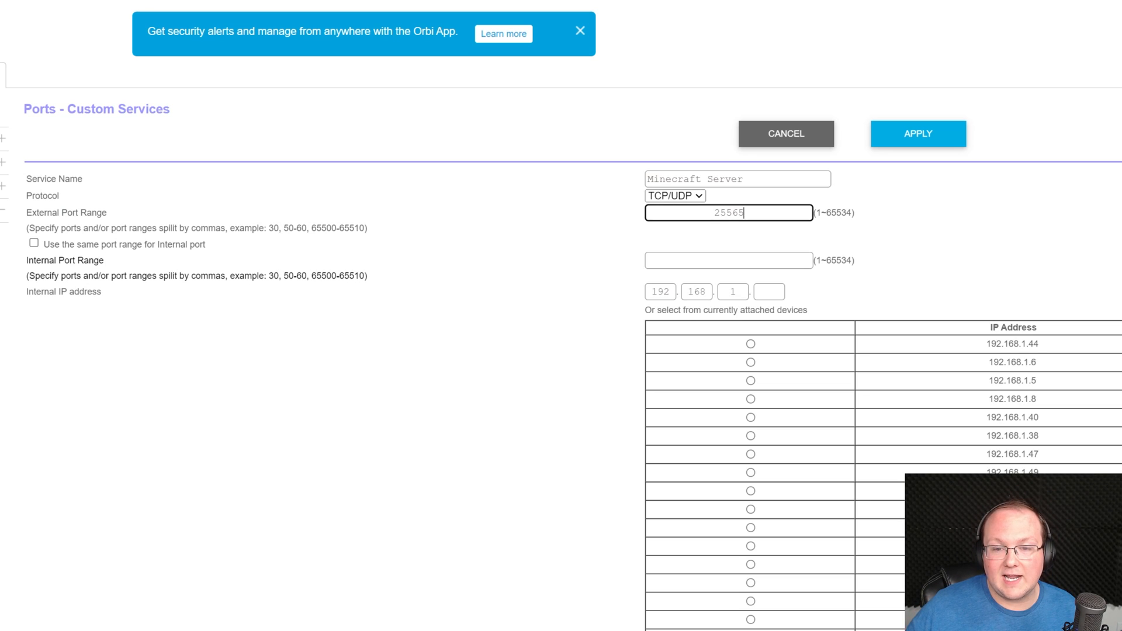
mouse_move(746, 212)
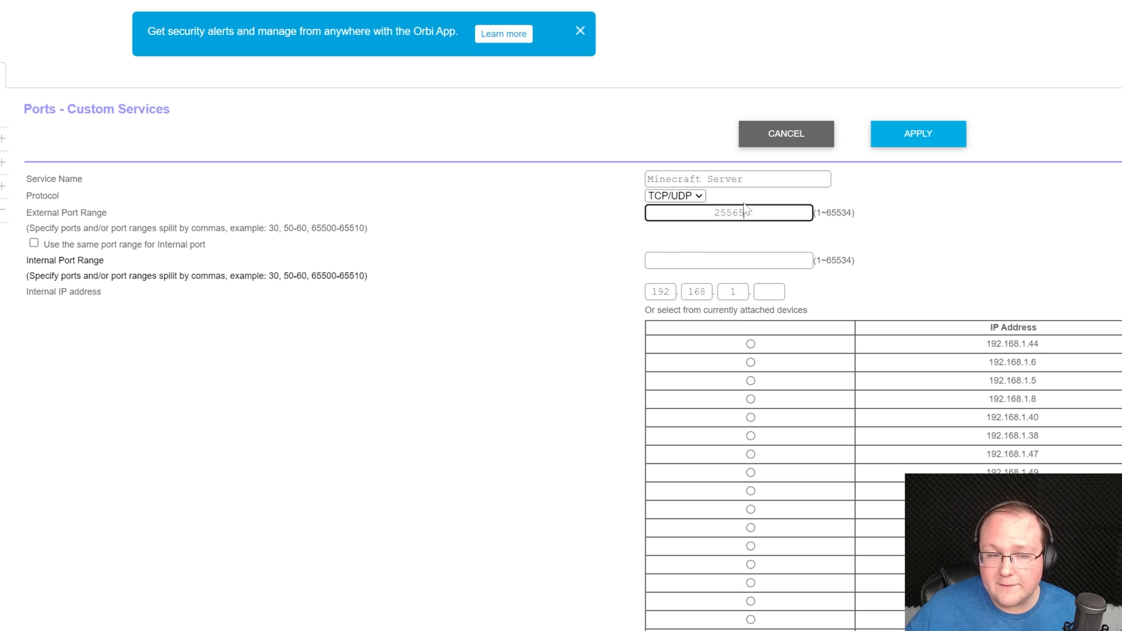
type("25565")
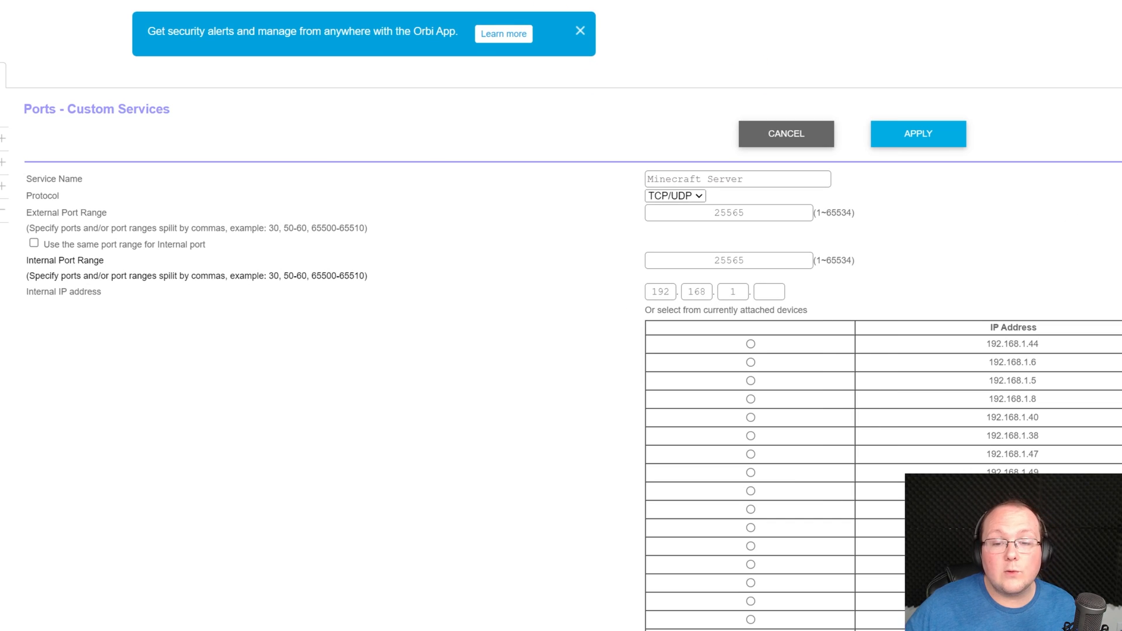
type("2")
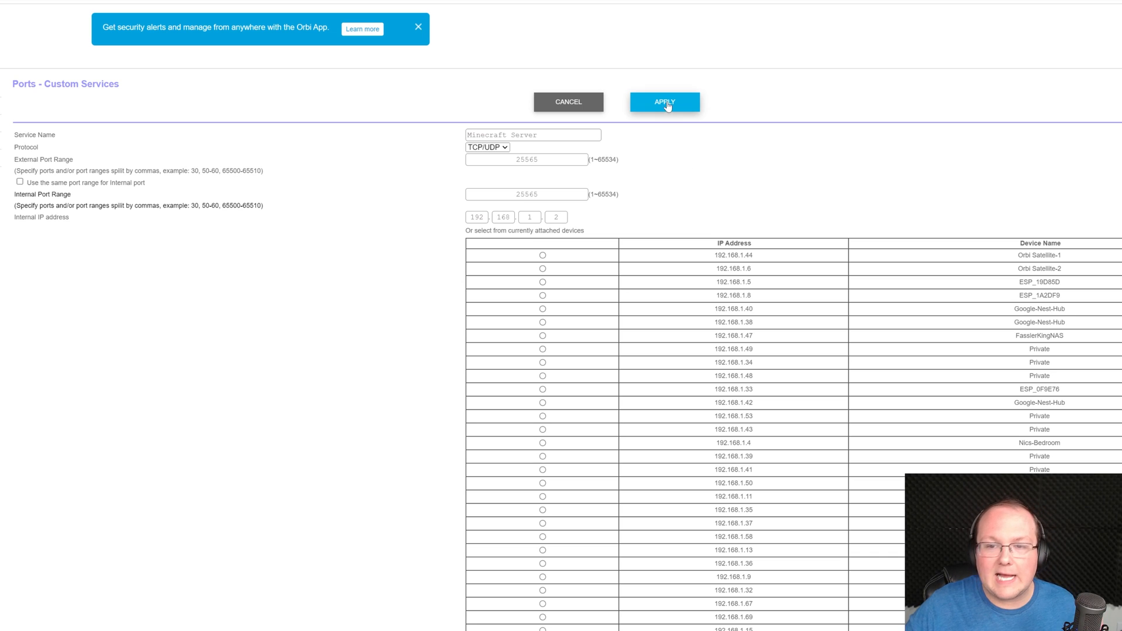
left_click(663, 100)
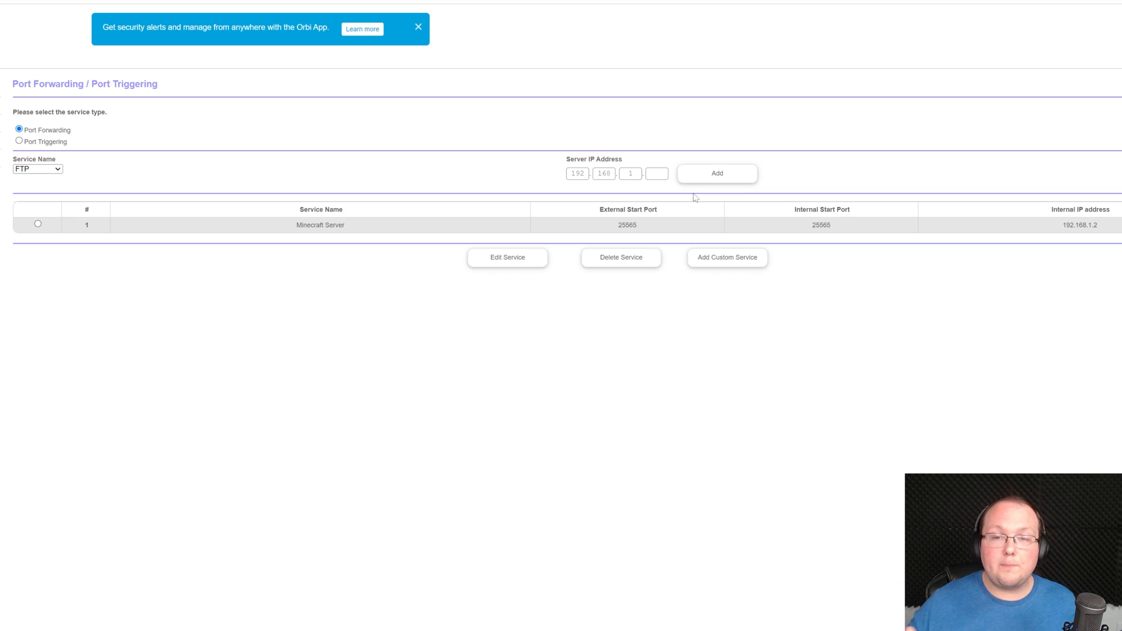
mouse_move(685, 55)
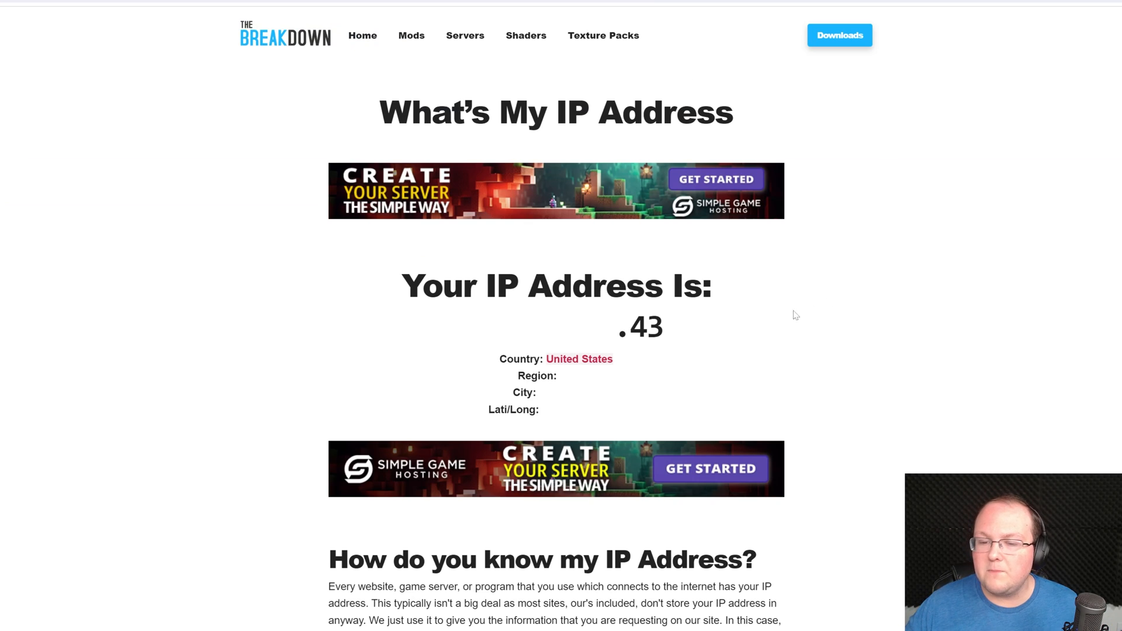
Select the public IP address shown on the What's My IP page to copy it
double_click(646, 326)
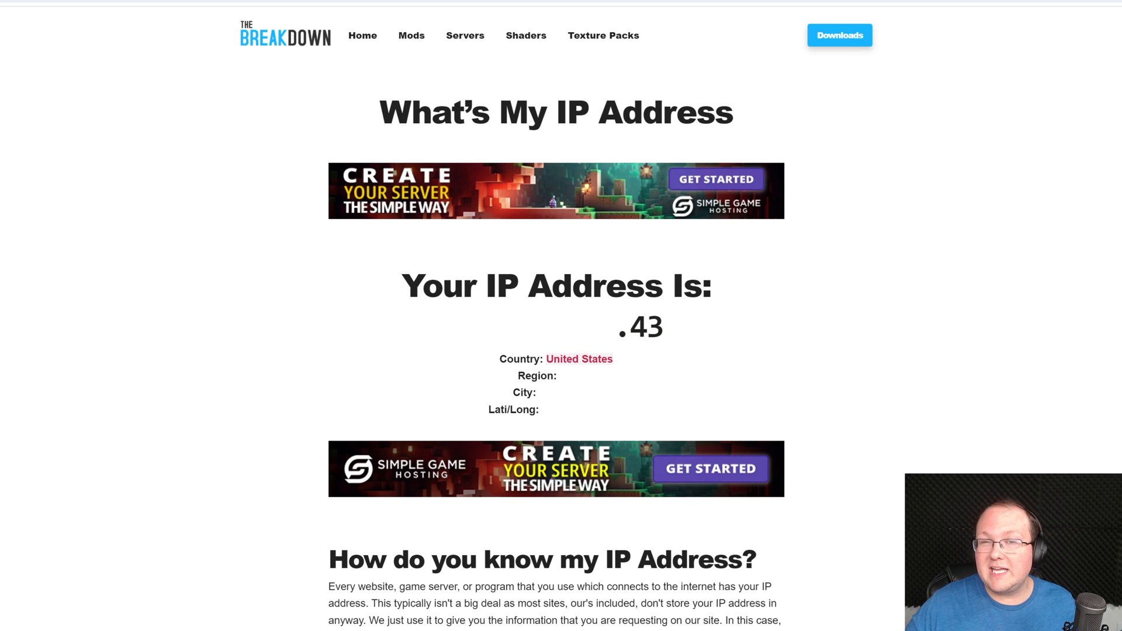
mouse_move(692, 376)
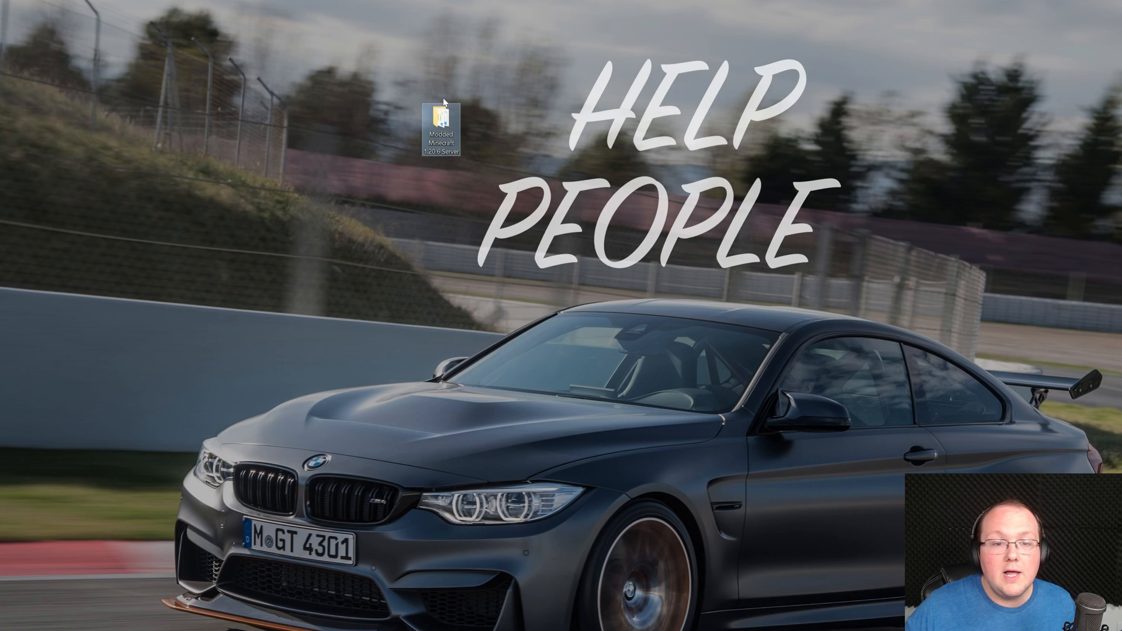
Add a server entry named 'Public' at the public IP address and connect to it
double_click(441, 125)
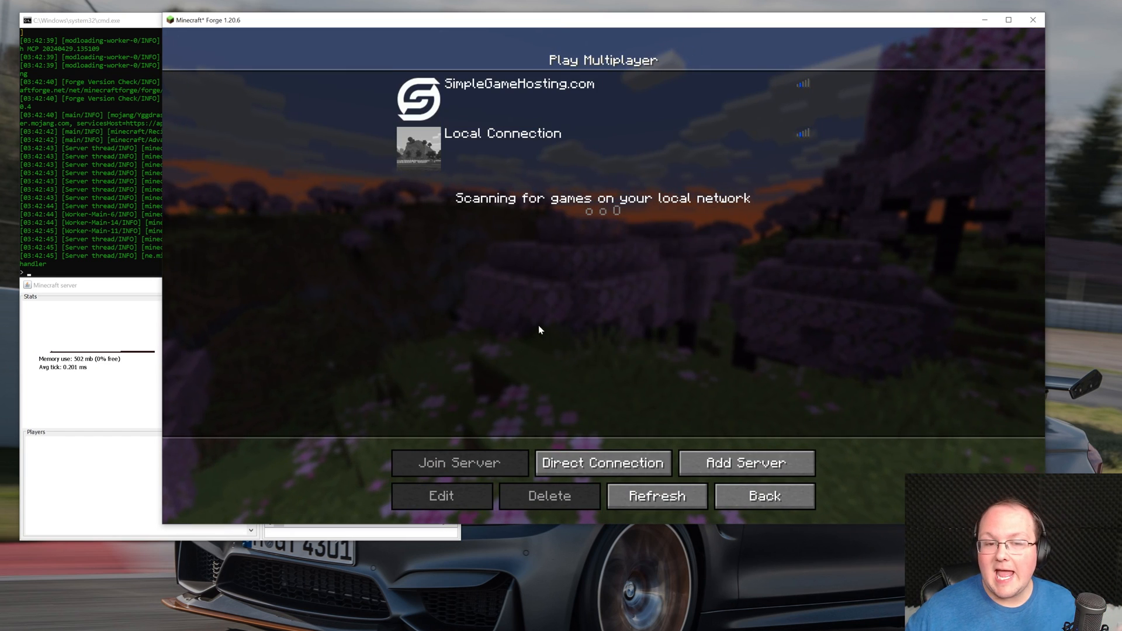
left_click(441, 496)
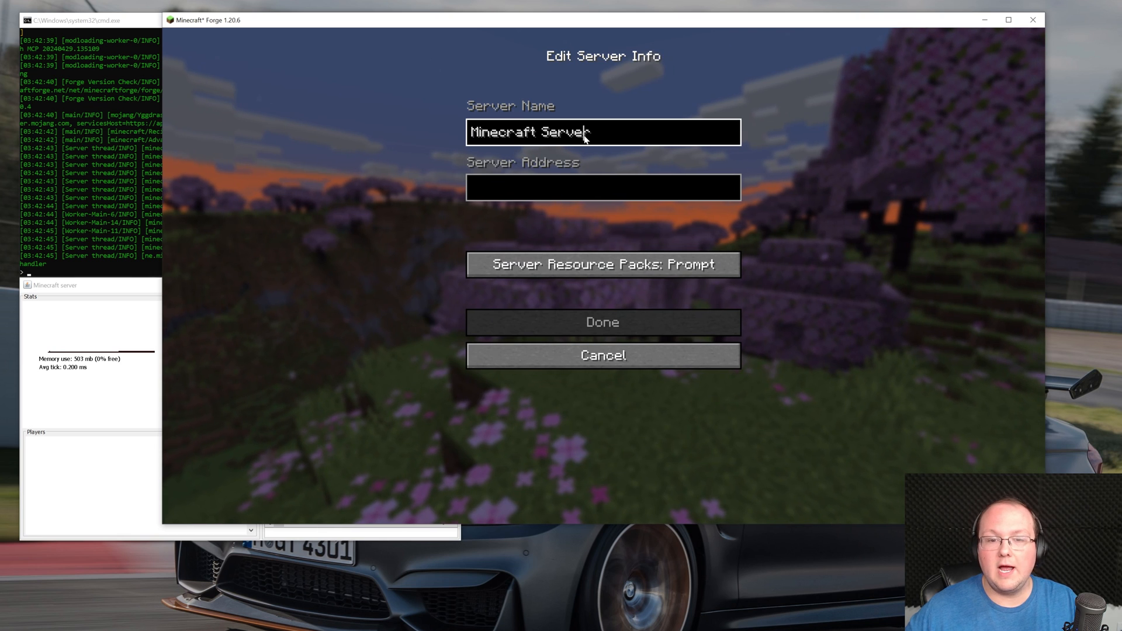
type("Py")
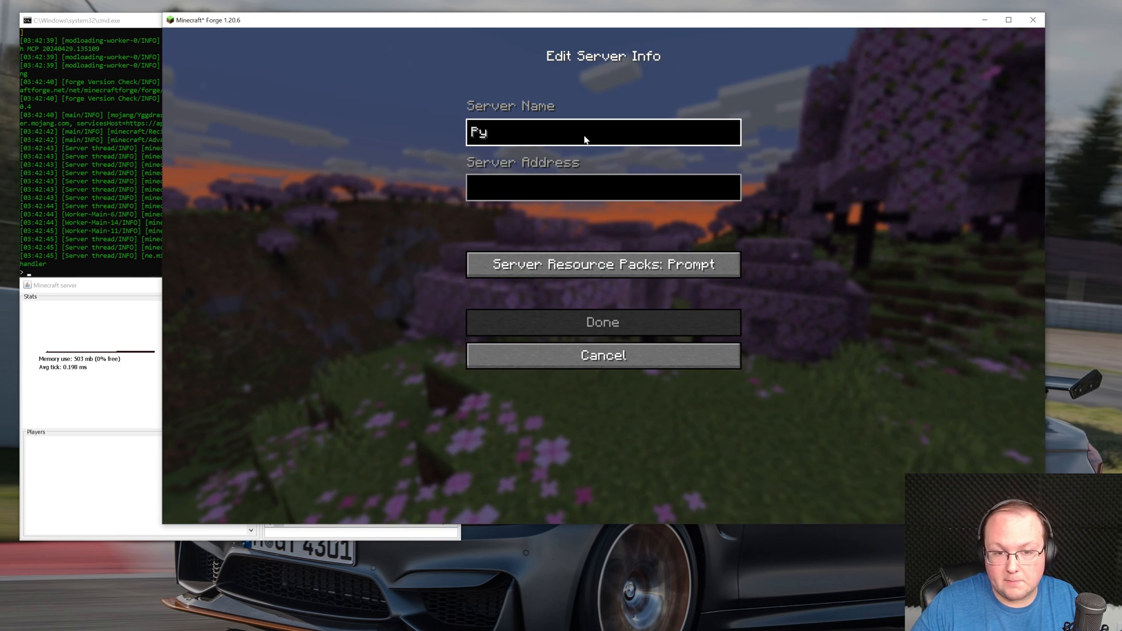
type("ublic")
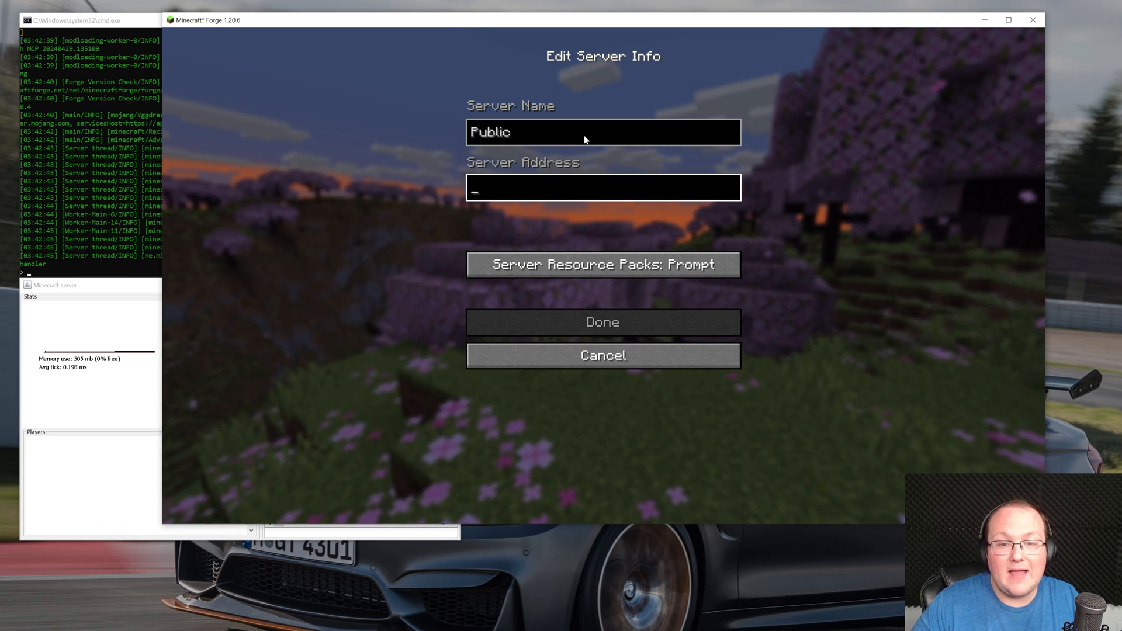
type(".43")
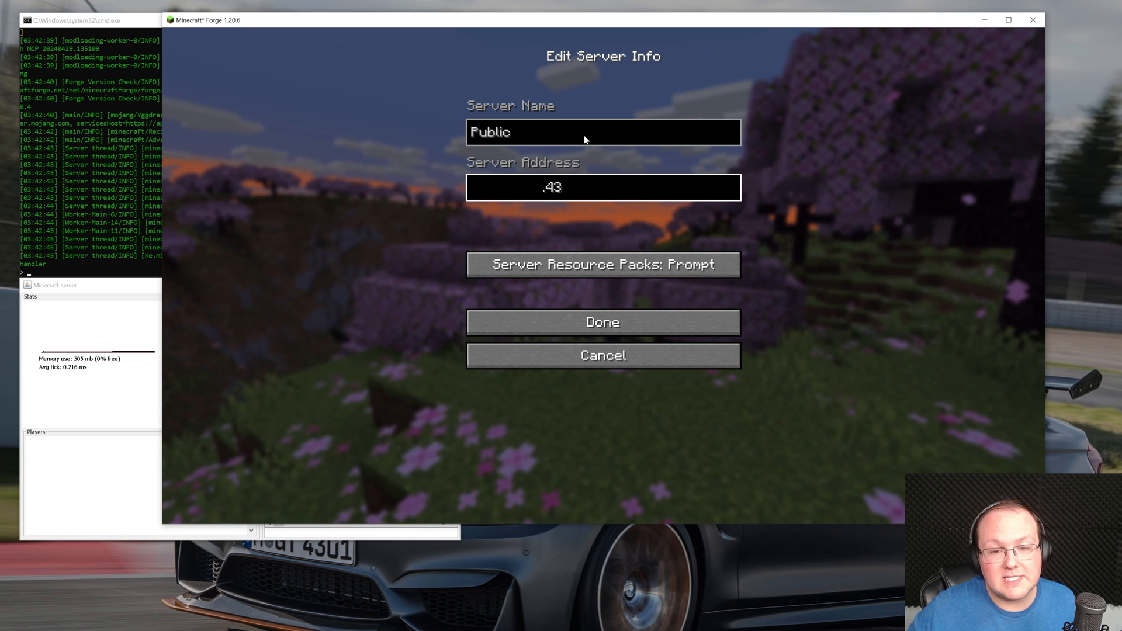
left_click(603, 187)
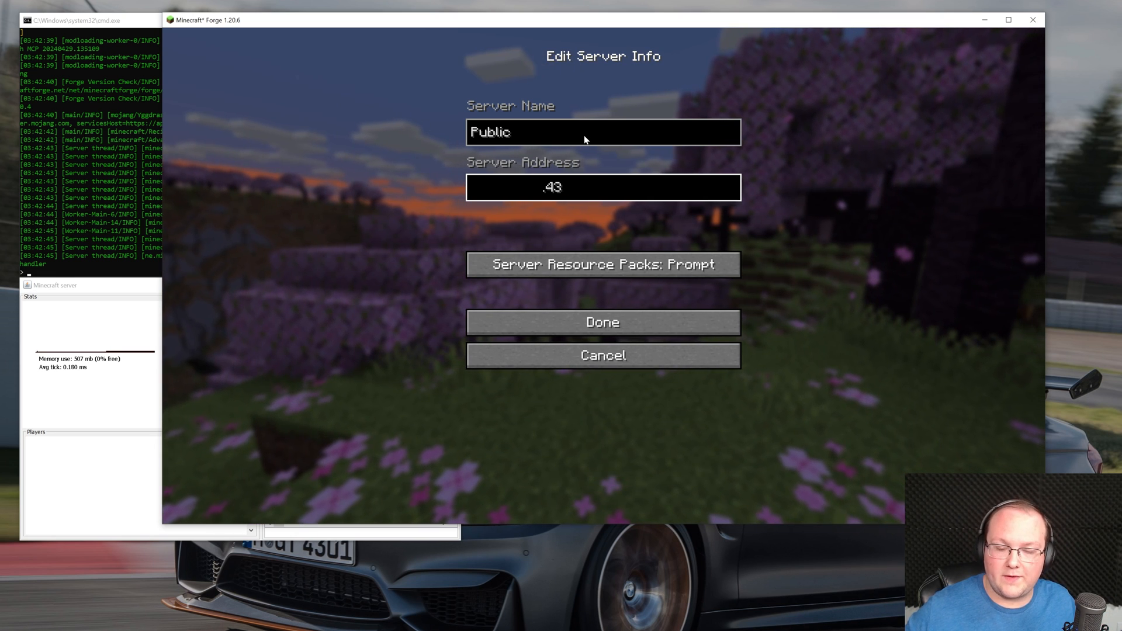
left_click(602, 321)
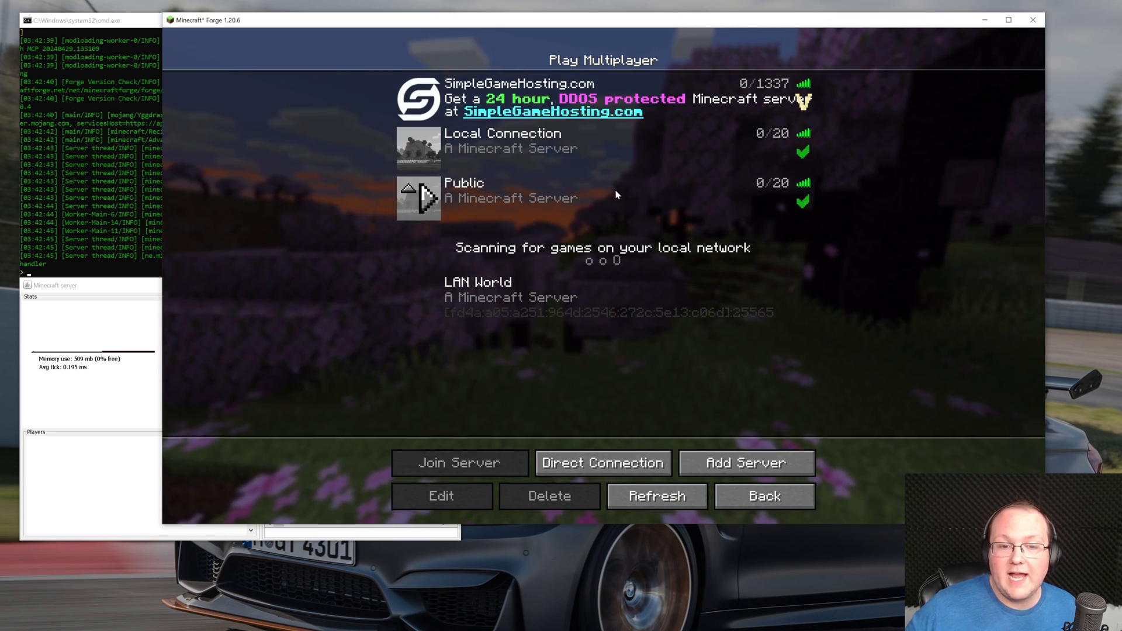
left_click(459, 463)
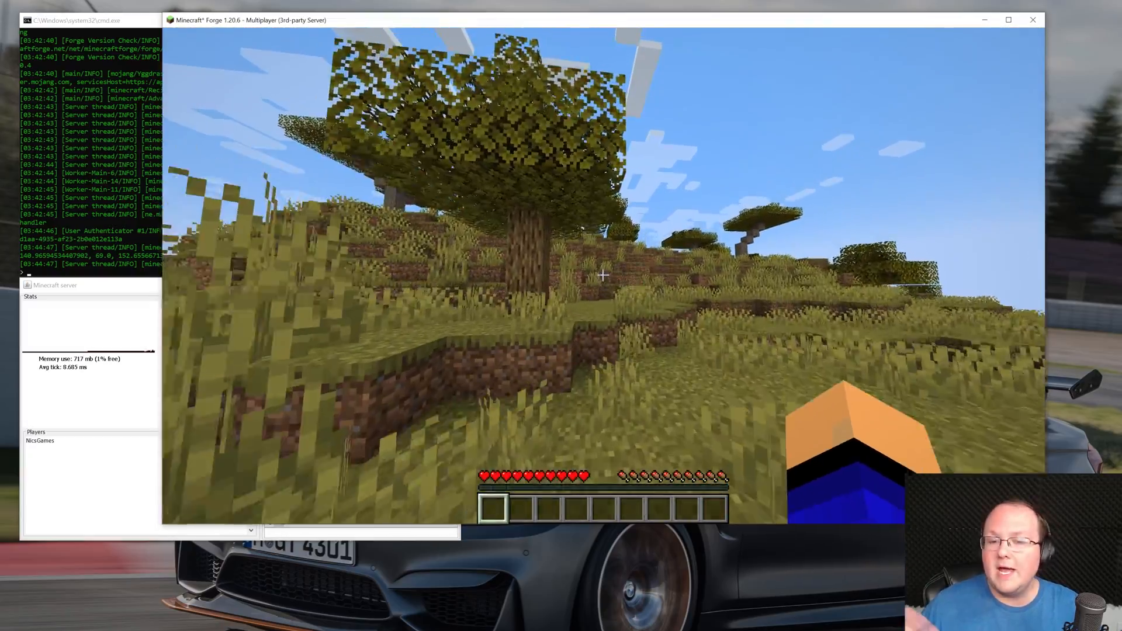
mouse_move(600, 275)
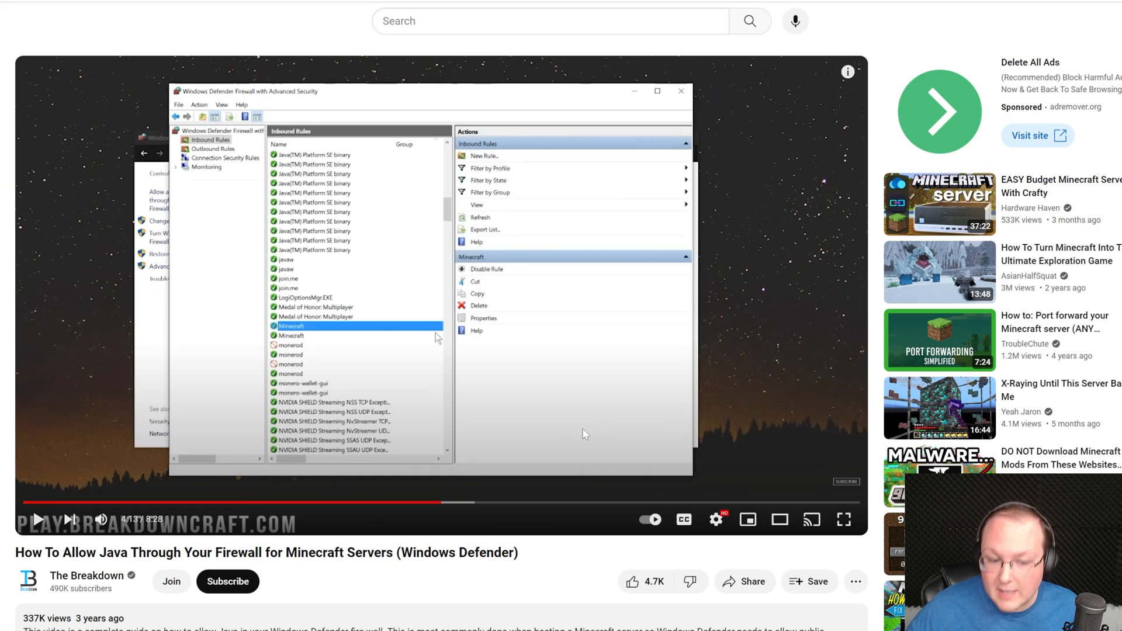
mouse_move(522, 570)
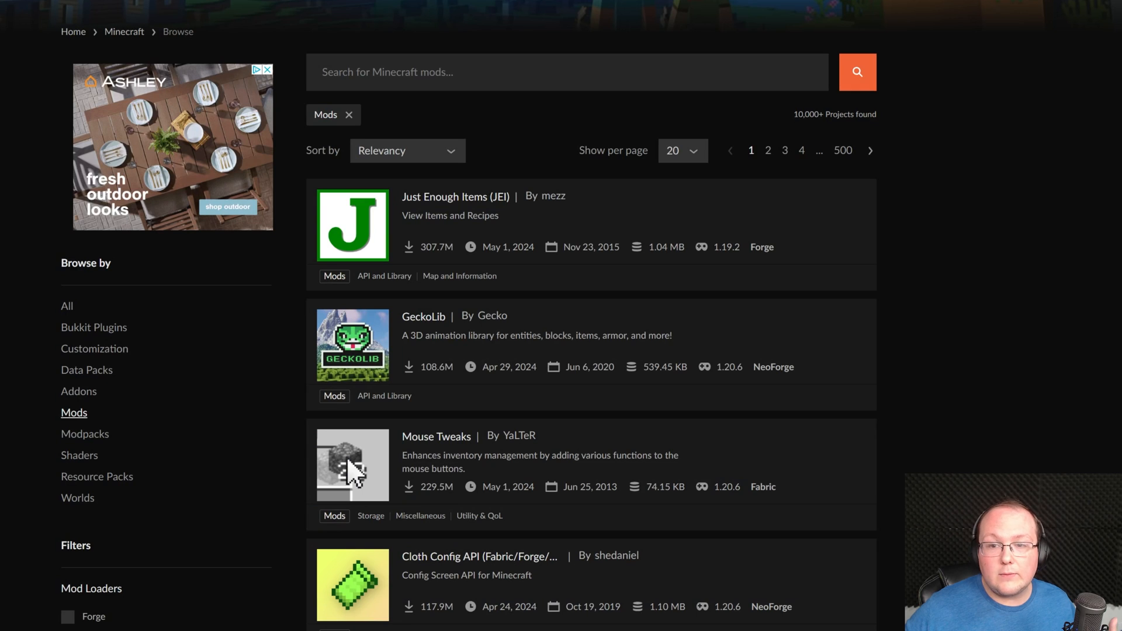
Filter the CurseForge mod list to Forge mods for game version 1.20.6 and browse the results
scroll("down", 3)
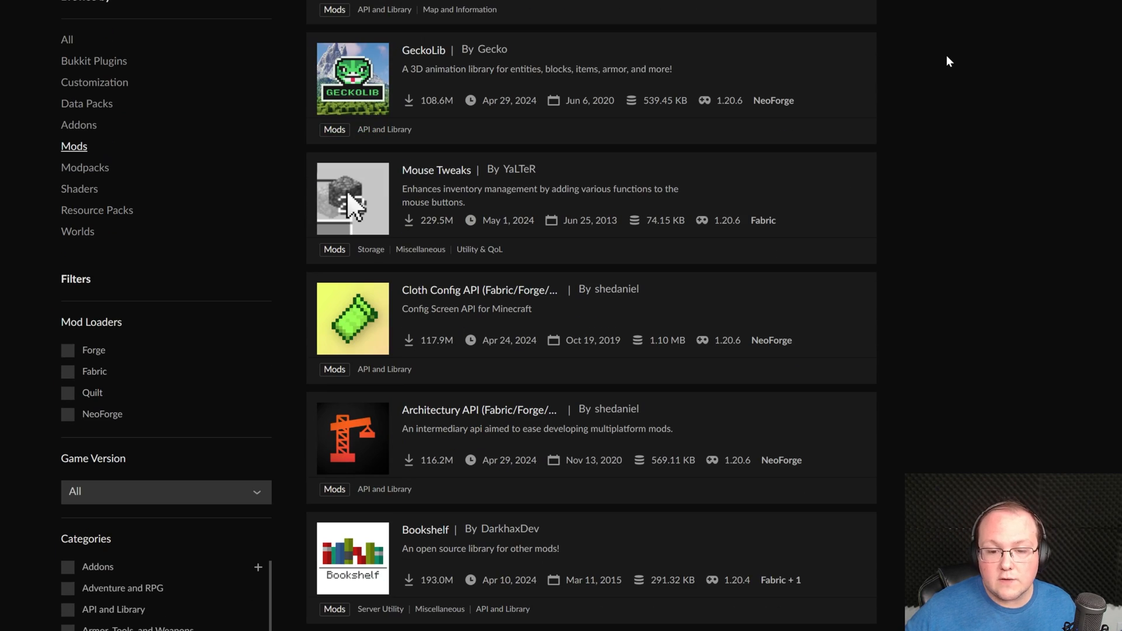
scroll("down", 3)
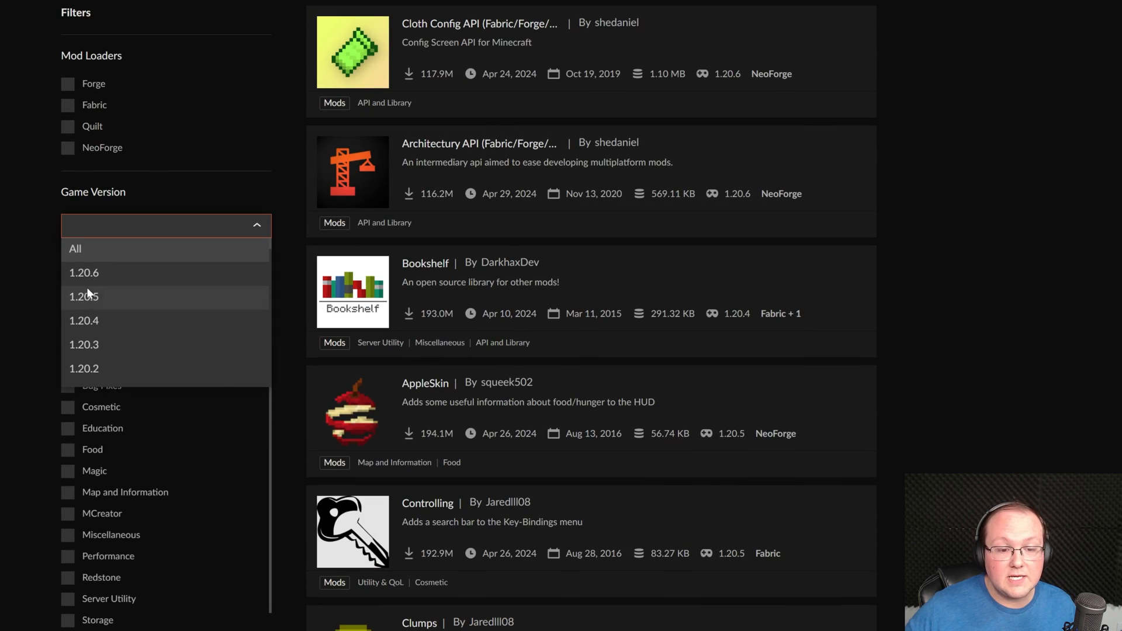
left_click(67, 85)
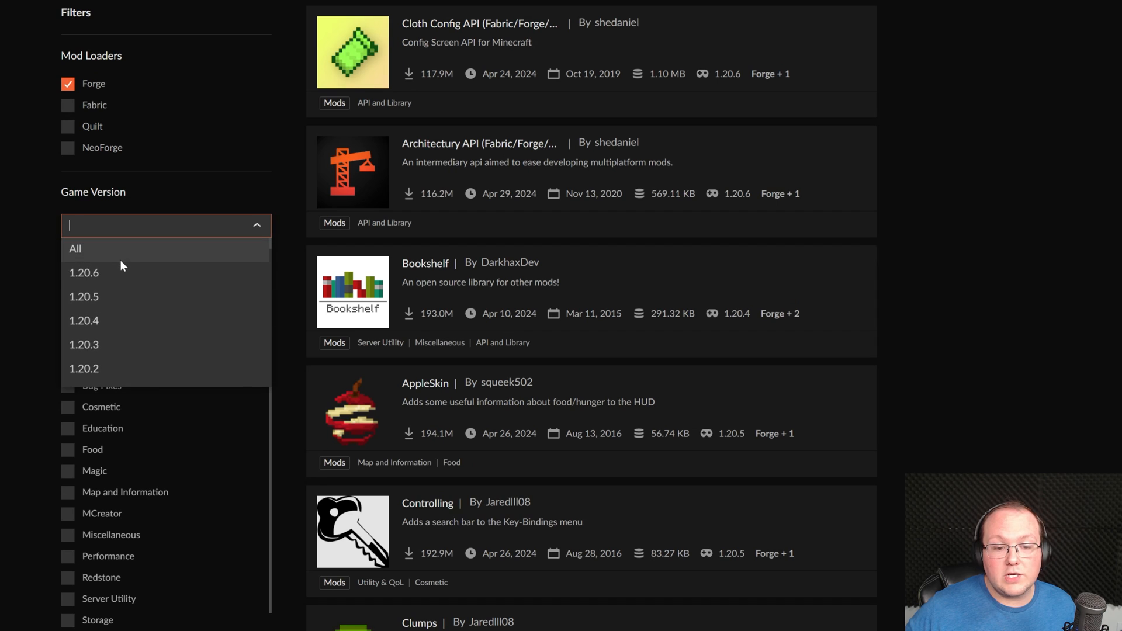
left_click(84, 272)
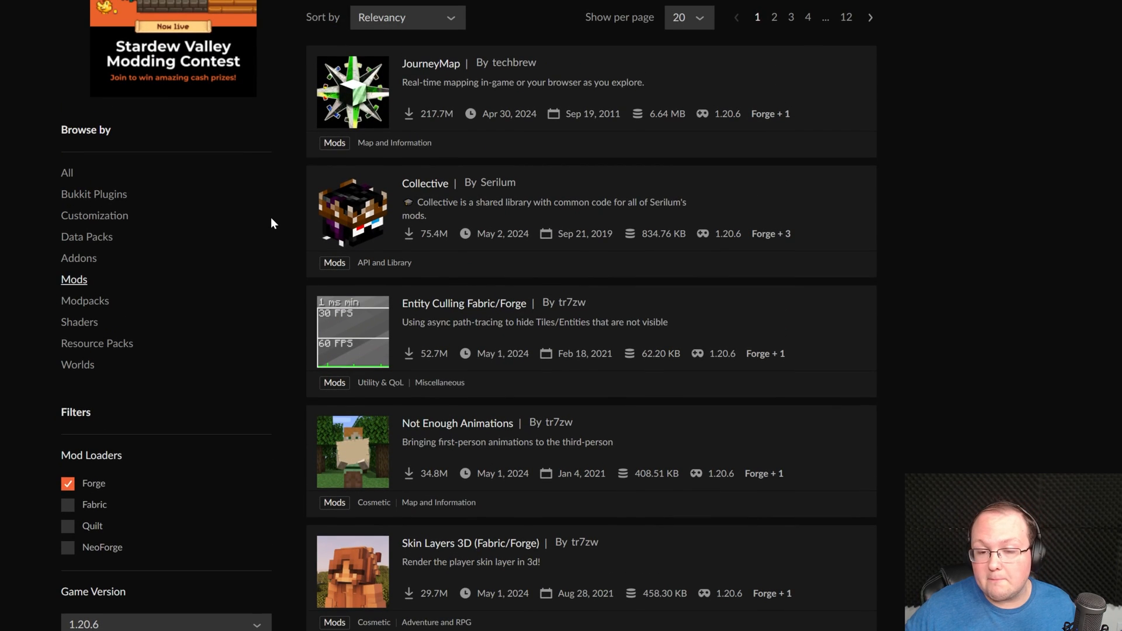
scroll("down", 3)
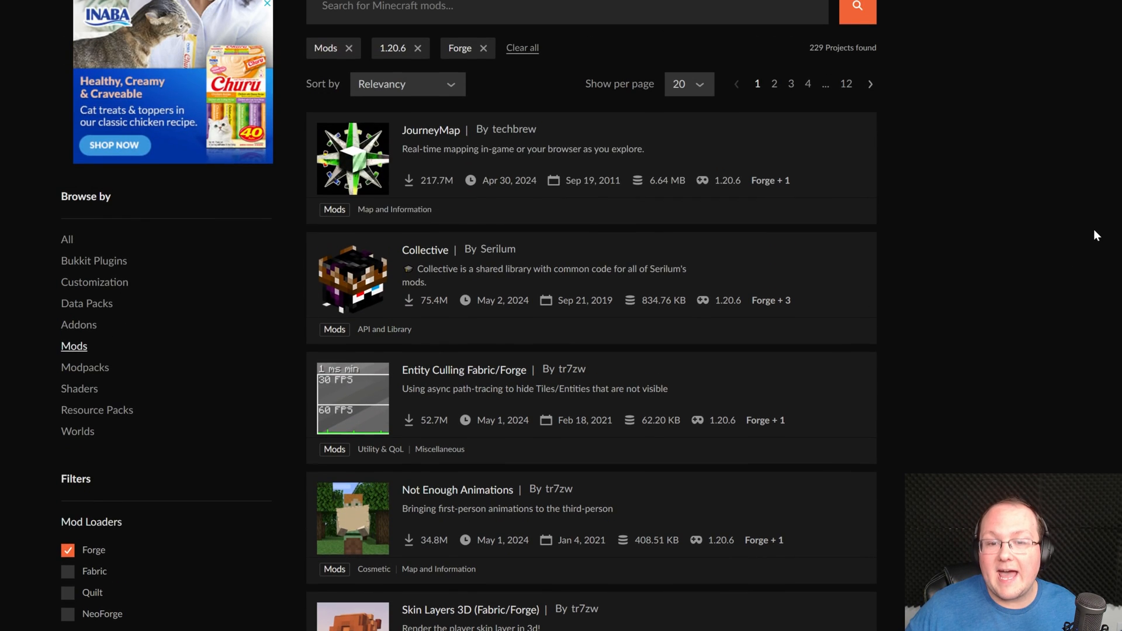
scroll("down", 3)
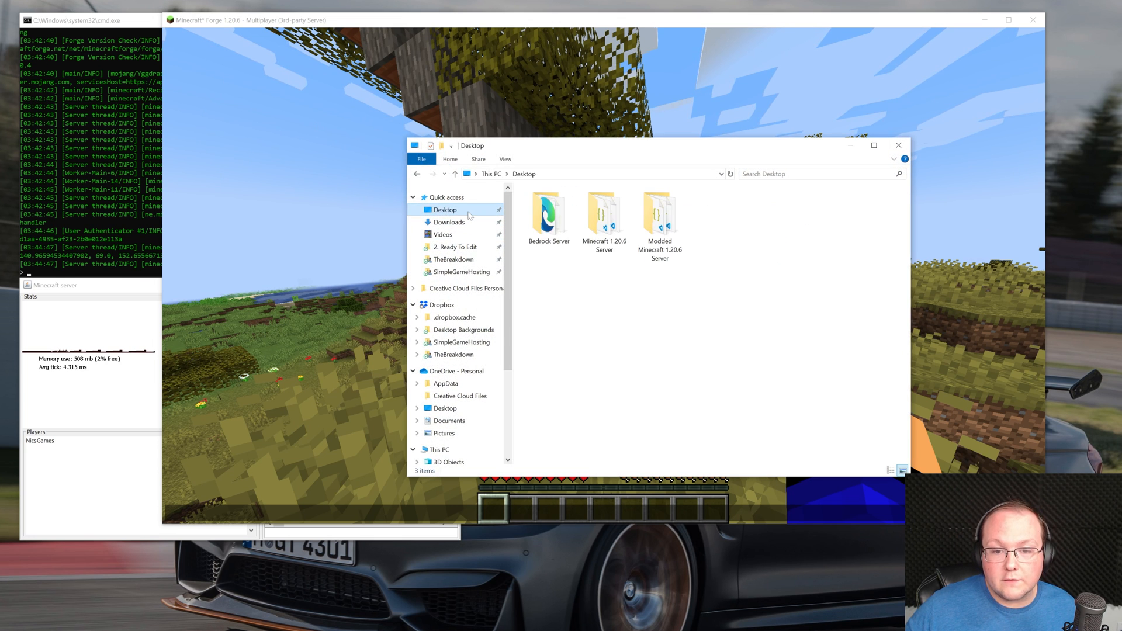
Look inside the Modded Minecraft 1.20.6 Server folder and its mods folder
double_click(658, 216)
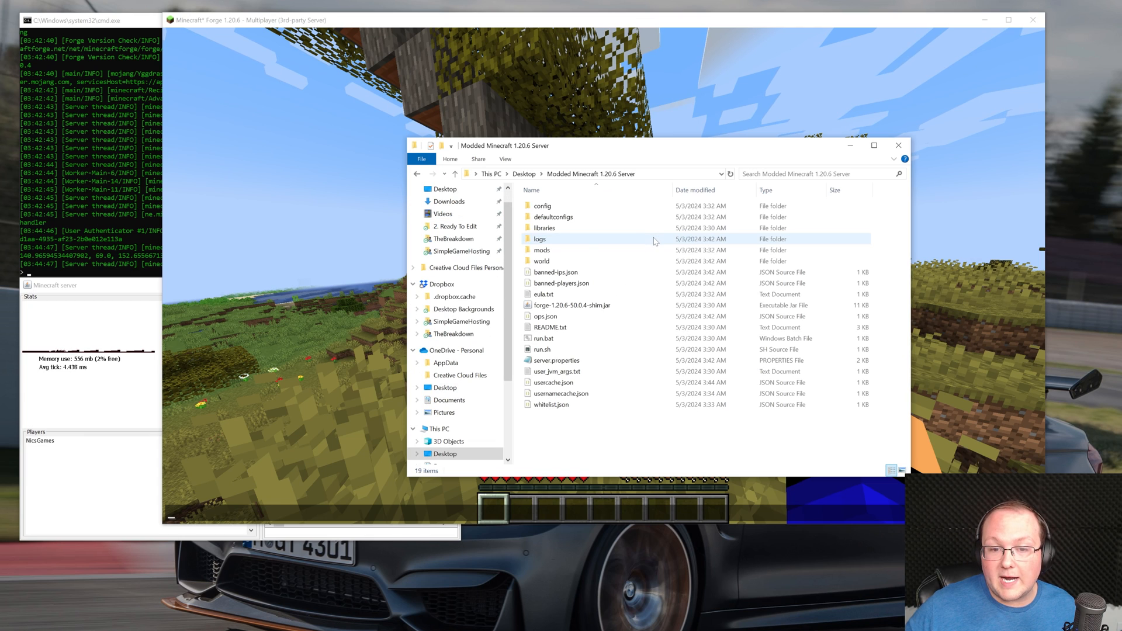
double_click(542, 250)
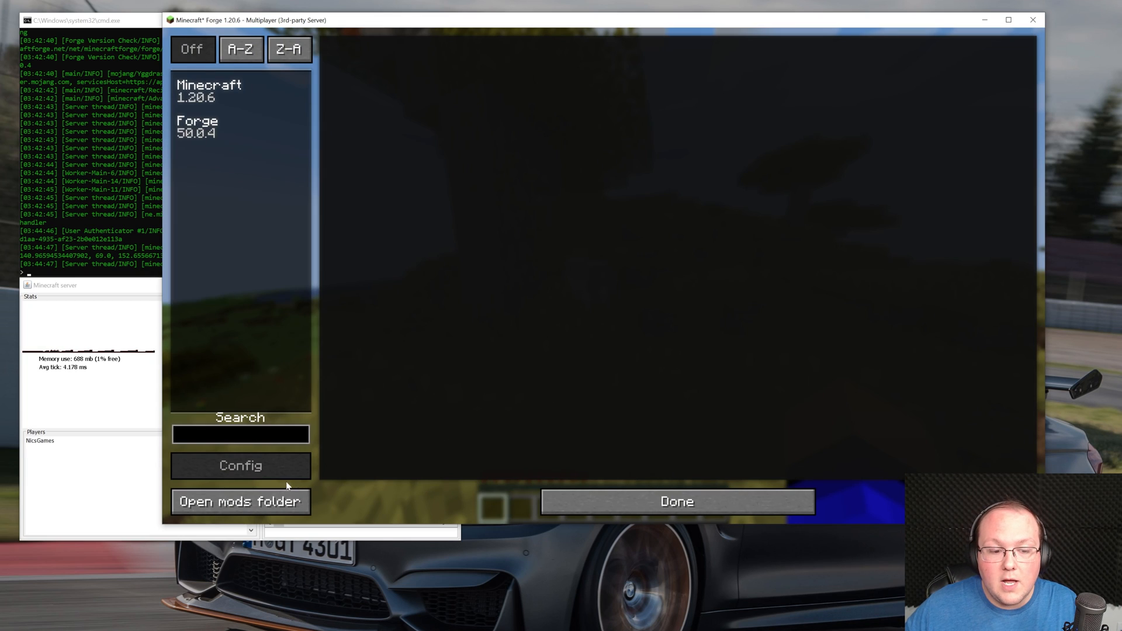
Locate the empty mods folder under .minecraft, then return to the game world
left_click(240, 501)
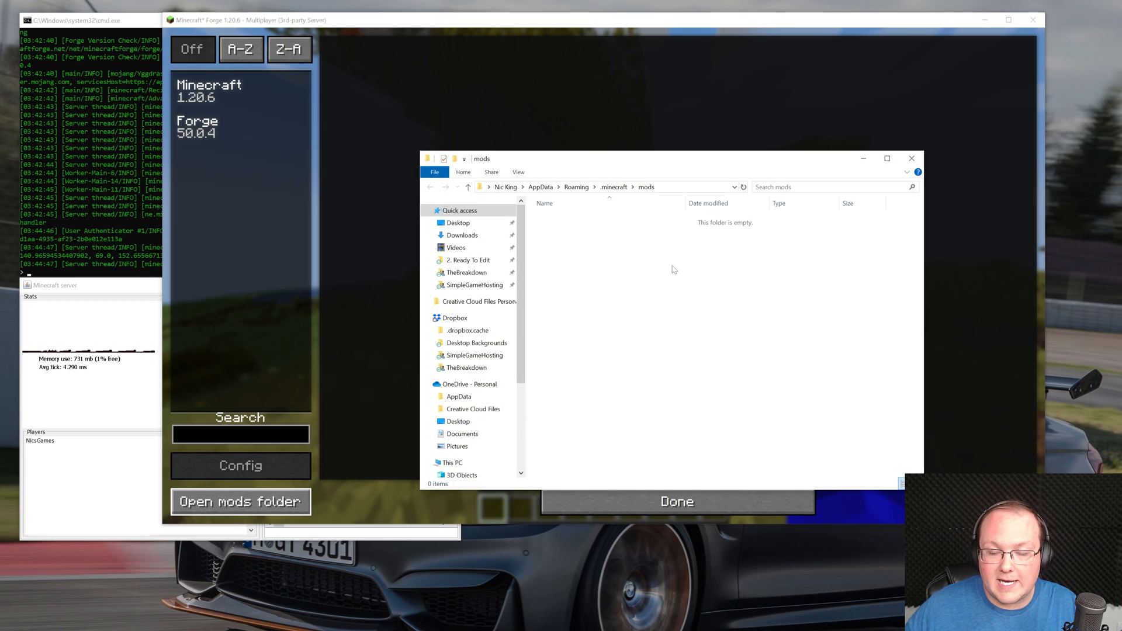
left_click(466, 187)
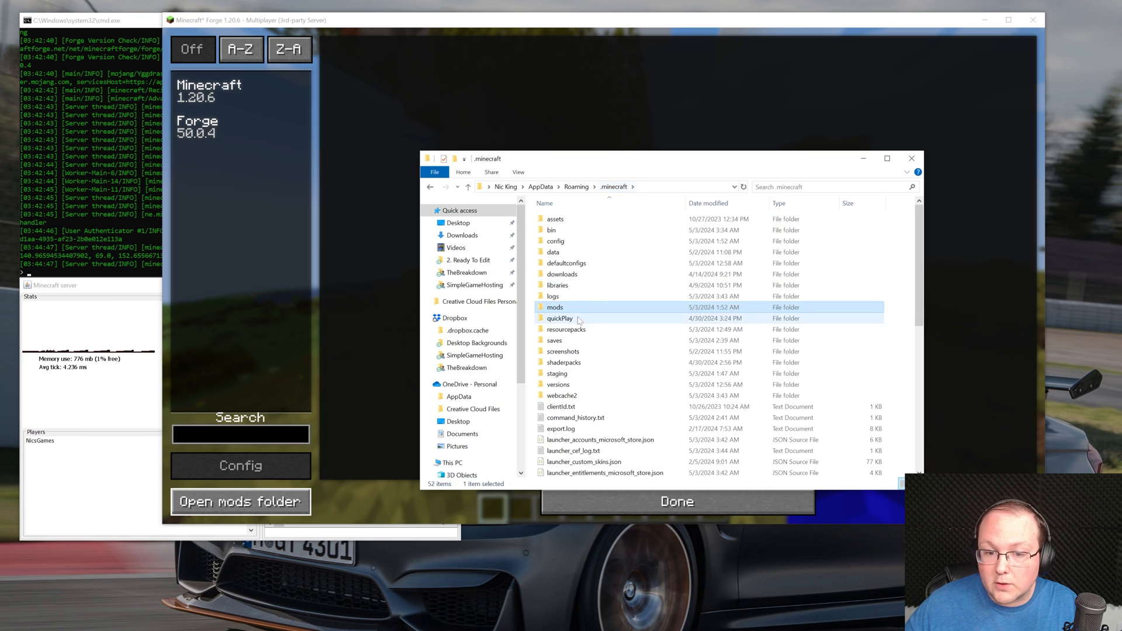
double_click(555, 307)
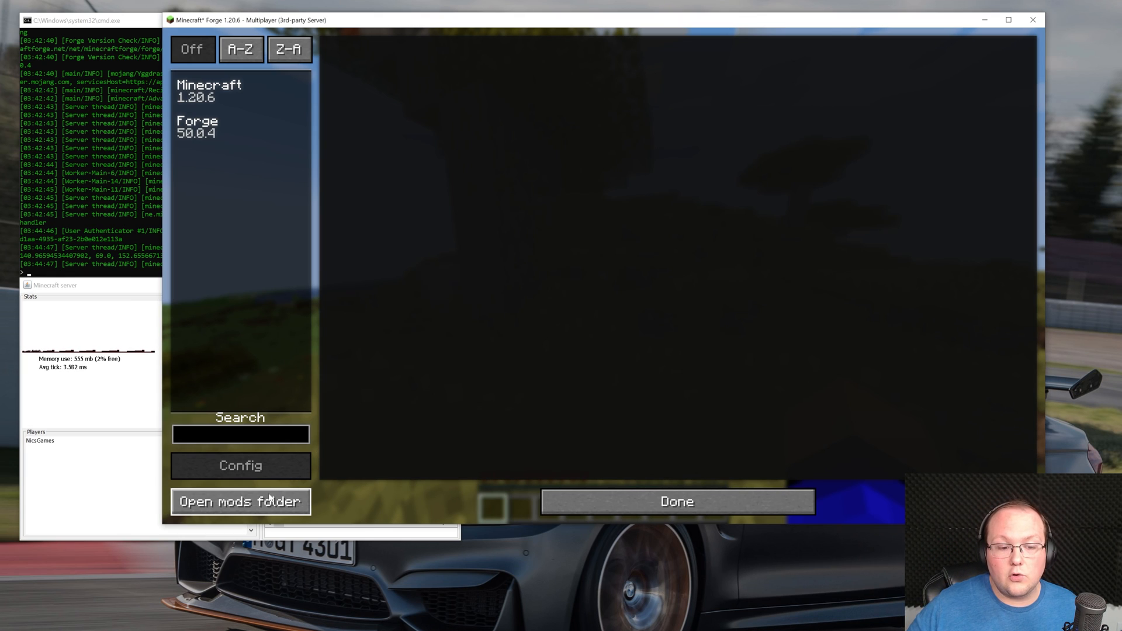
left_click(239, 501)
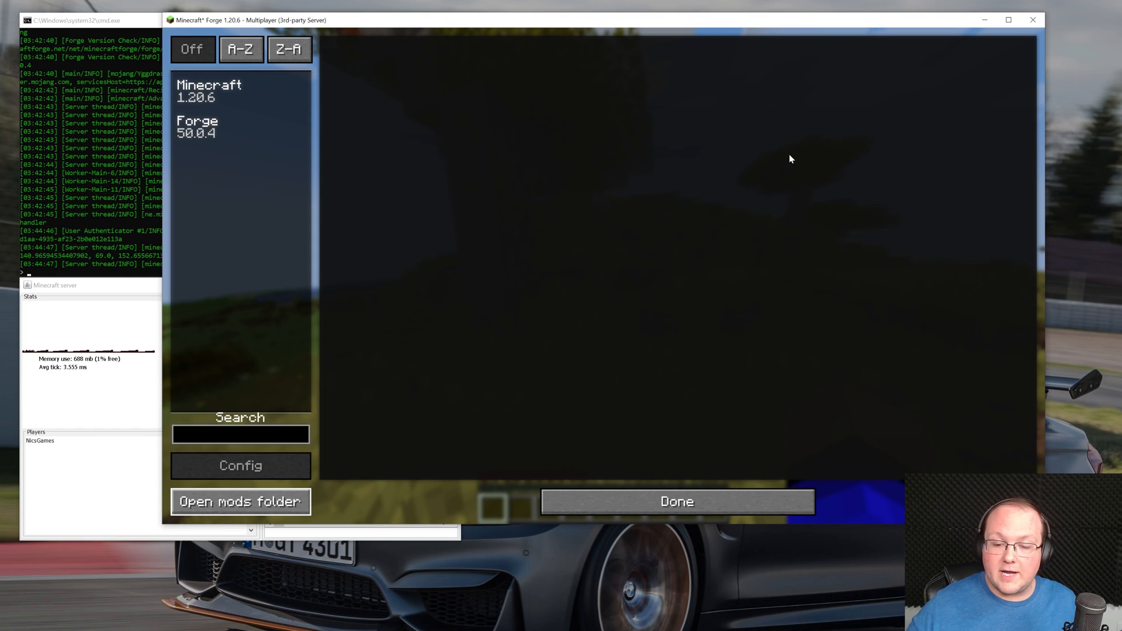
left_click(675, 502)
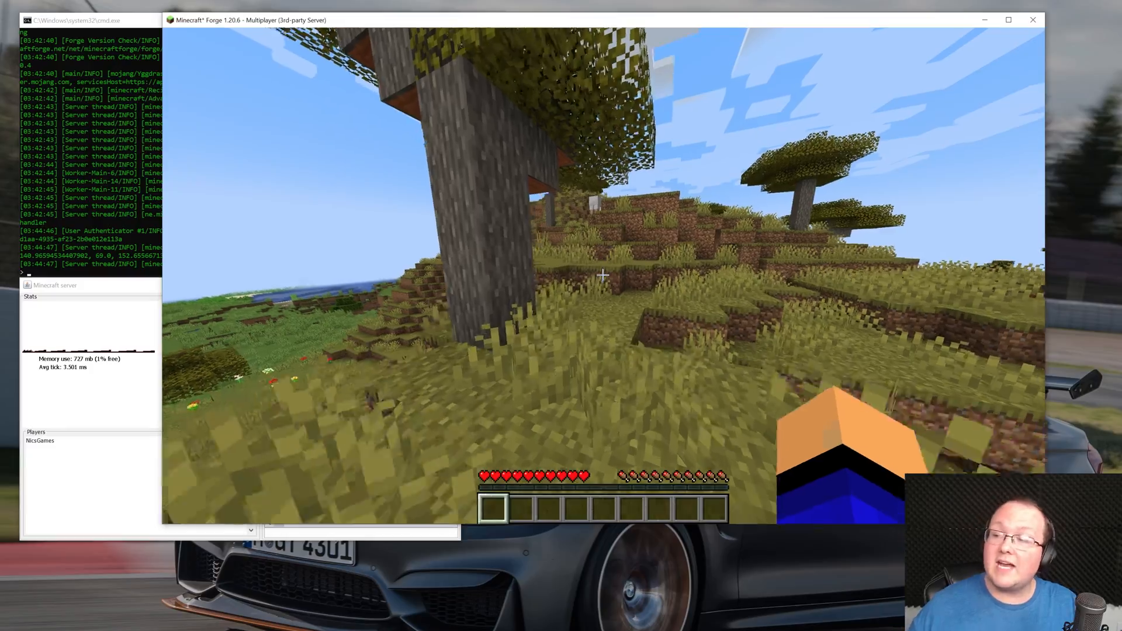
mouse_move(600, 274)
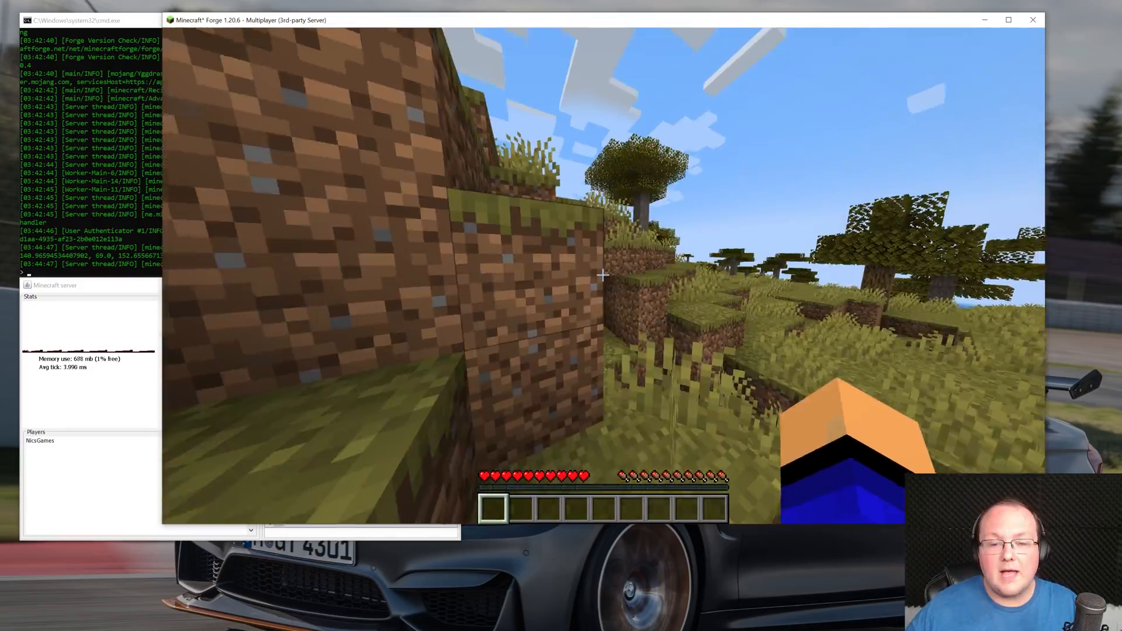